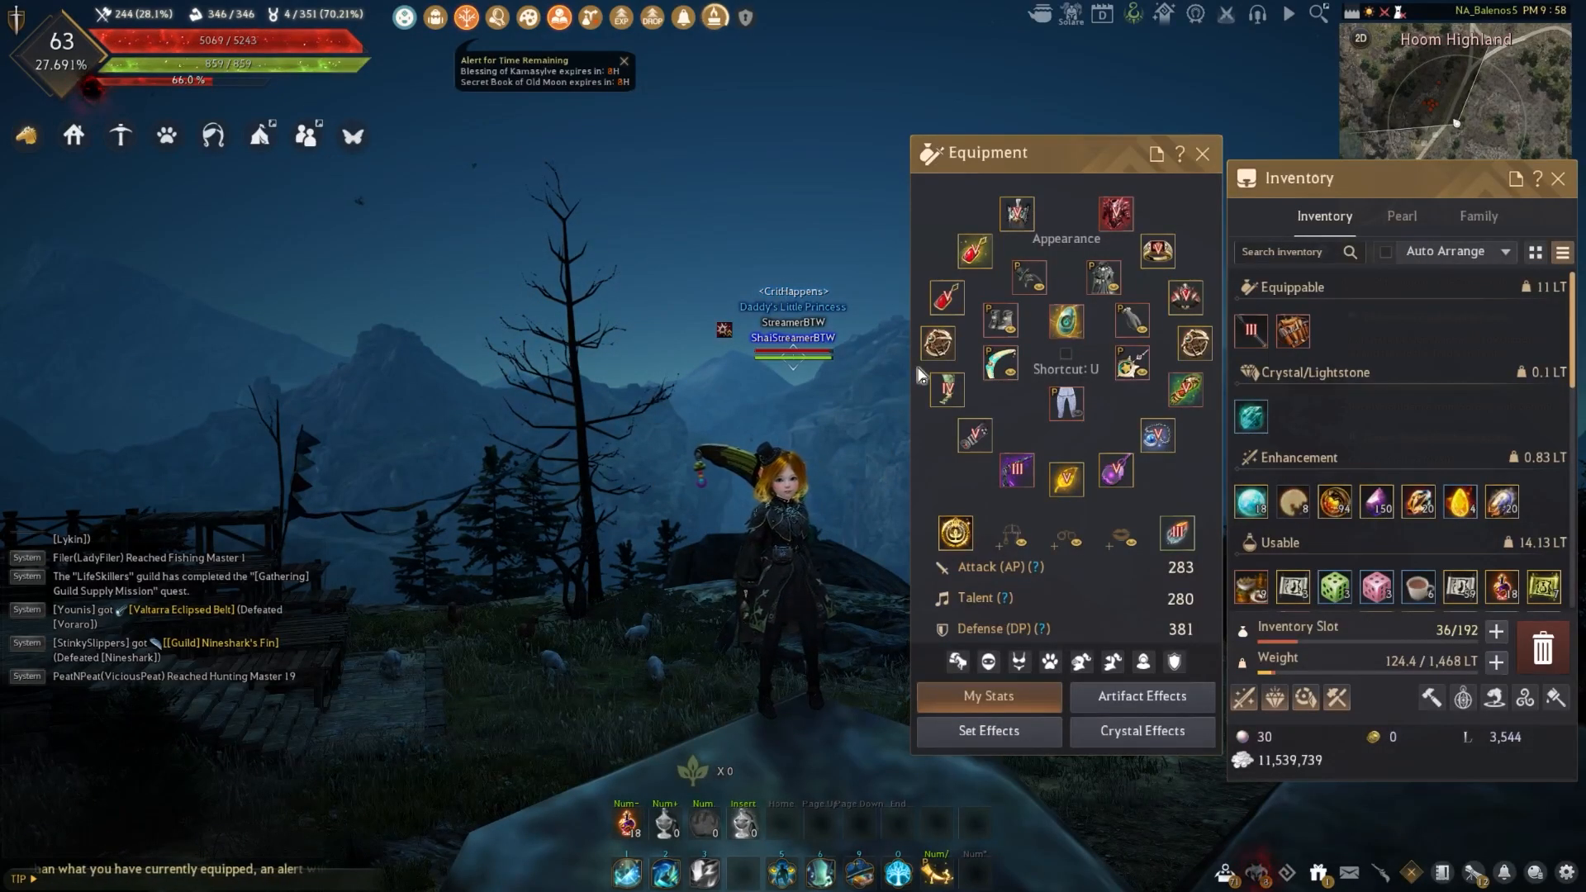
{"action": "mouse_move", "coordinate": [936, 344]}
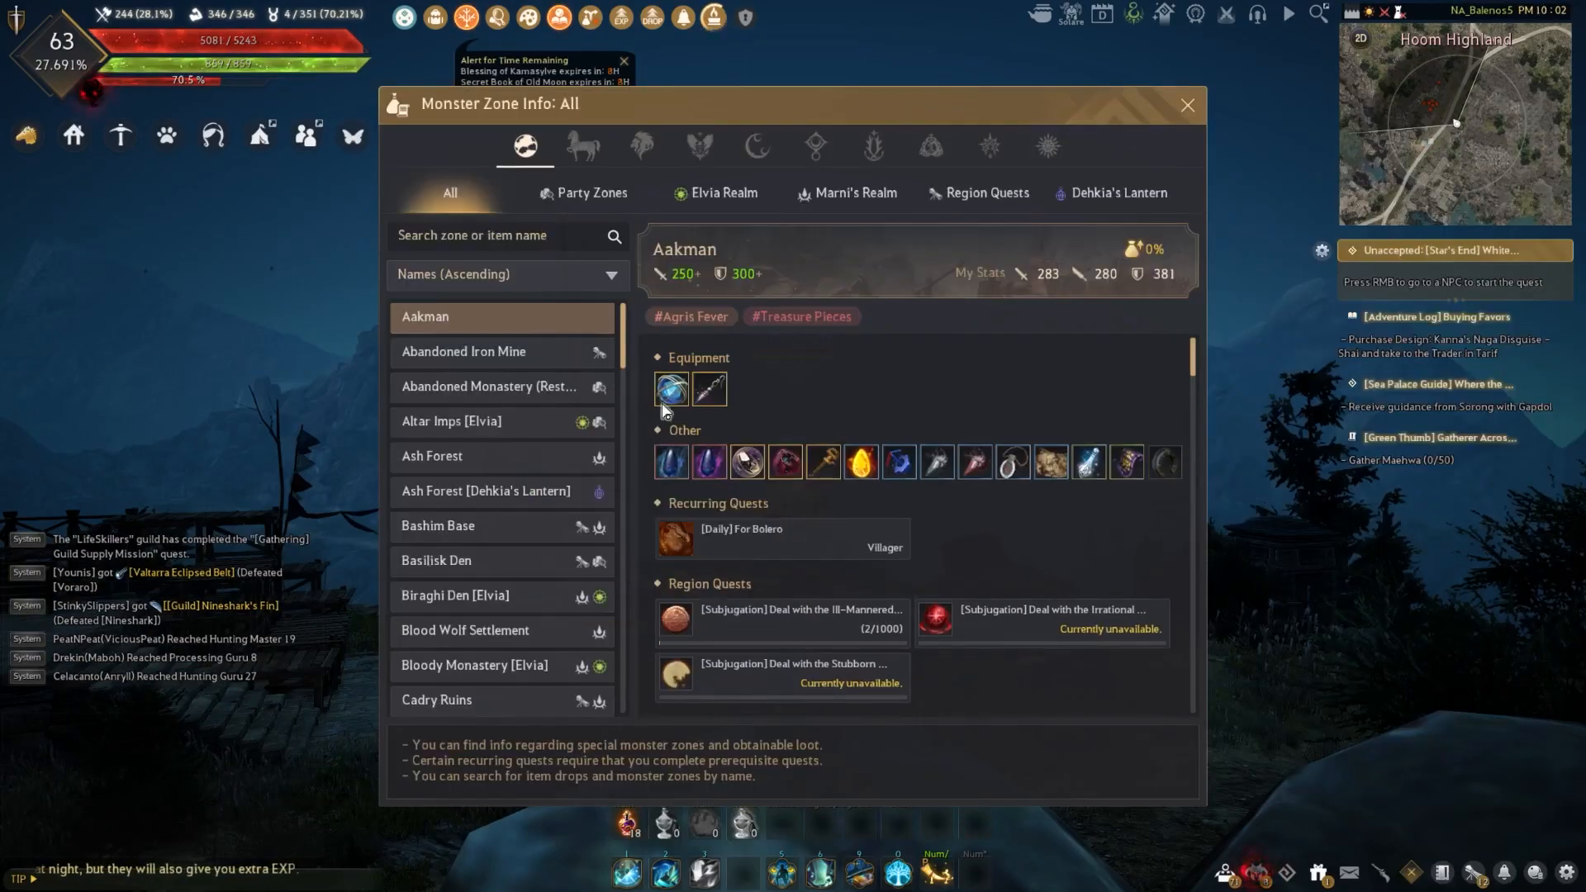
Step: View loot for Abandoned Monastery, Bashim Base and Blood Wolf Settlement, inspecting Marsh's Artifact - Melee AP
{"action": "left_click", "coordinate": [492, 386]}
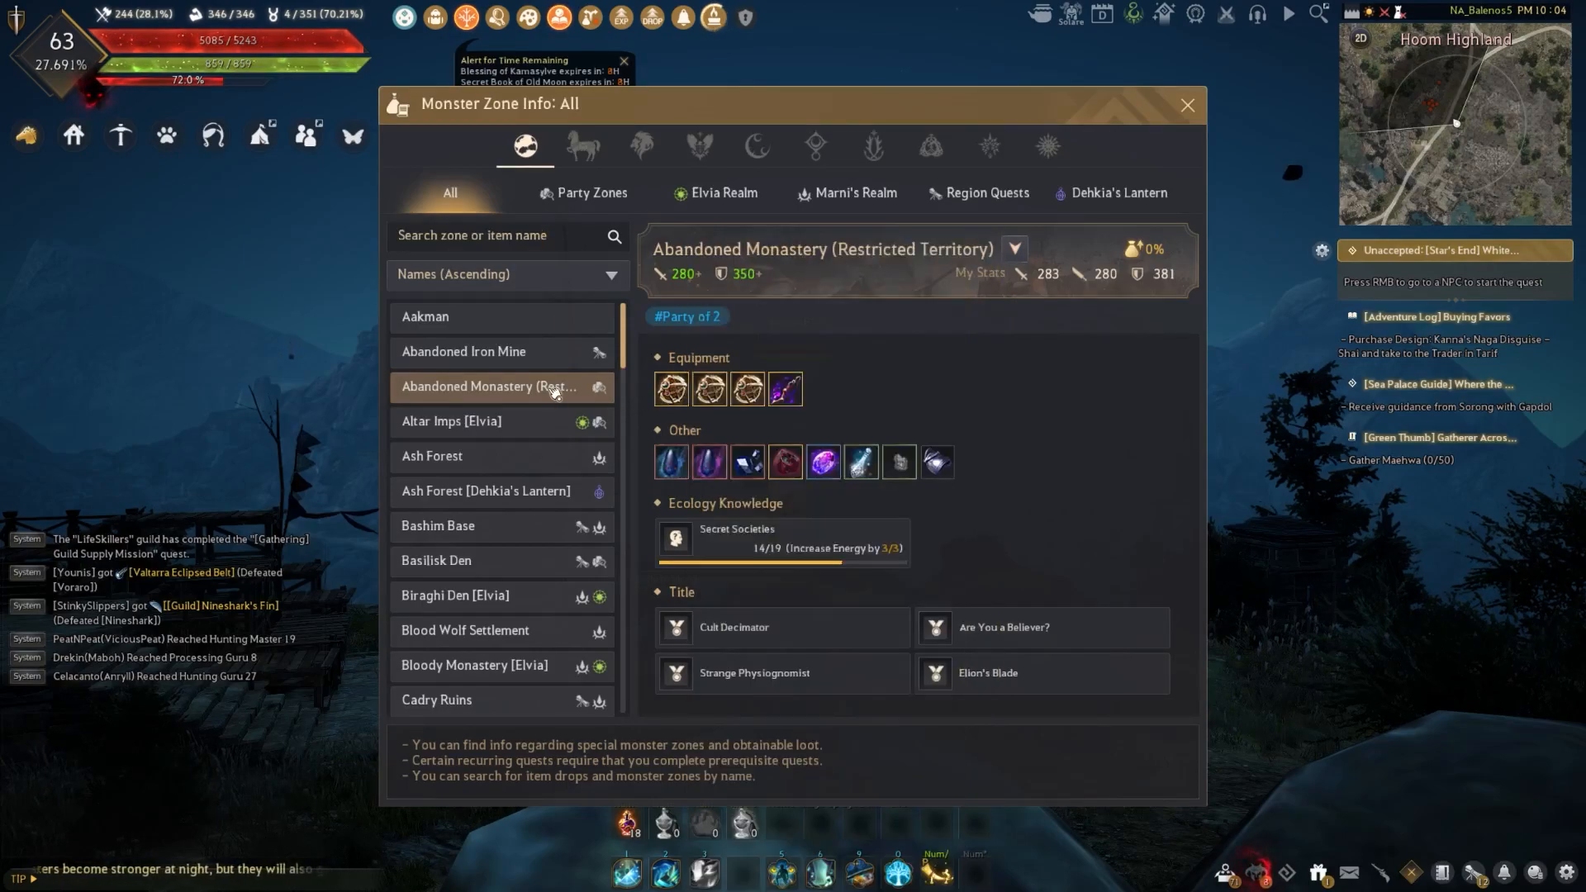
{"action": "mouse_move", "coordinate": [671, 388]}
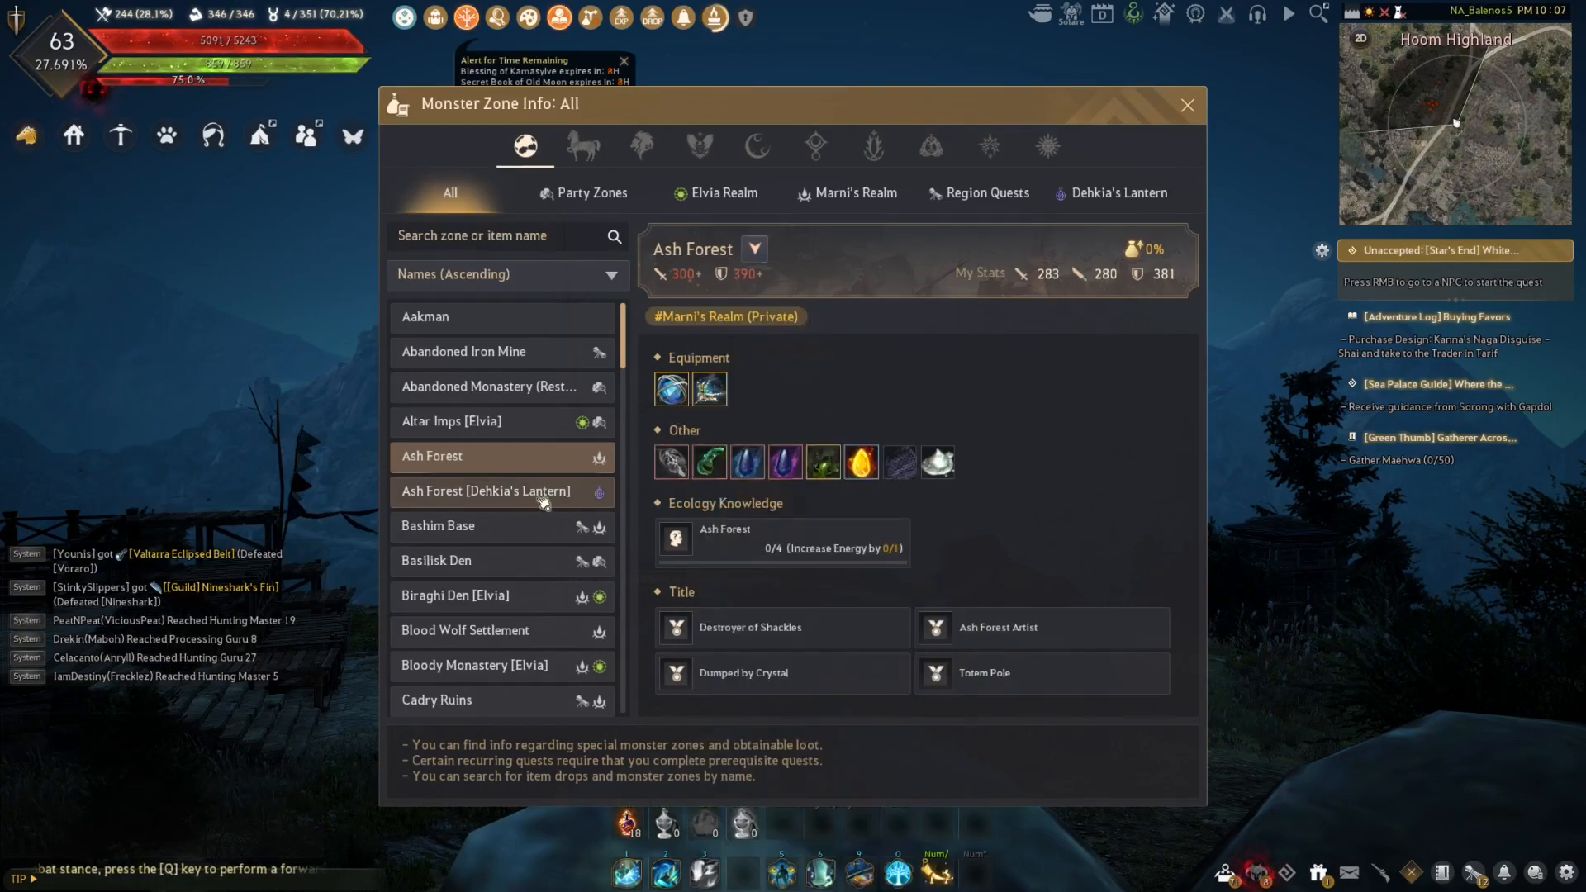
{"action": "left_click", "coordinate": [437, 526]}
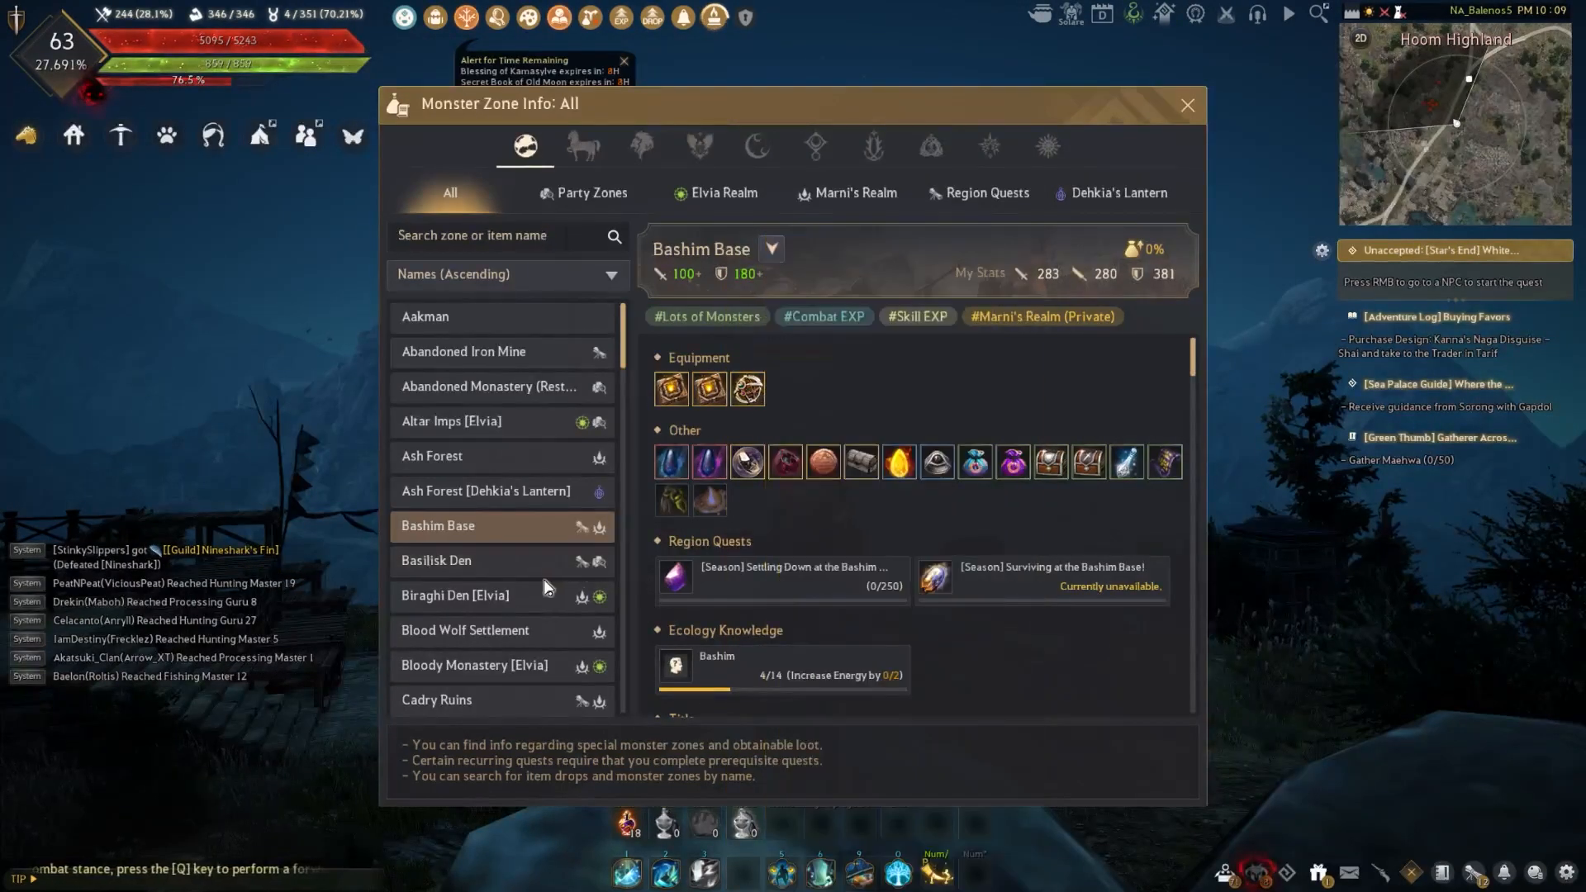
{"action": "left_click", "coordinate": [436, 531]}
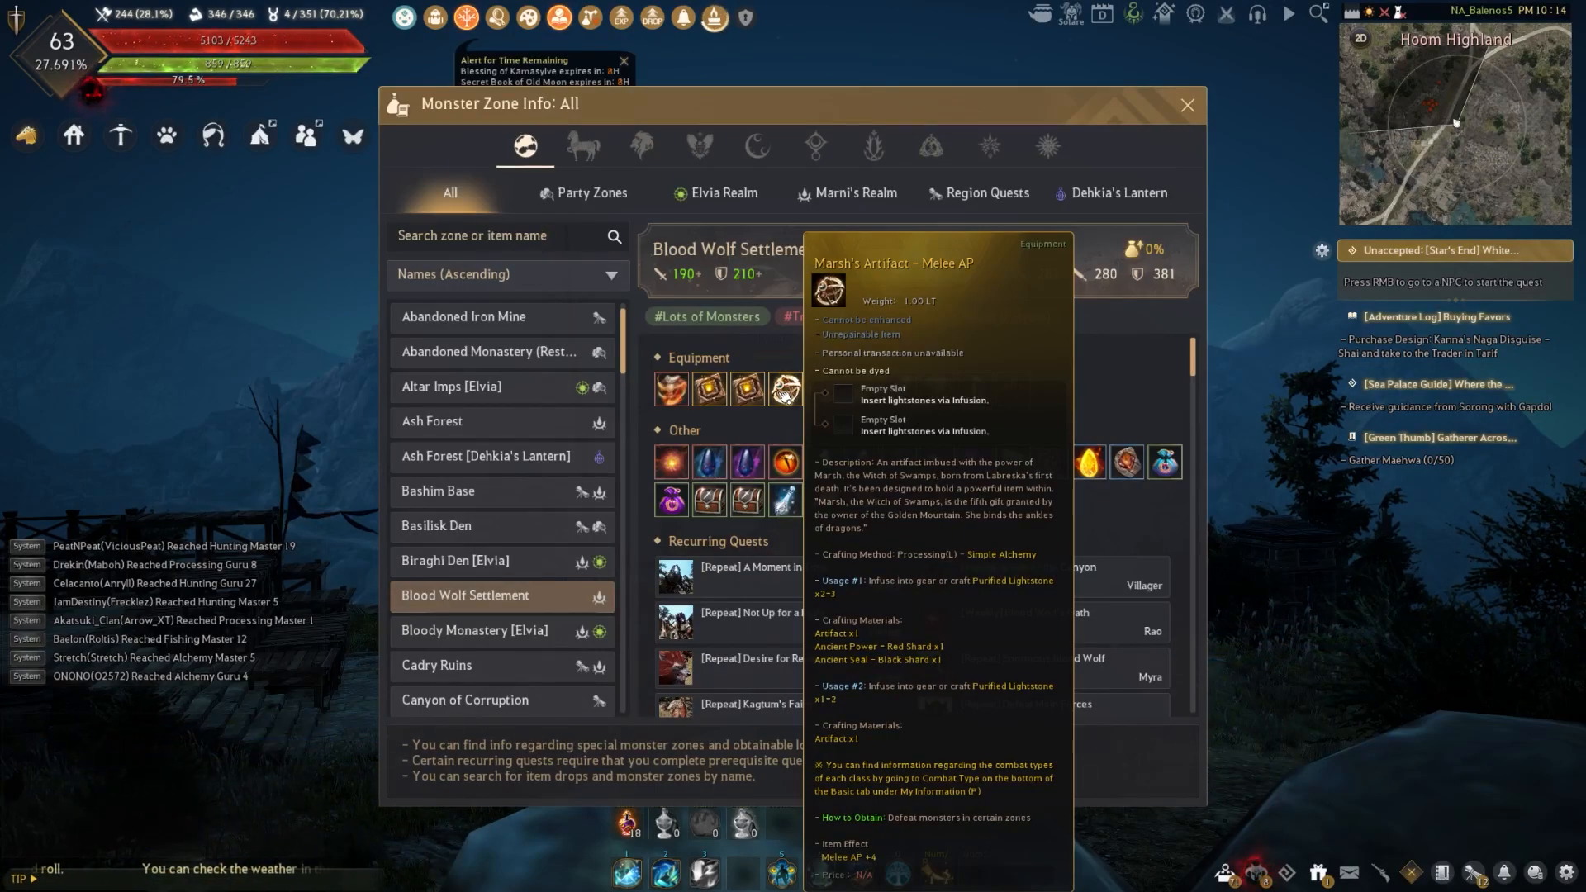
{"action": "left_click", "coordinate": [495, 235]}
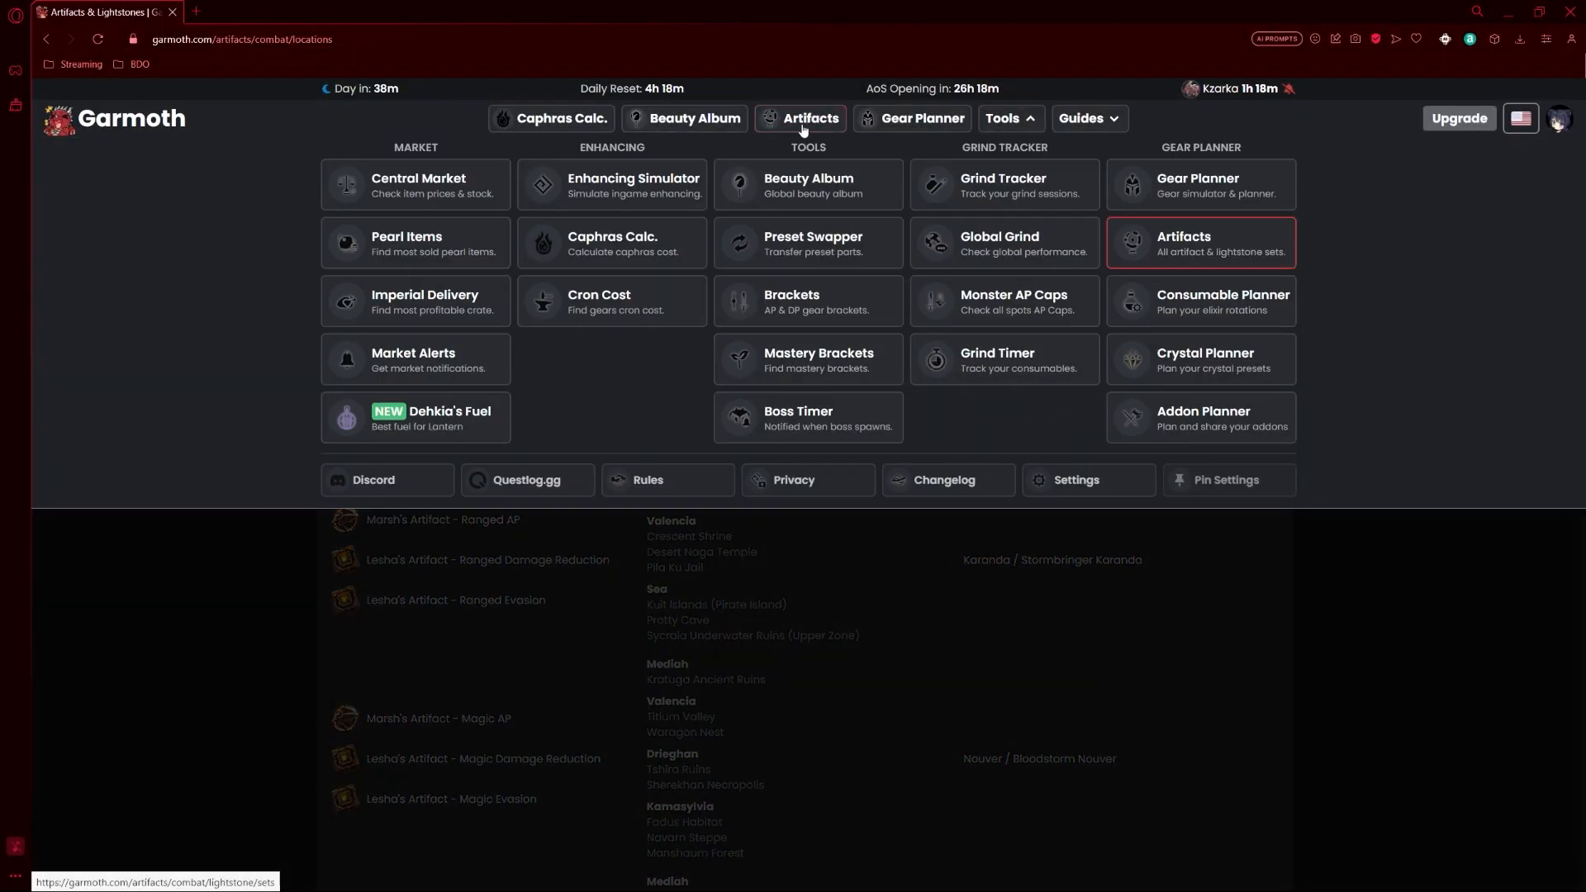
Step: Switch Garmoth's Artifacts page to the Locations view and scroll through the drop table
{"action": "left_click", "coordinate": [806, 118]}
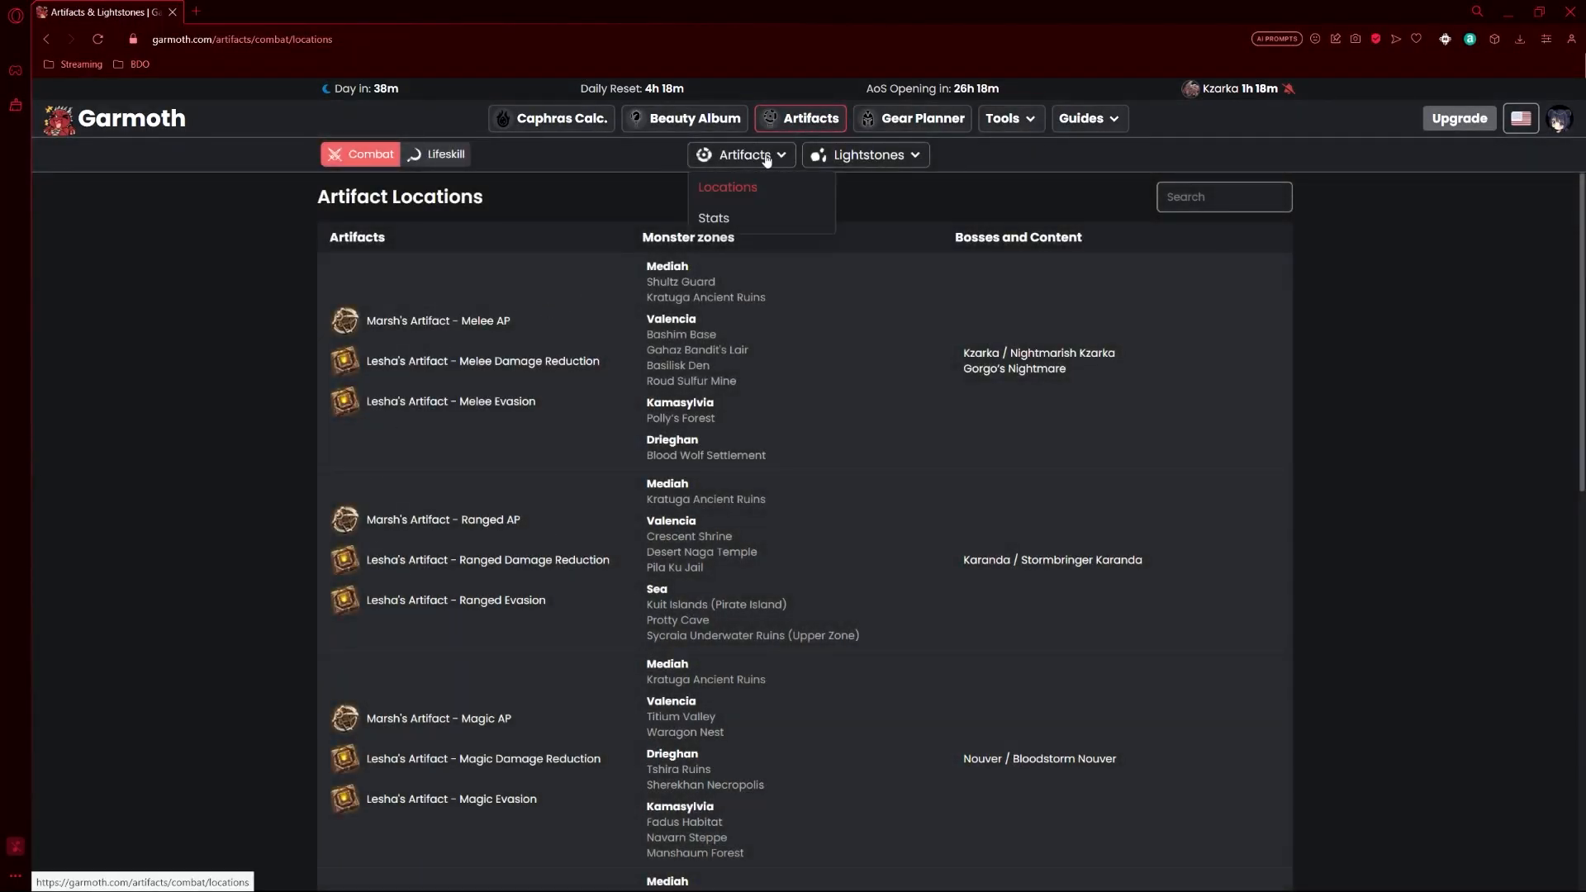
{"action": "left_click", "coordinate": [741, 154]}
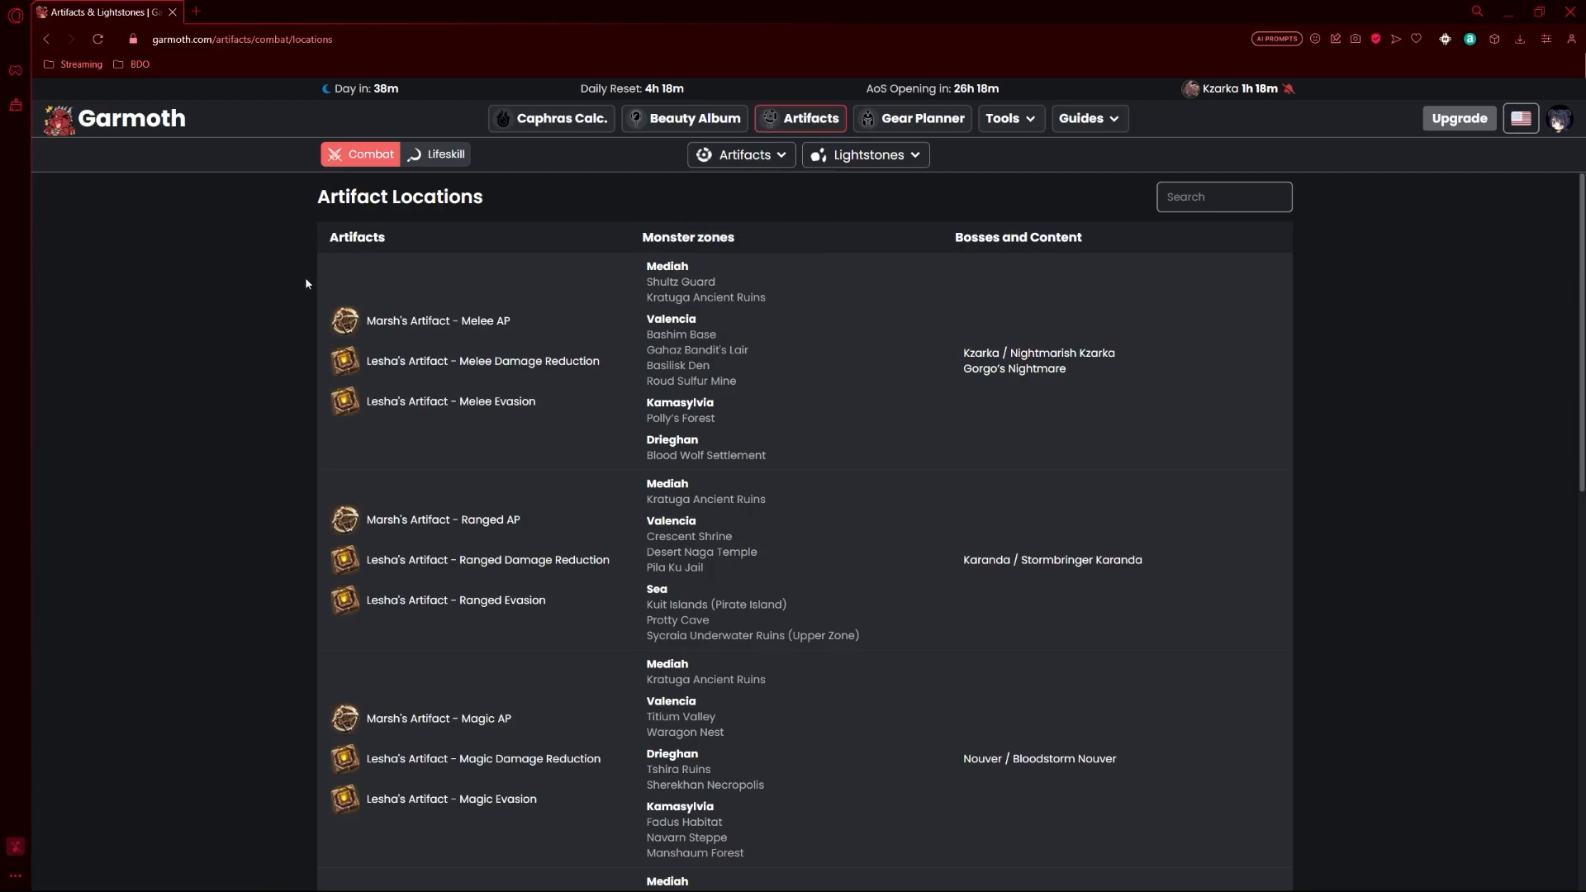
{"action": "scroll", "scroll_direction": "down", "scroll_amount": 3}
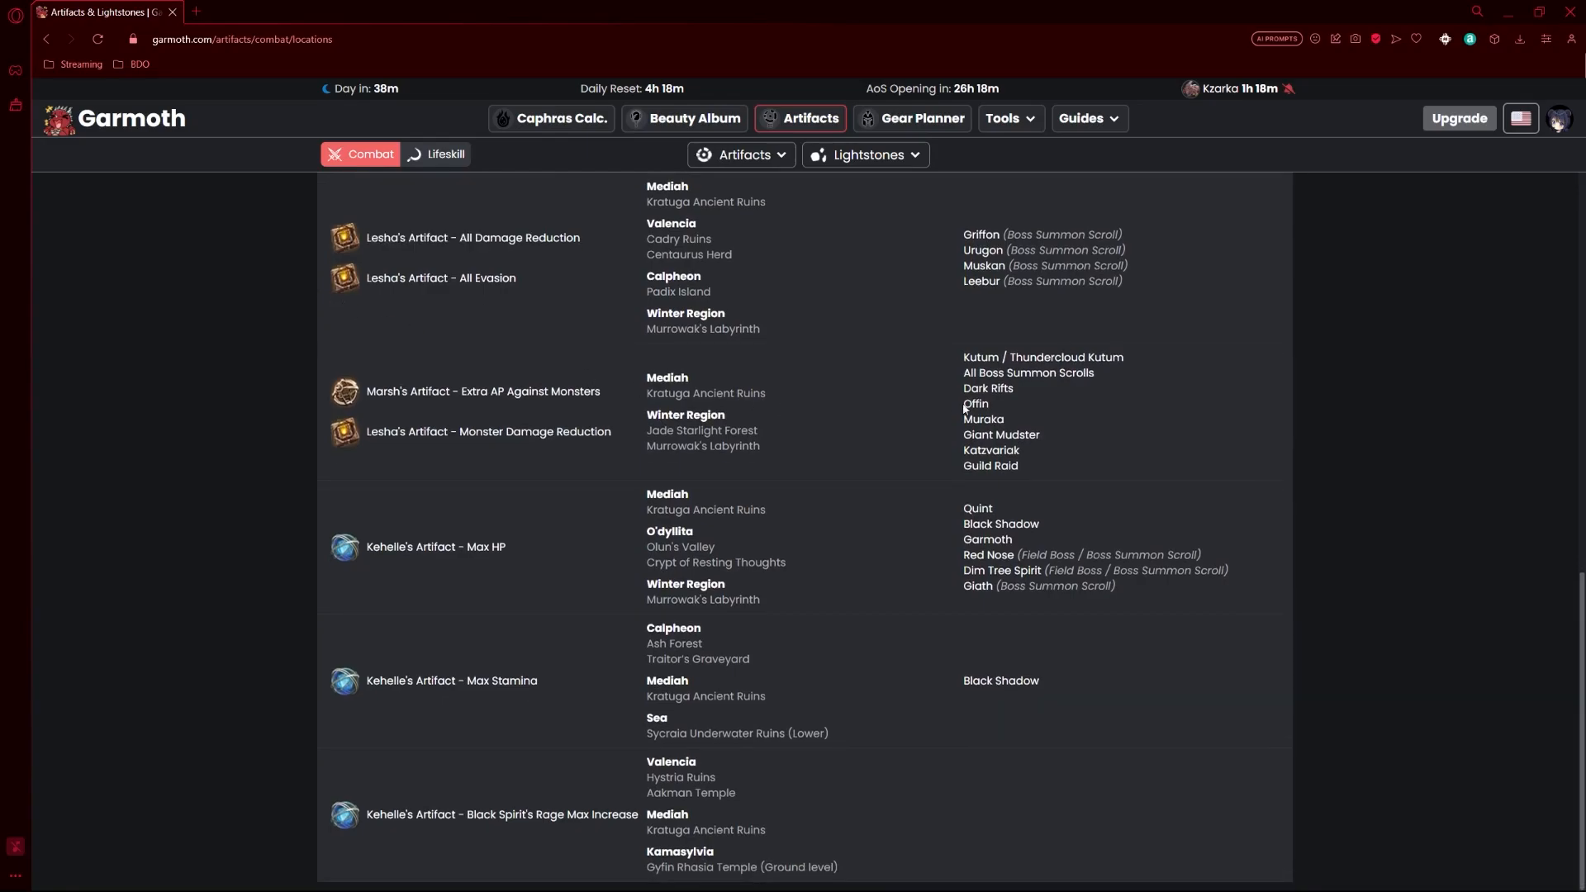
{"action": "scroll", "scroll_direction": "up", "scroll_amount": 3}
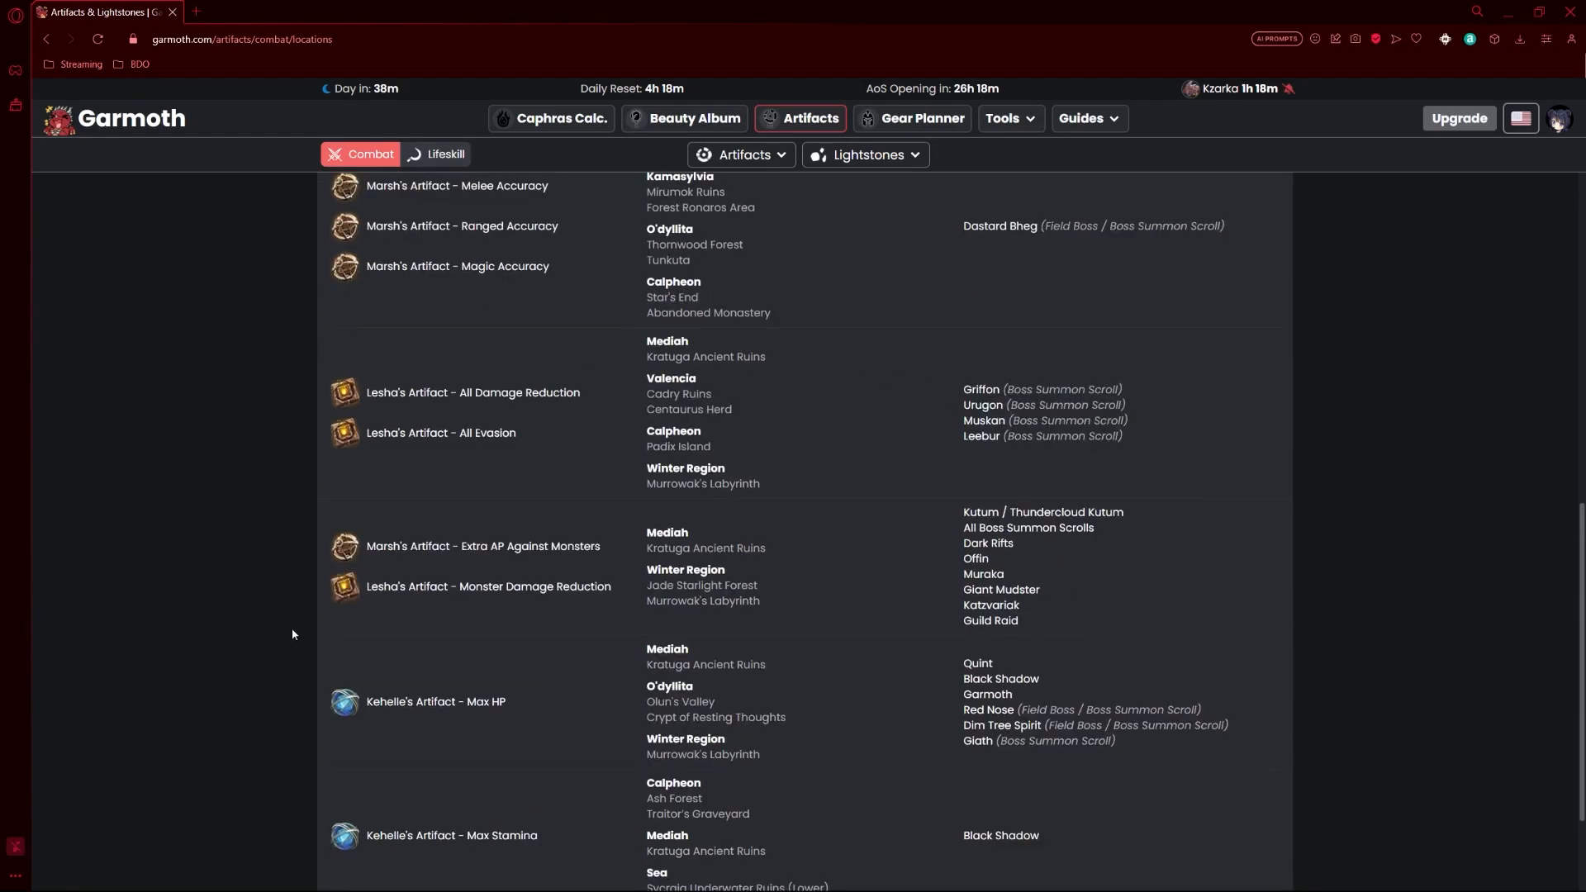
{"action": "mouse_move", "coordinate": [1125, 500]}
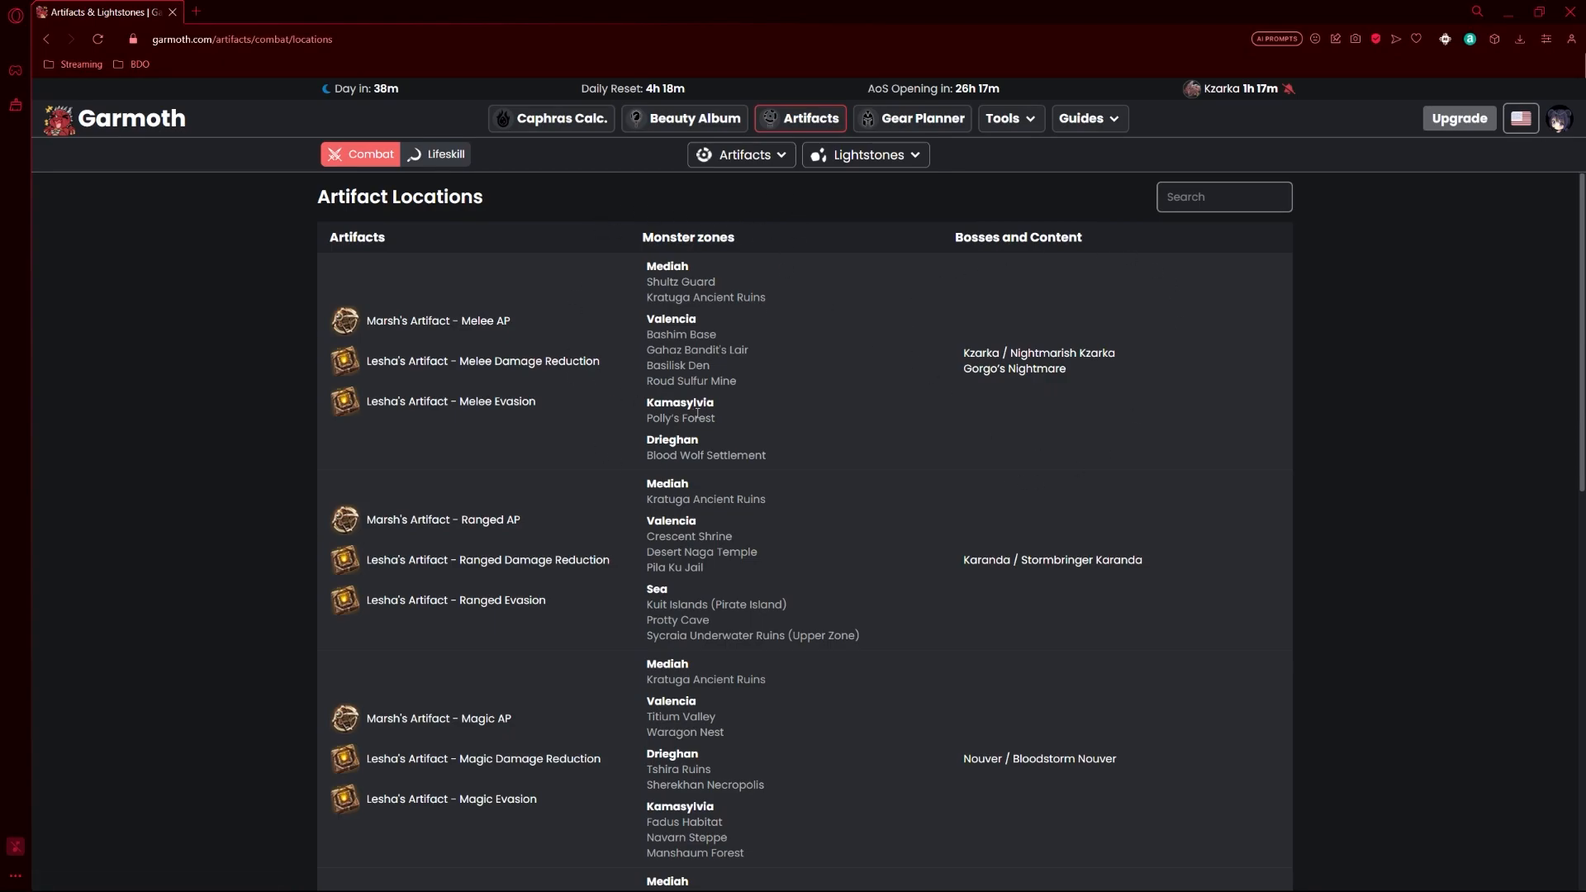
{"action": "scroll", "scroll_direction": "down", "scroll_amount": 3}
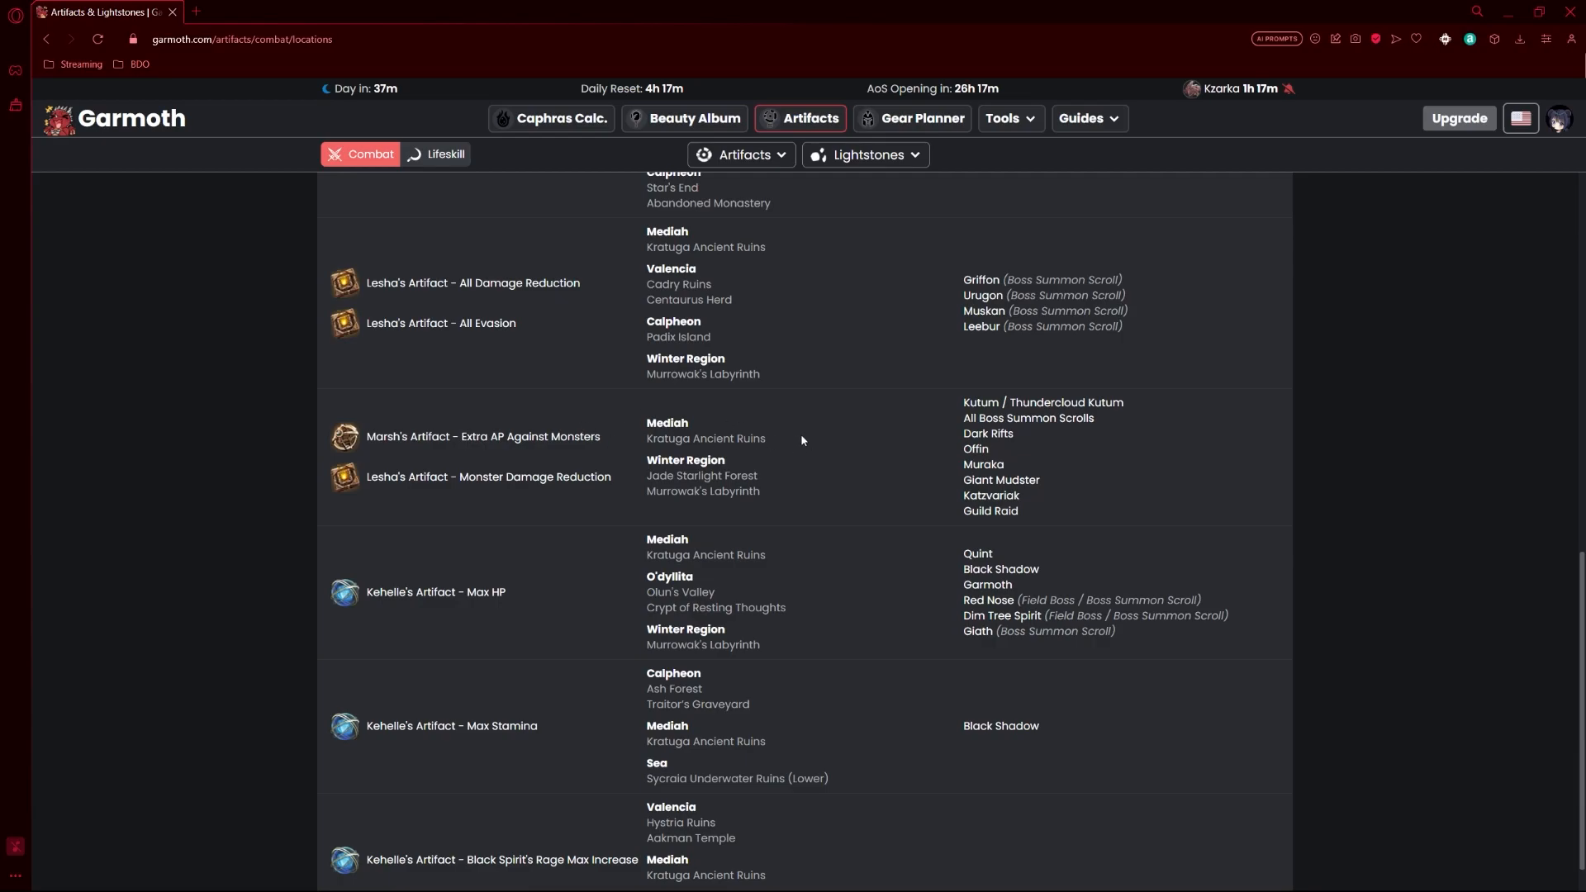
{"action": "mouse_move", "coordinate": [800, 440]}
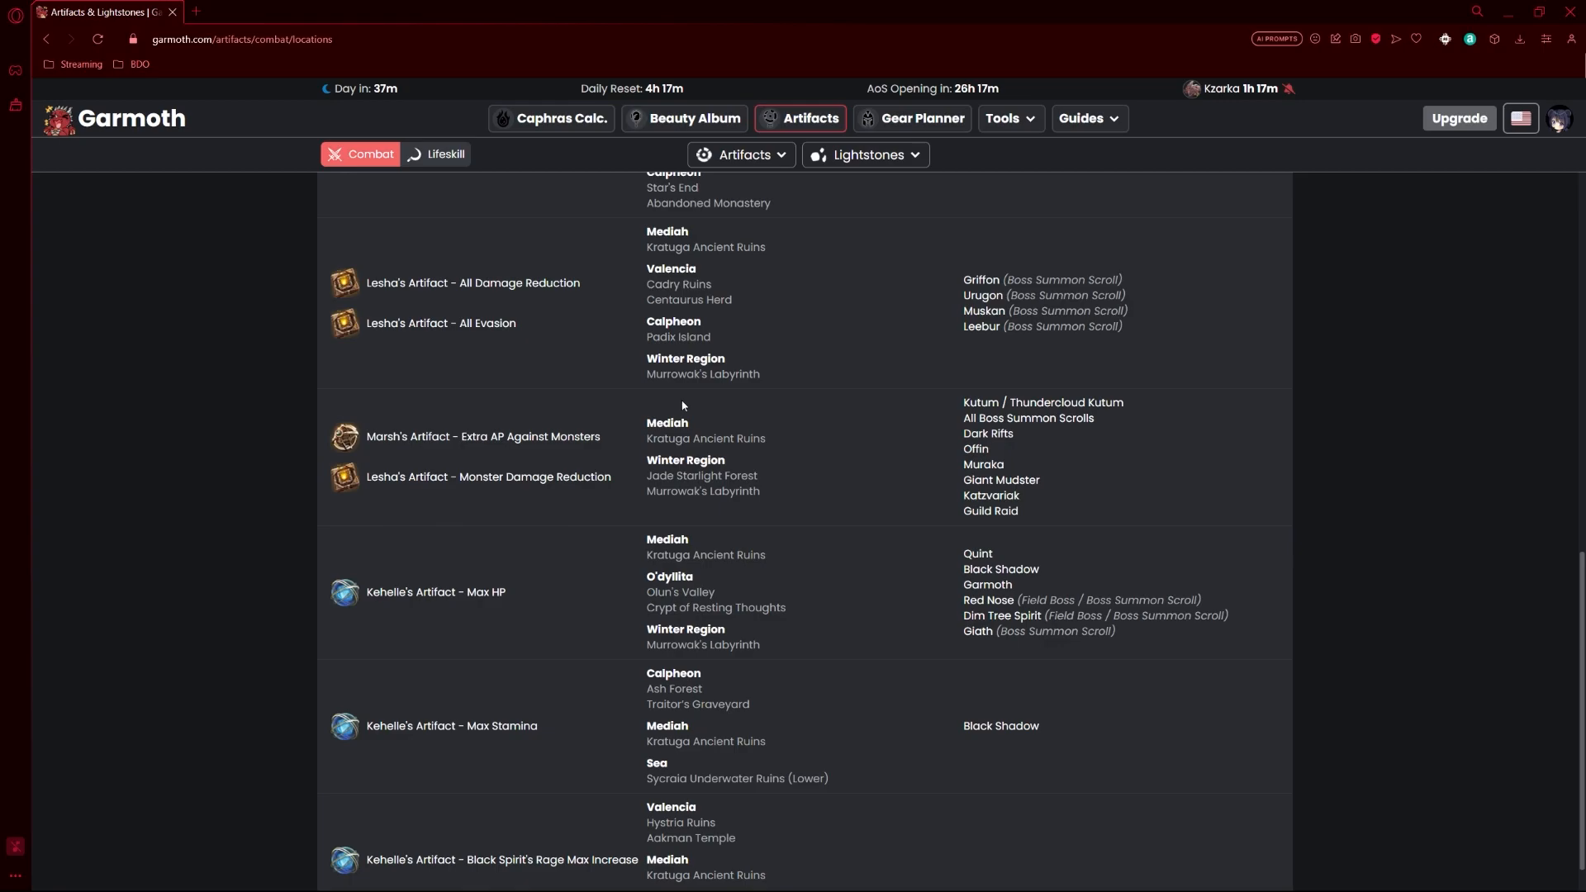
{"action": "mouse_move", "coordinate": [797, 568]}
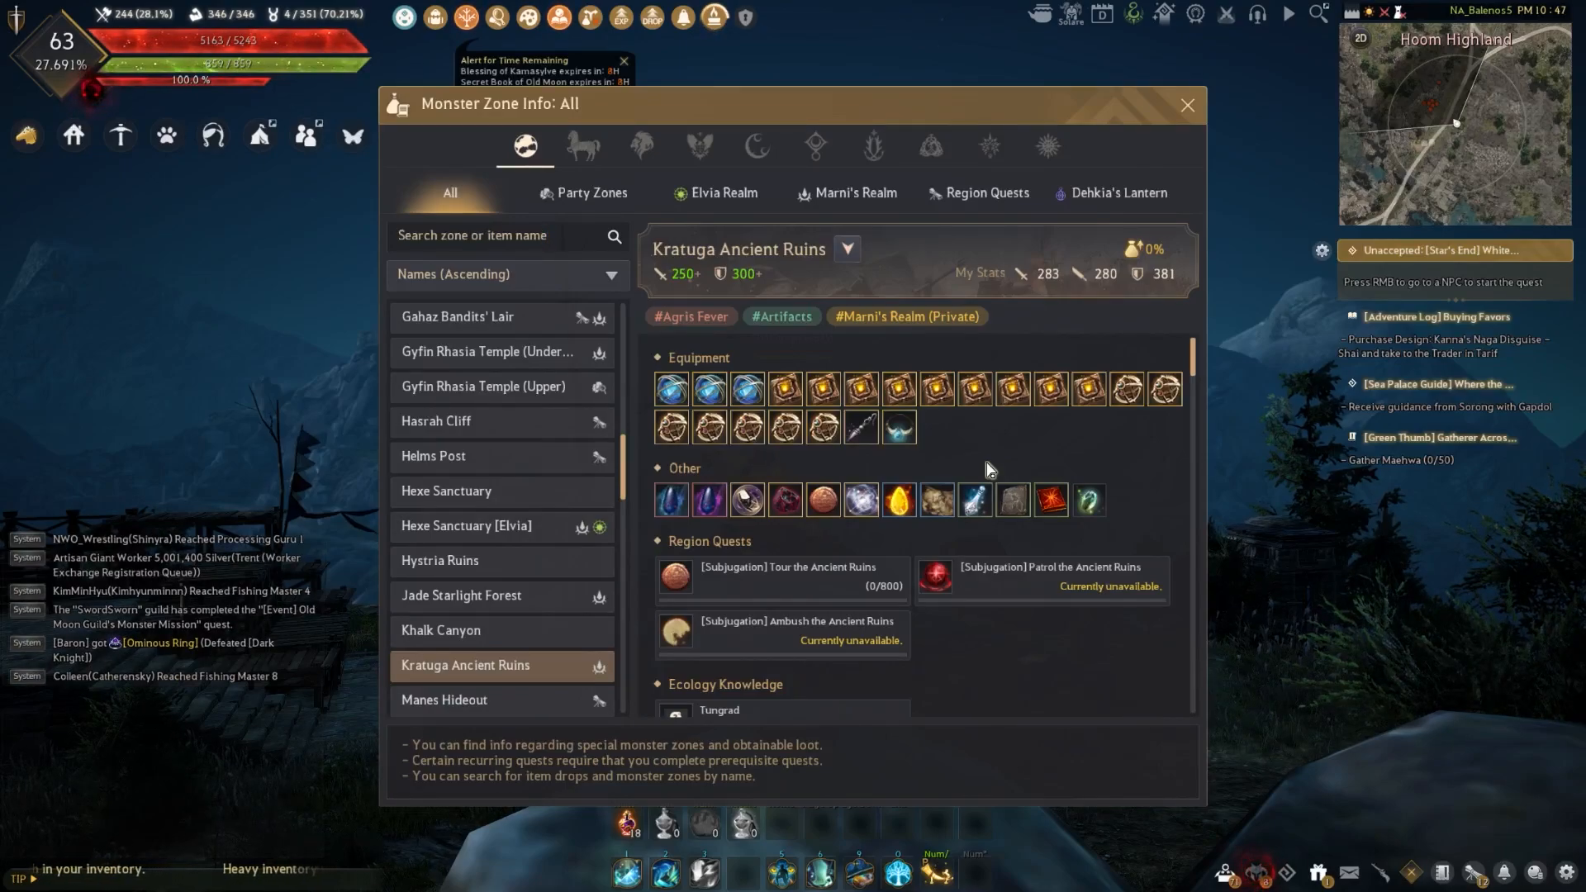
{"action": "mouse_move", "coordinate": [899, 425]}
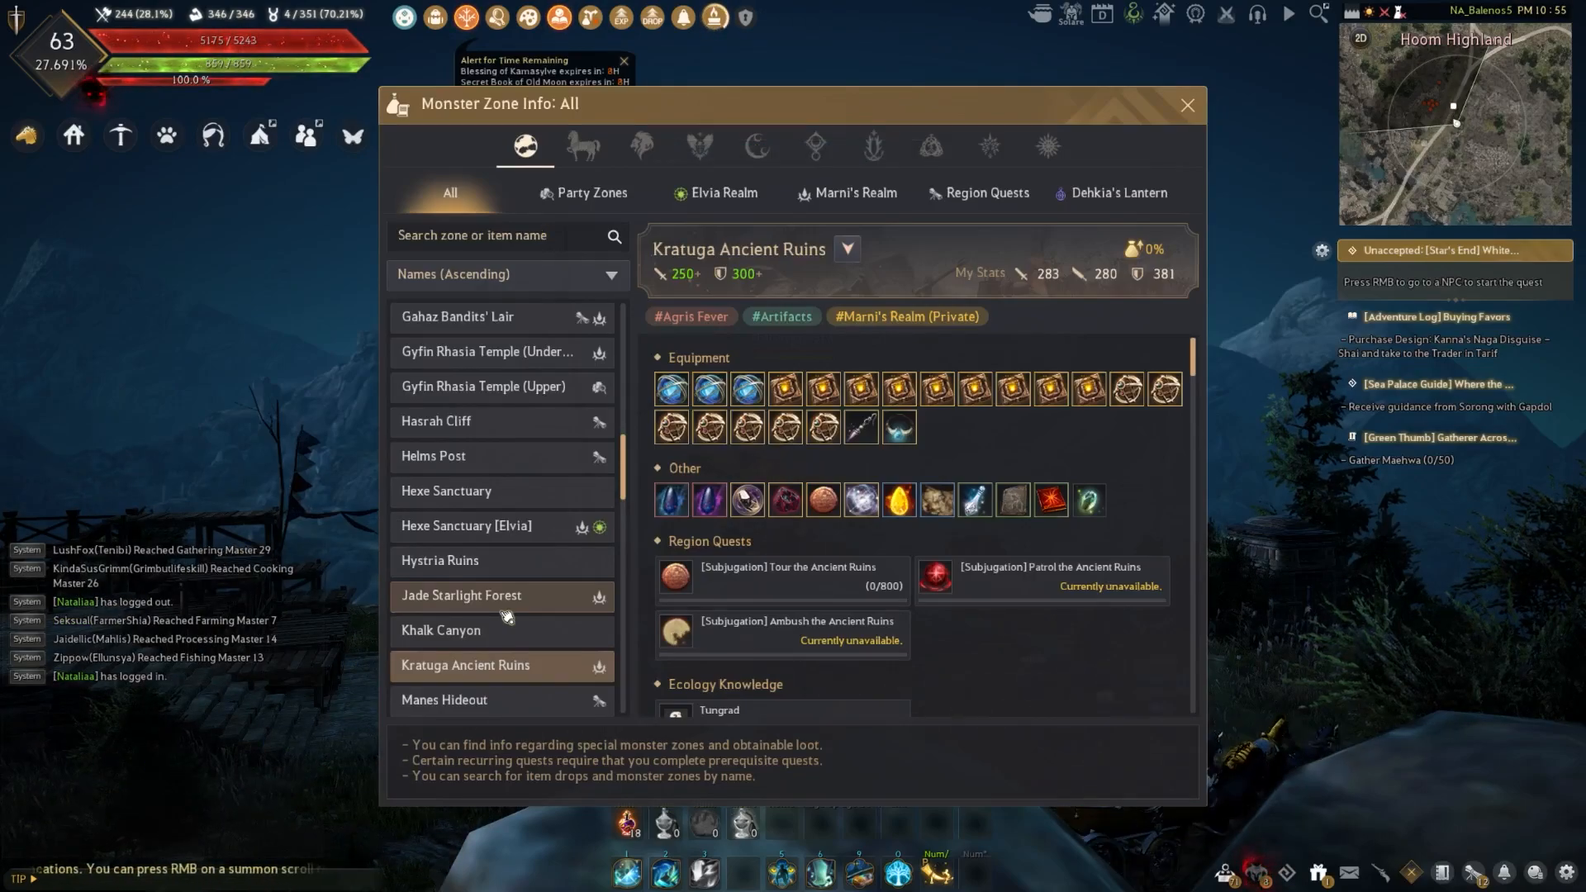
Step: Check Kratuga's artifact drop, then Jade Starlight Forest's Marsh's Artifact - Extra AP Against Monsters
{"action": "left_click", "coordinate": [495, 234]}
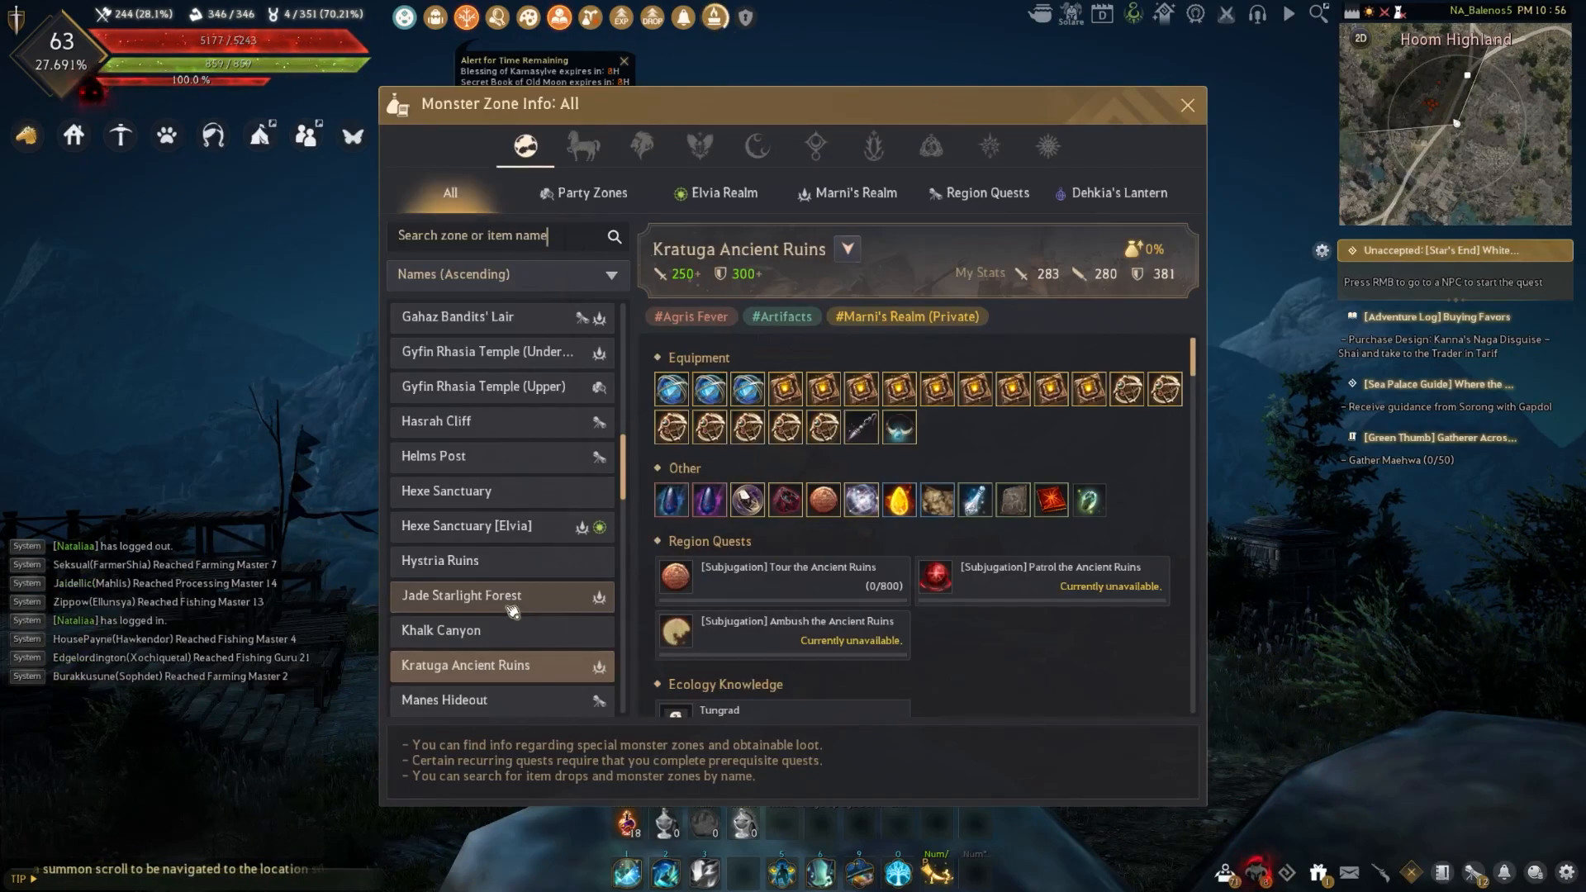
{"action": "left_click", "coordinate": [461, 595]}
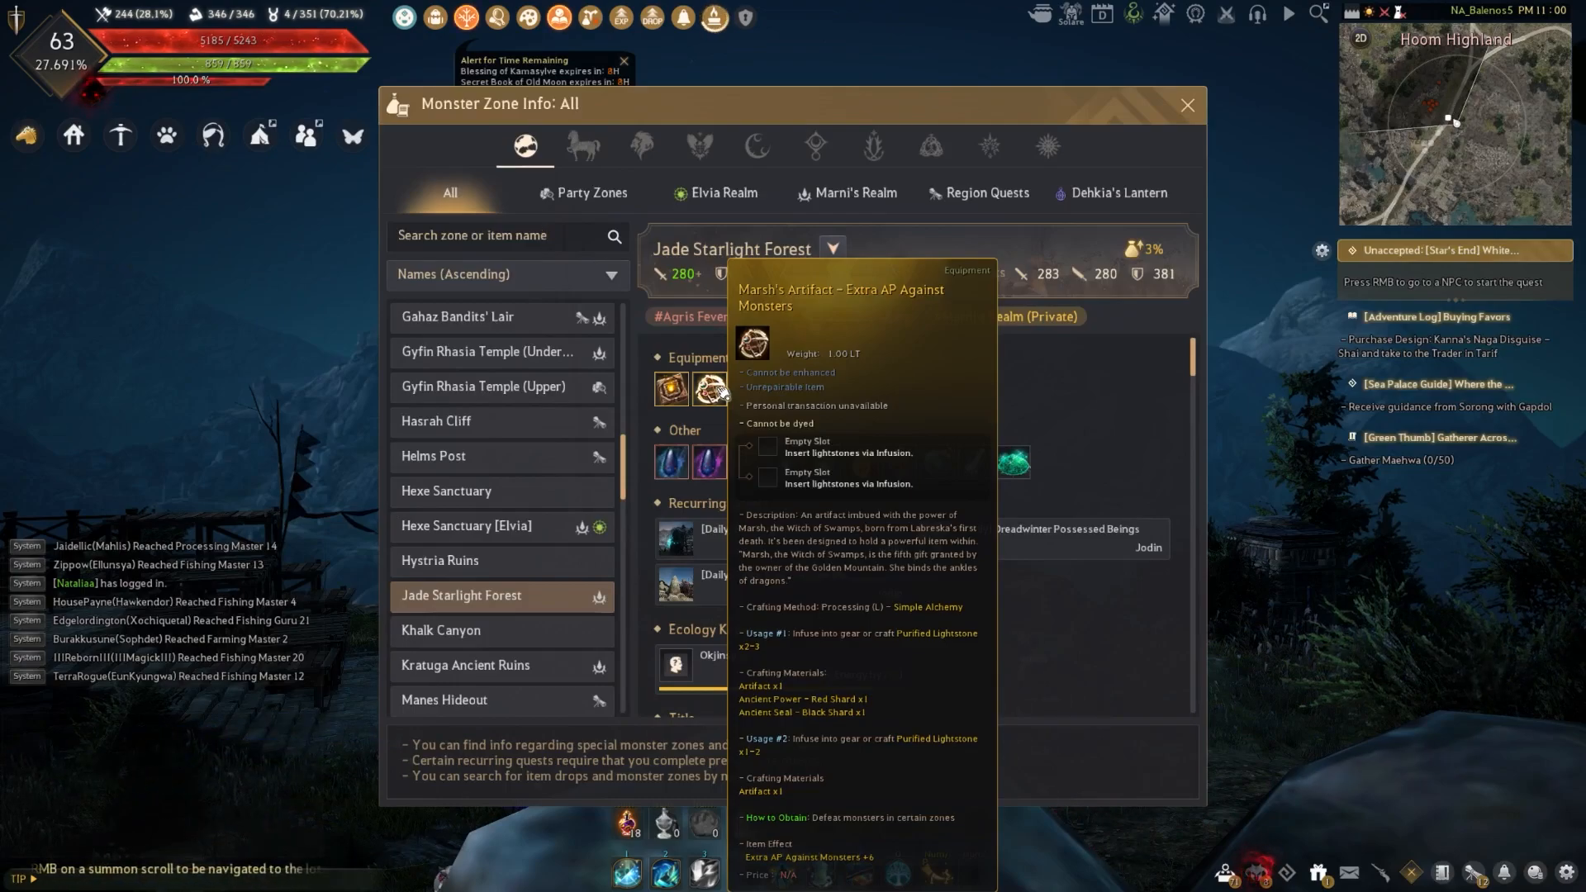
{"action": "left_click", "coordinate": [500, 234]}
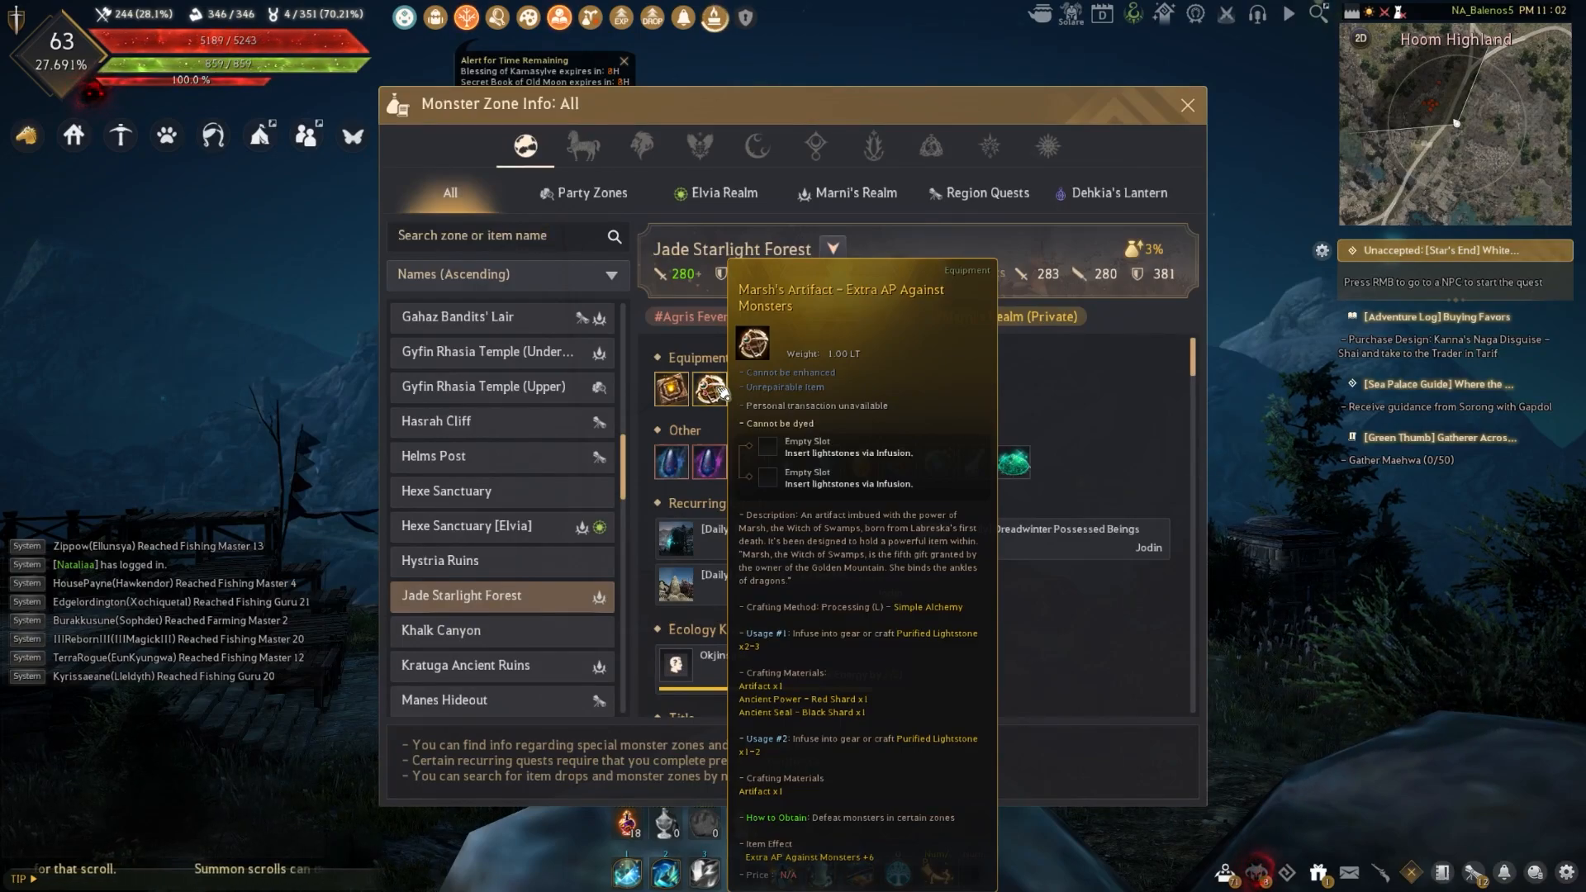
{"action": "left_click", "coordinate": [1186, 104]}
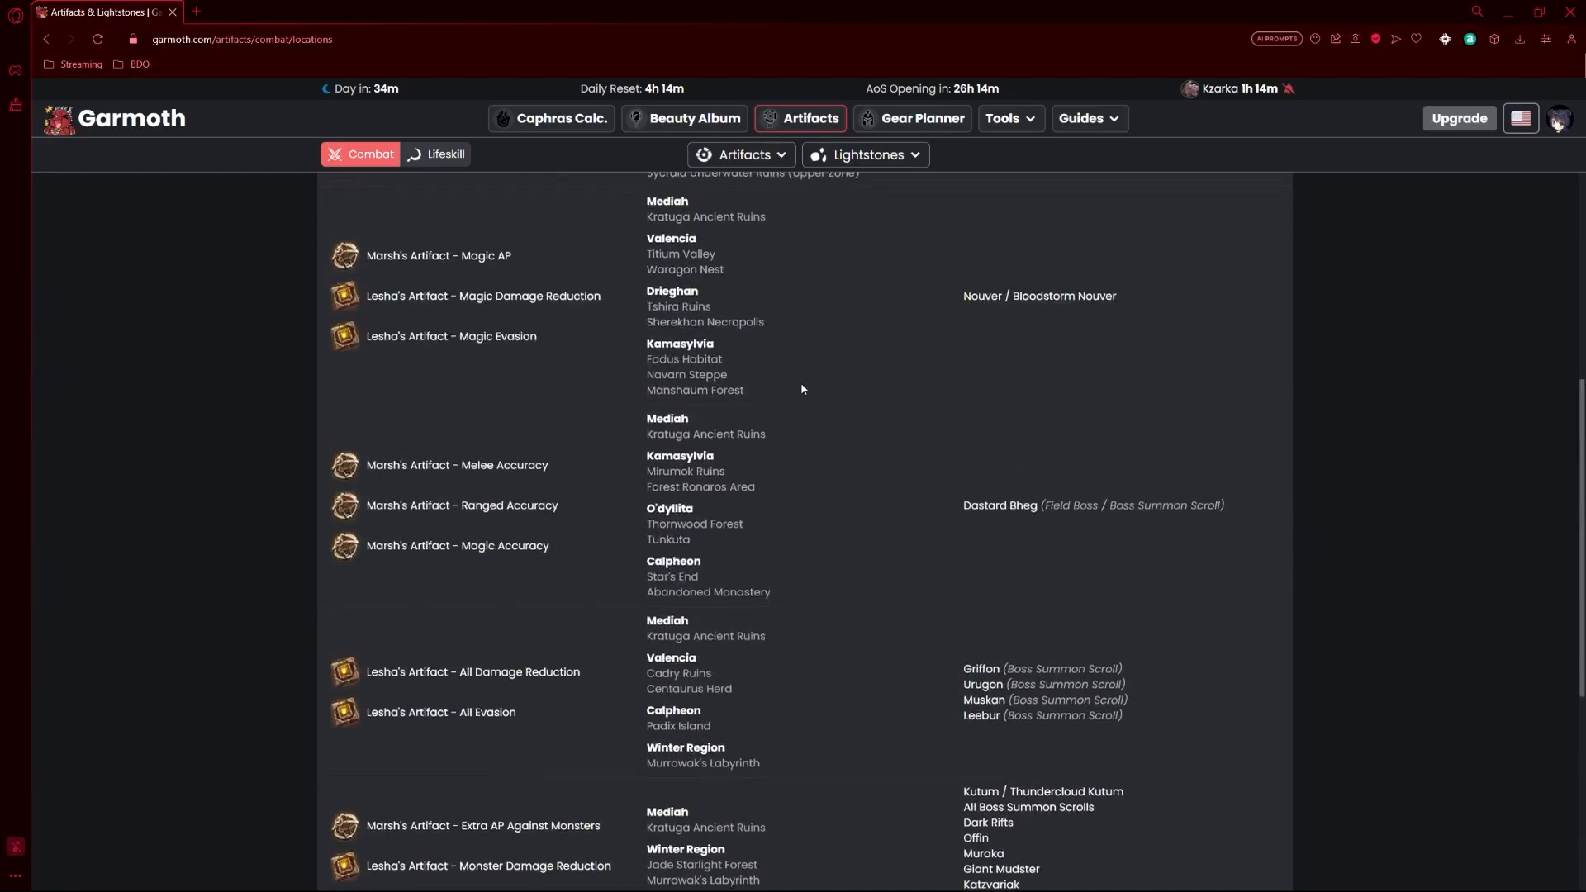
Step: Scroll the Artifact Locations table to the Extra AP Against Monsters row and back to the top
{"action": "scroll", "scroll_direction": "up", "scroll_amount": 3}
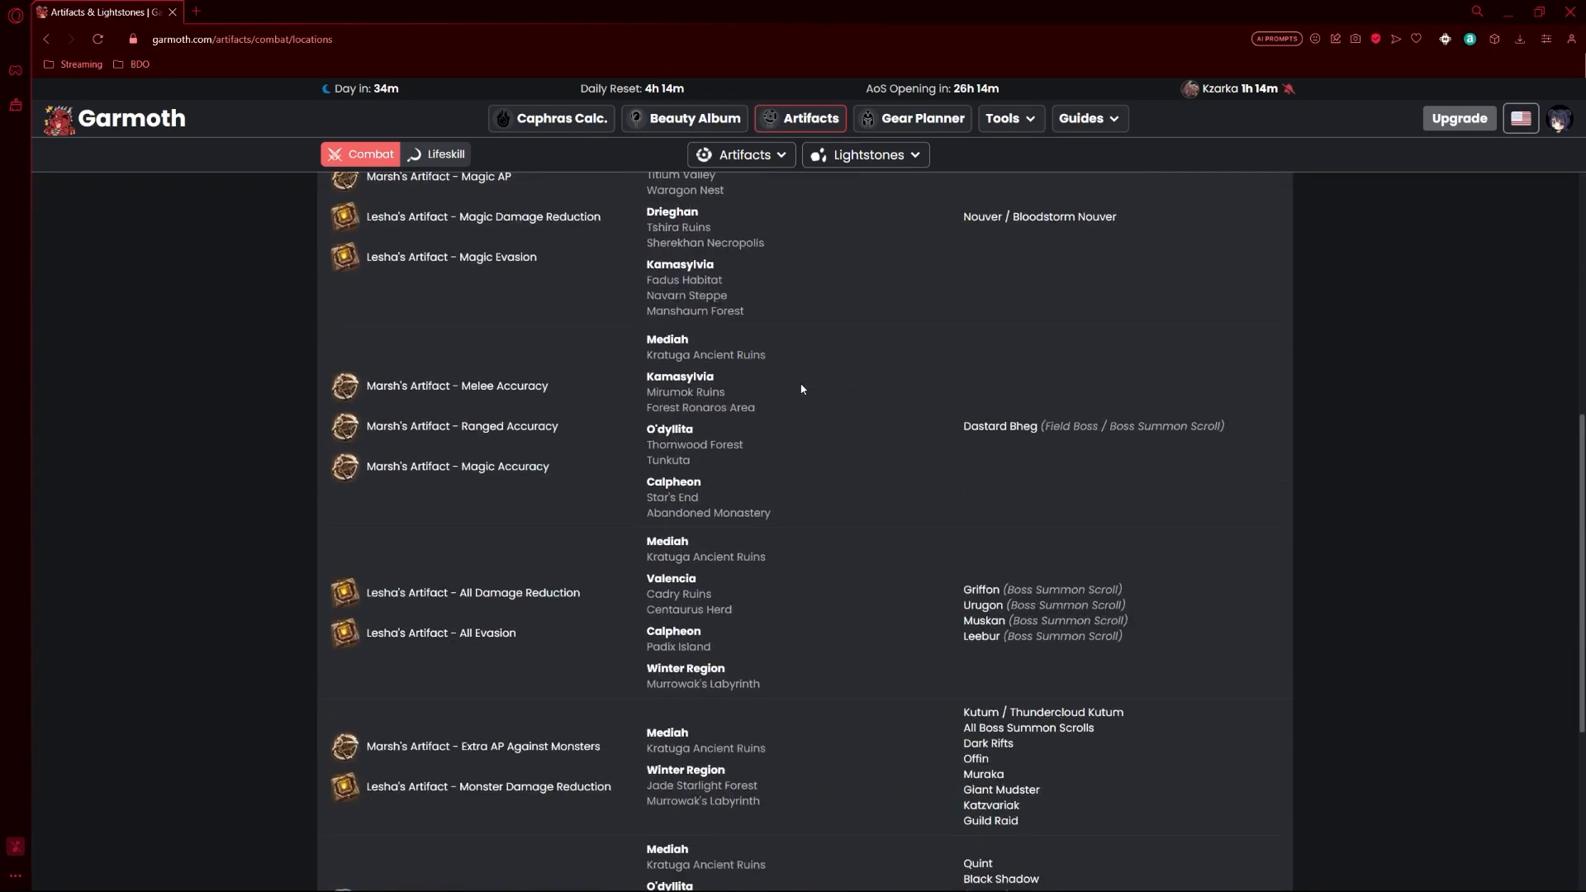
{"action": "scroll", "scroll_direction": "down", "scroll_amount": 3}
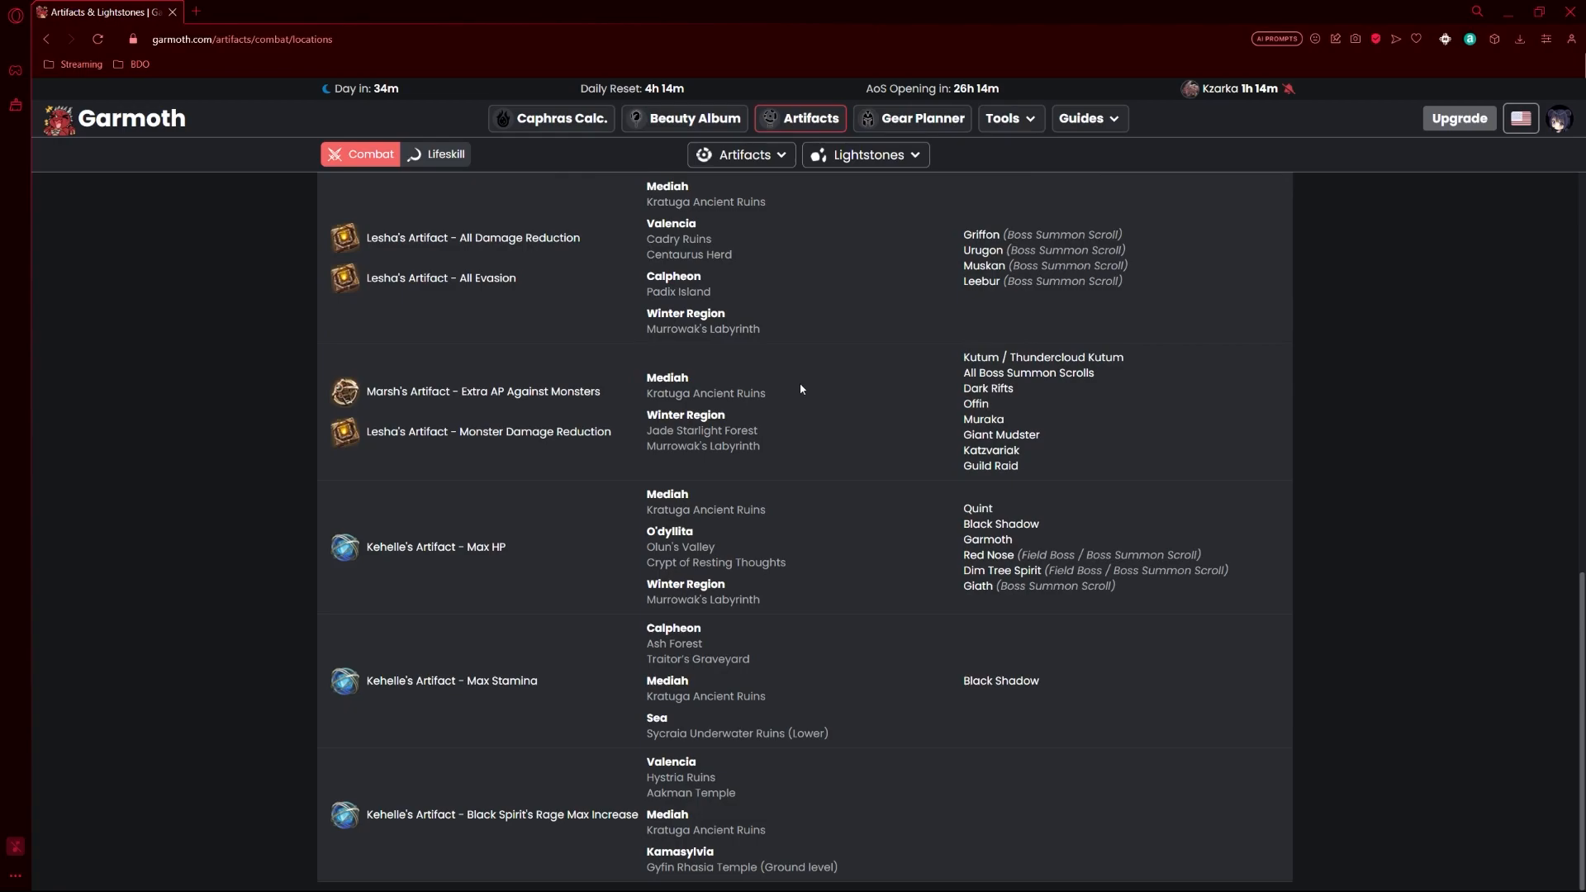
{"action": "mouse_move", "coordinate": [815, 433]}
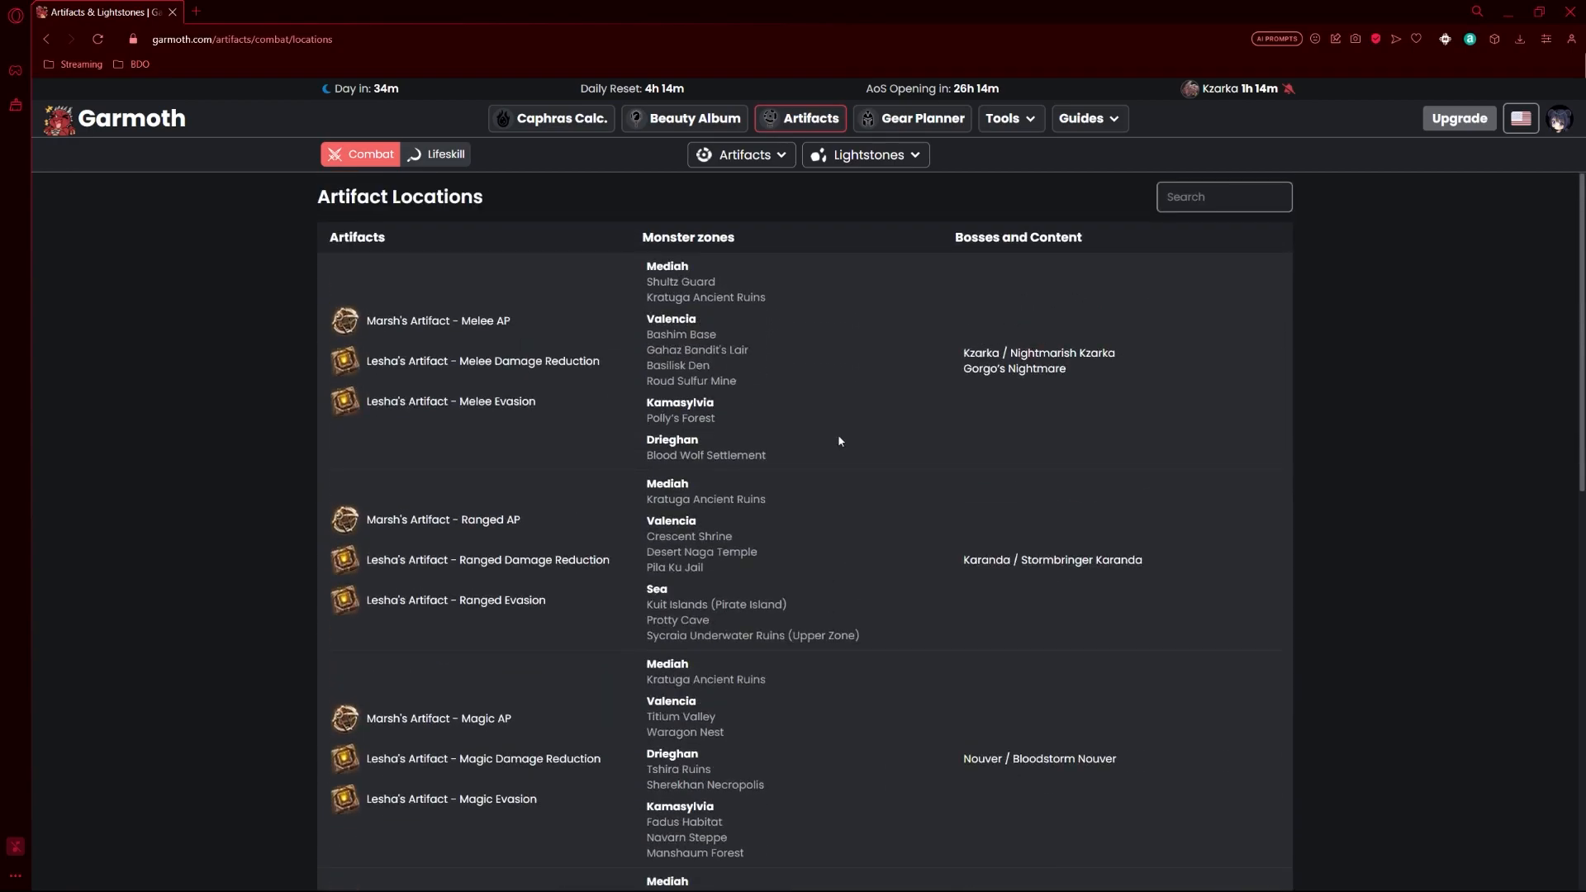
{"action": "scroll", "scroll_direction": "down", "scroll_amount": 3}
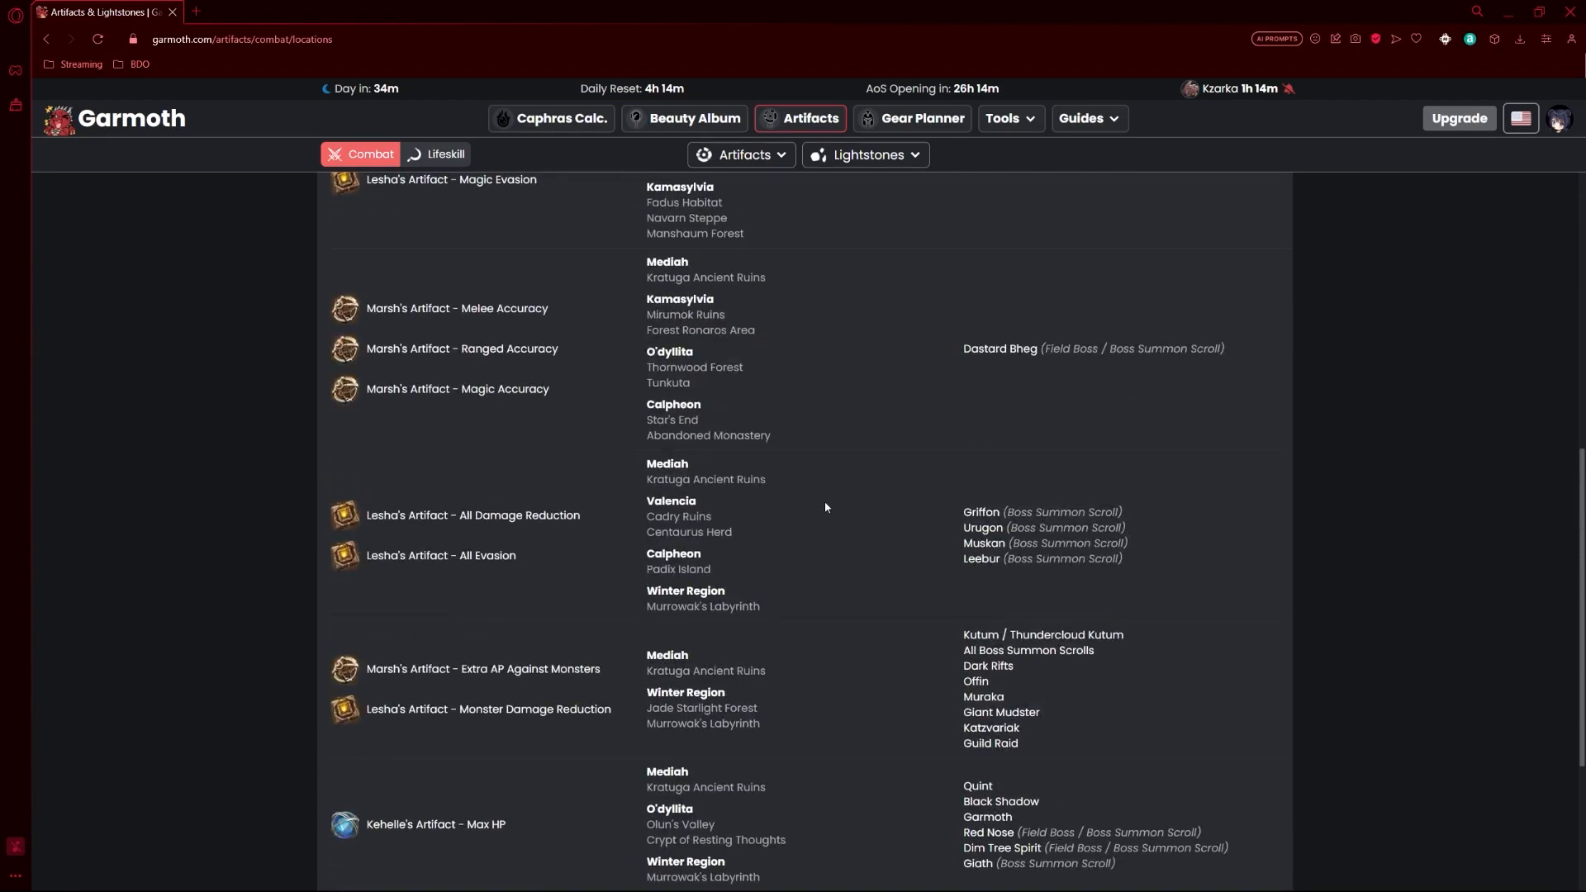
{"action": "scroll", "scroll_direction": "up", "scroll_amount": 3}
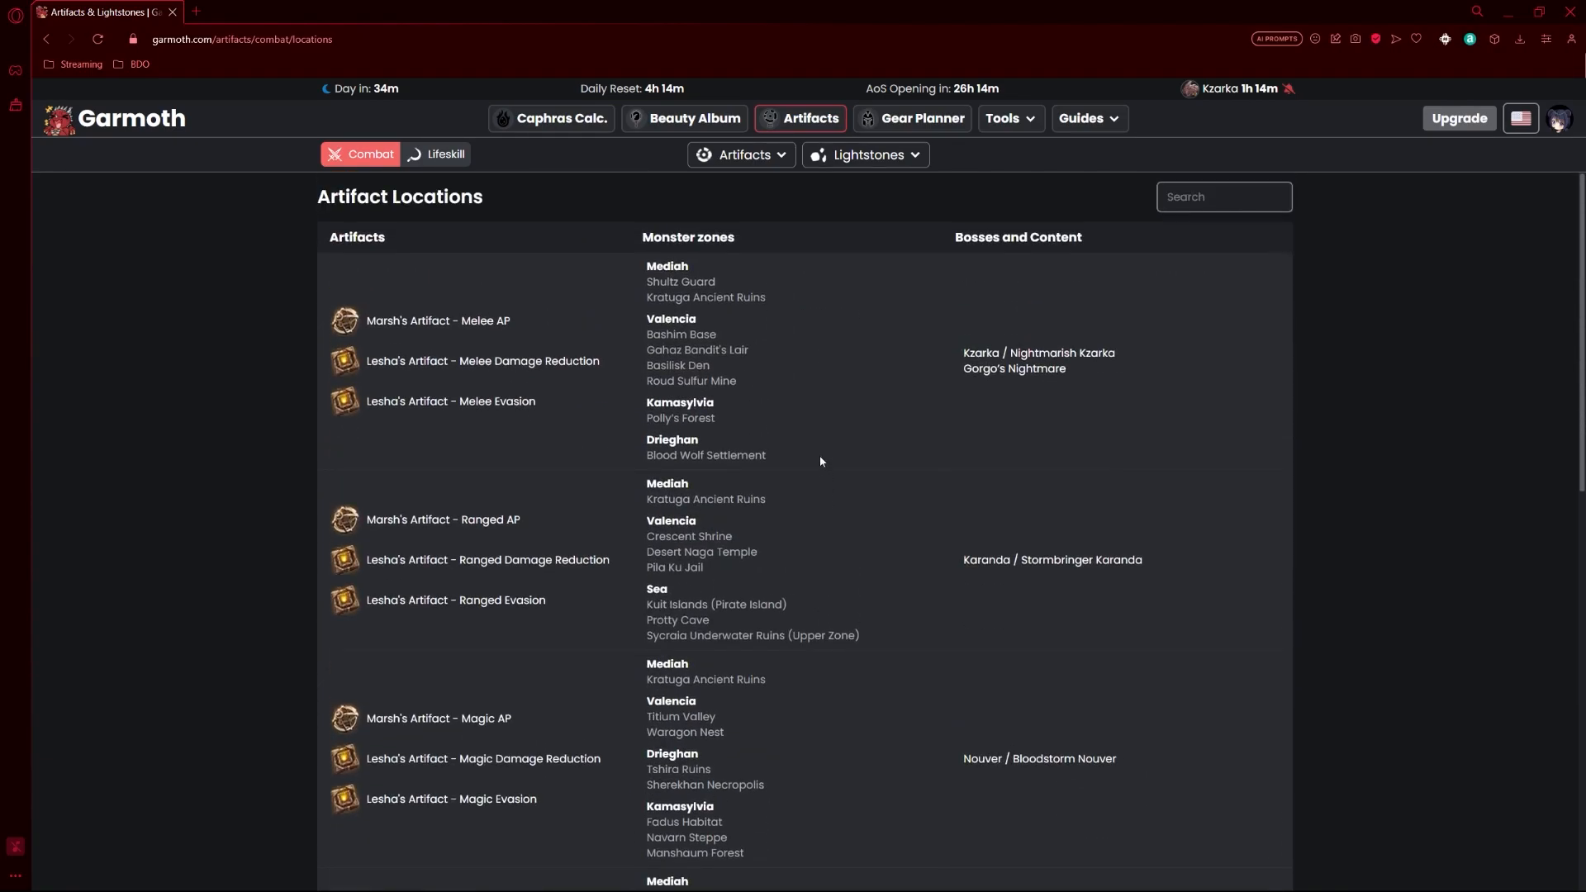
{"action": "scroll", "scroll_direction": "down", "scroll_amount": 3}
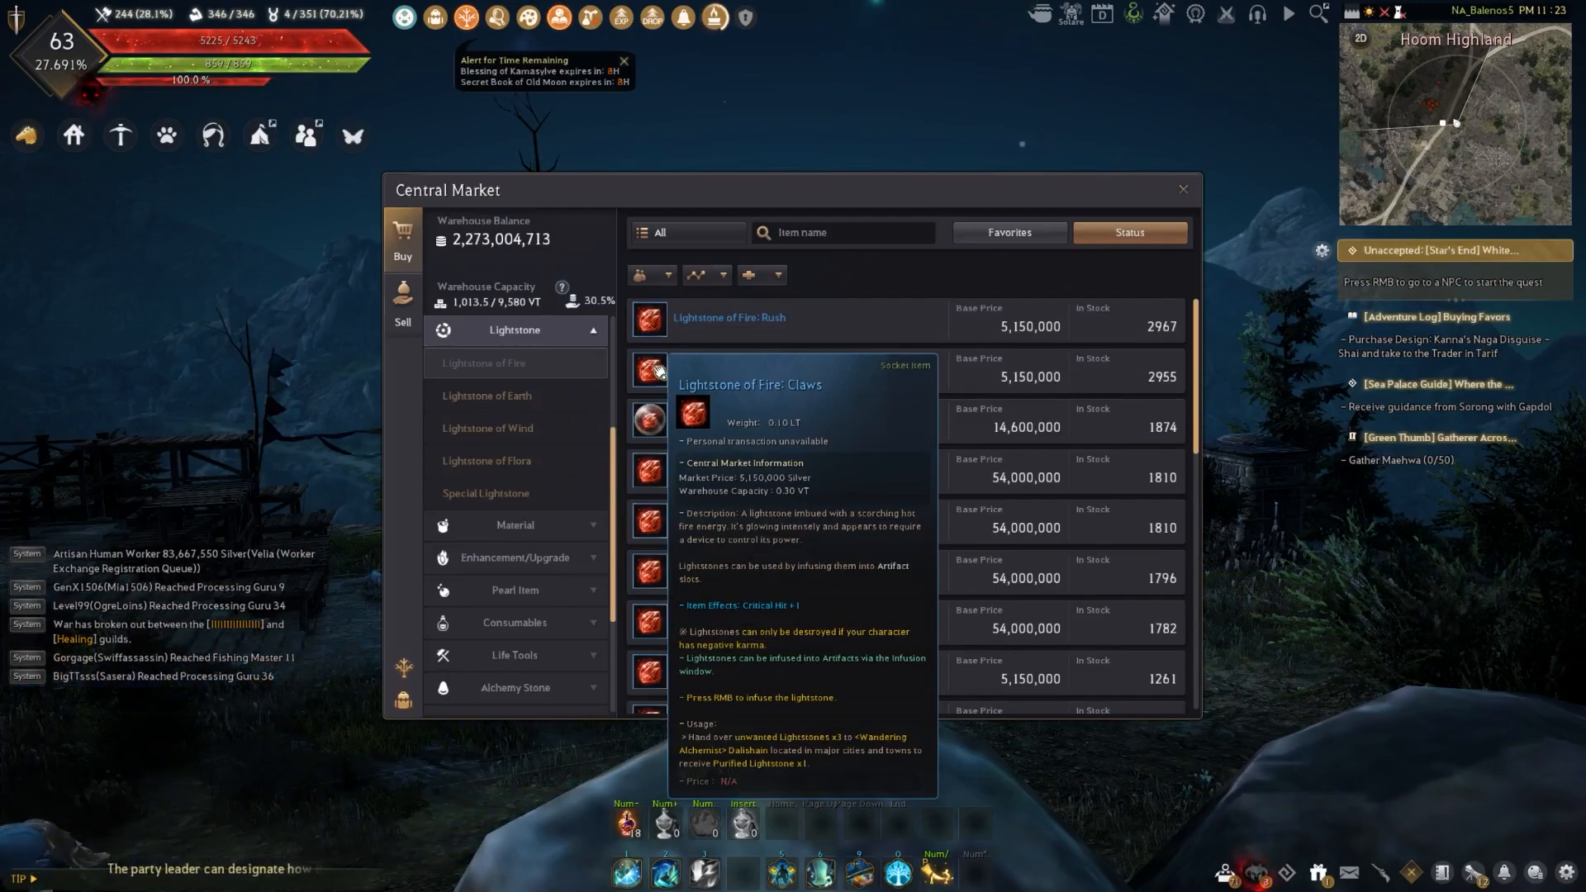
{"action": "mouse_move", "coordinate": [888, 381]}
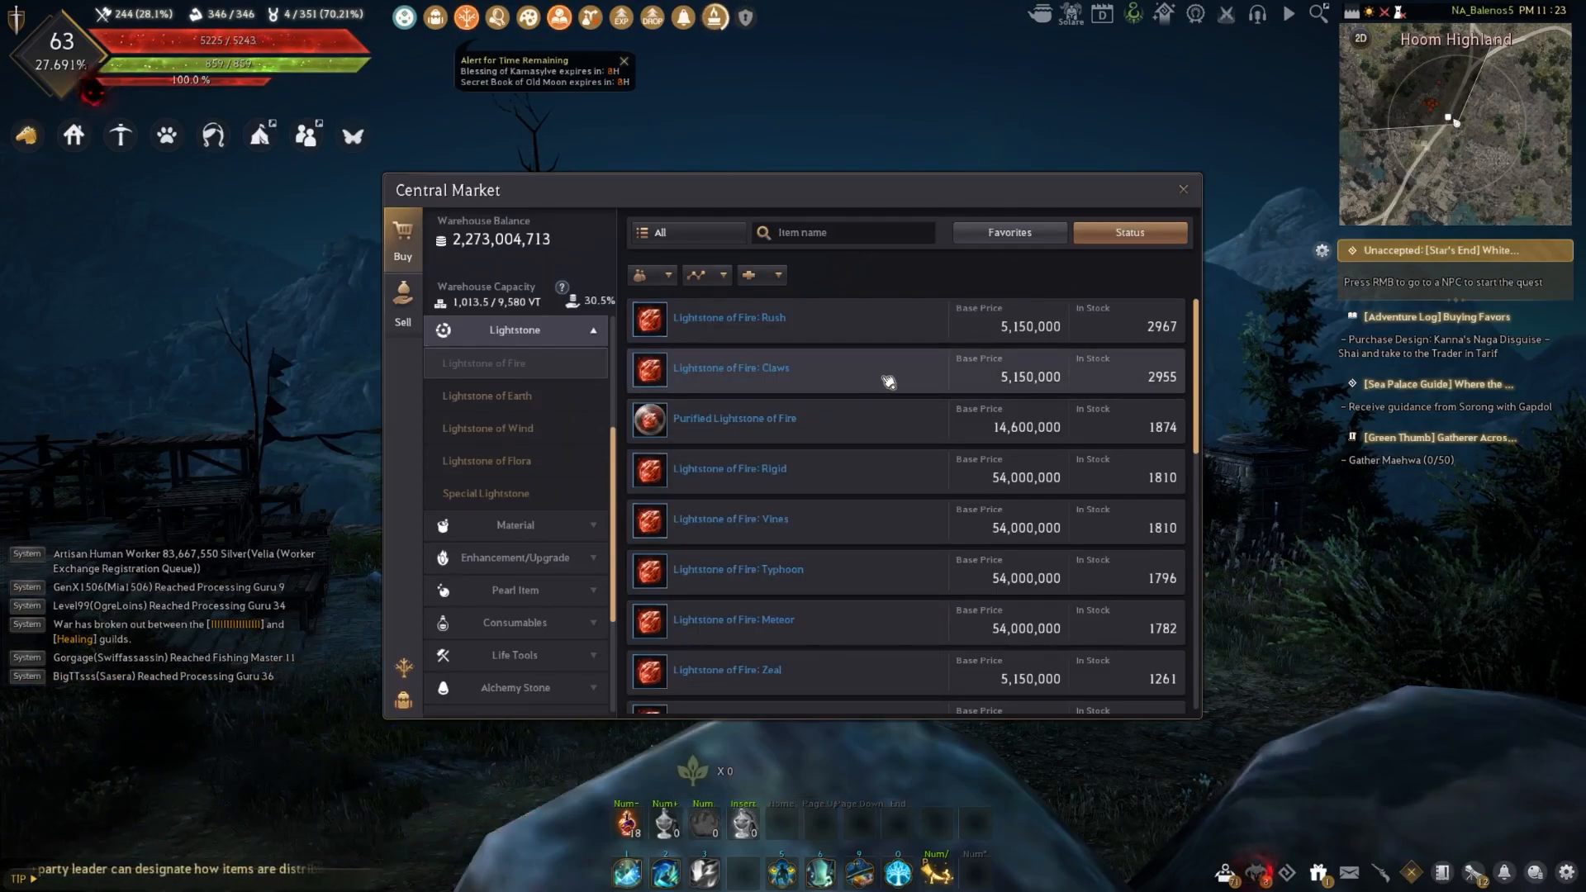
Step: Scroll the Central Market's Lightstone of Fire listings to see more prices and stock
{"action": "scroll", "scroll_direction": "down", "scroll_amount": 3}
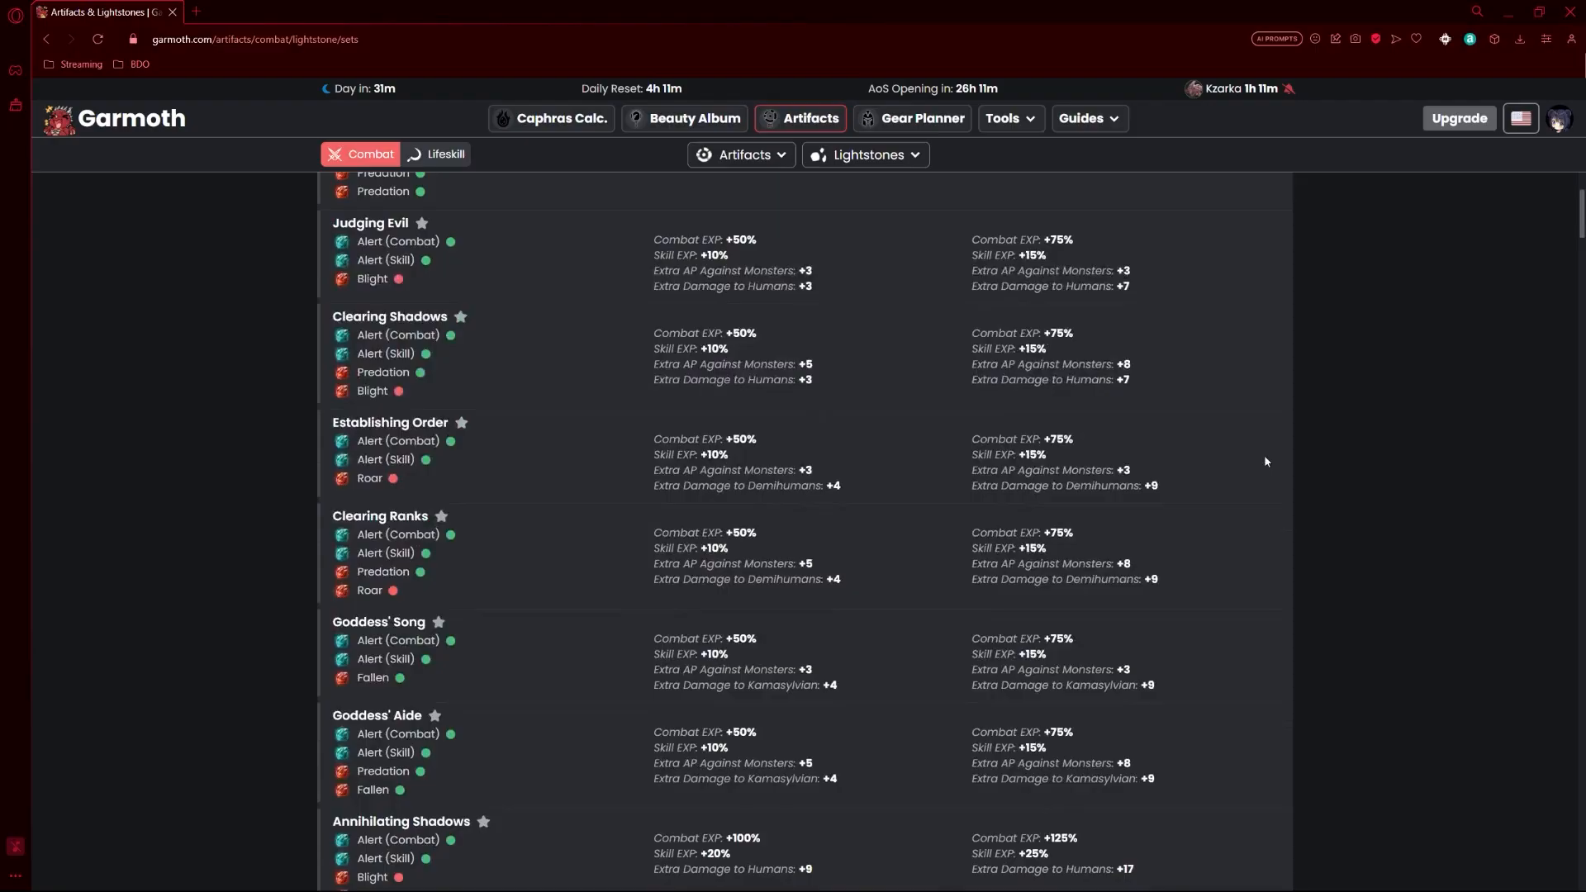
Step: Scroll down the combat Lightstone Sets list through bonuses down to sets like Trained Fists
{"action": "scroll", "scroll_direction": "down", "scroll_amount": 3}
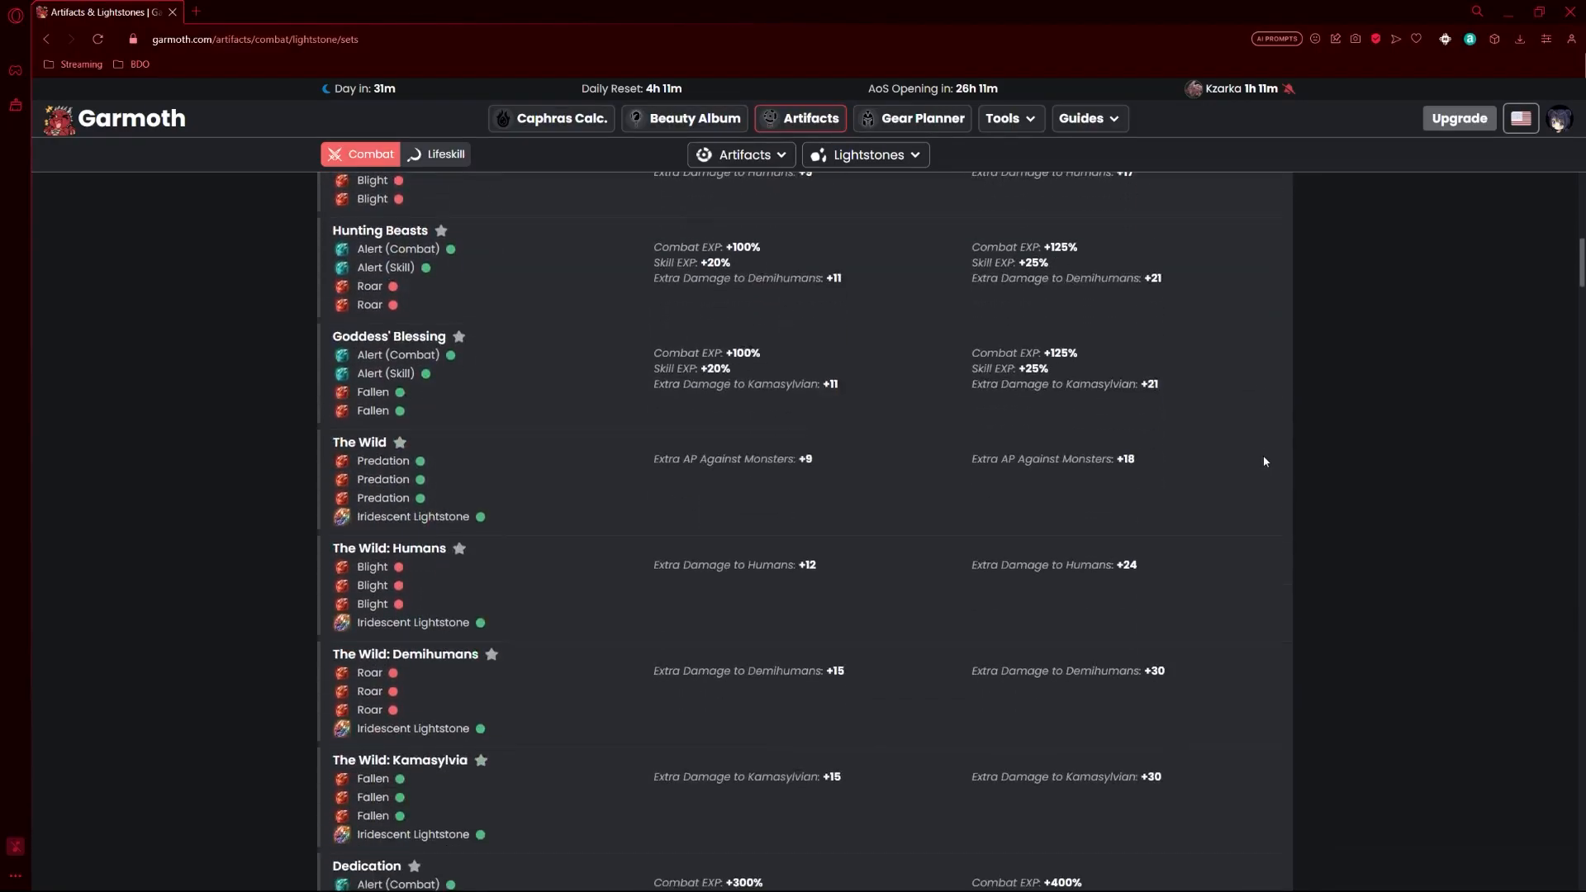
{"action": "scroll", "scroll_direction": "down", "scroll_amount": 3}
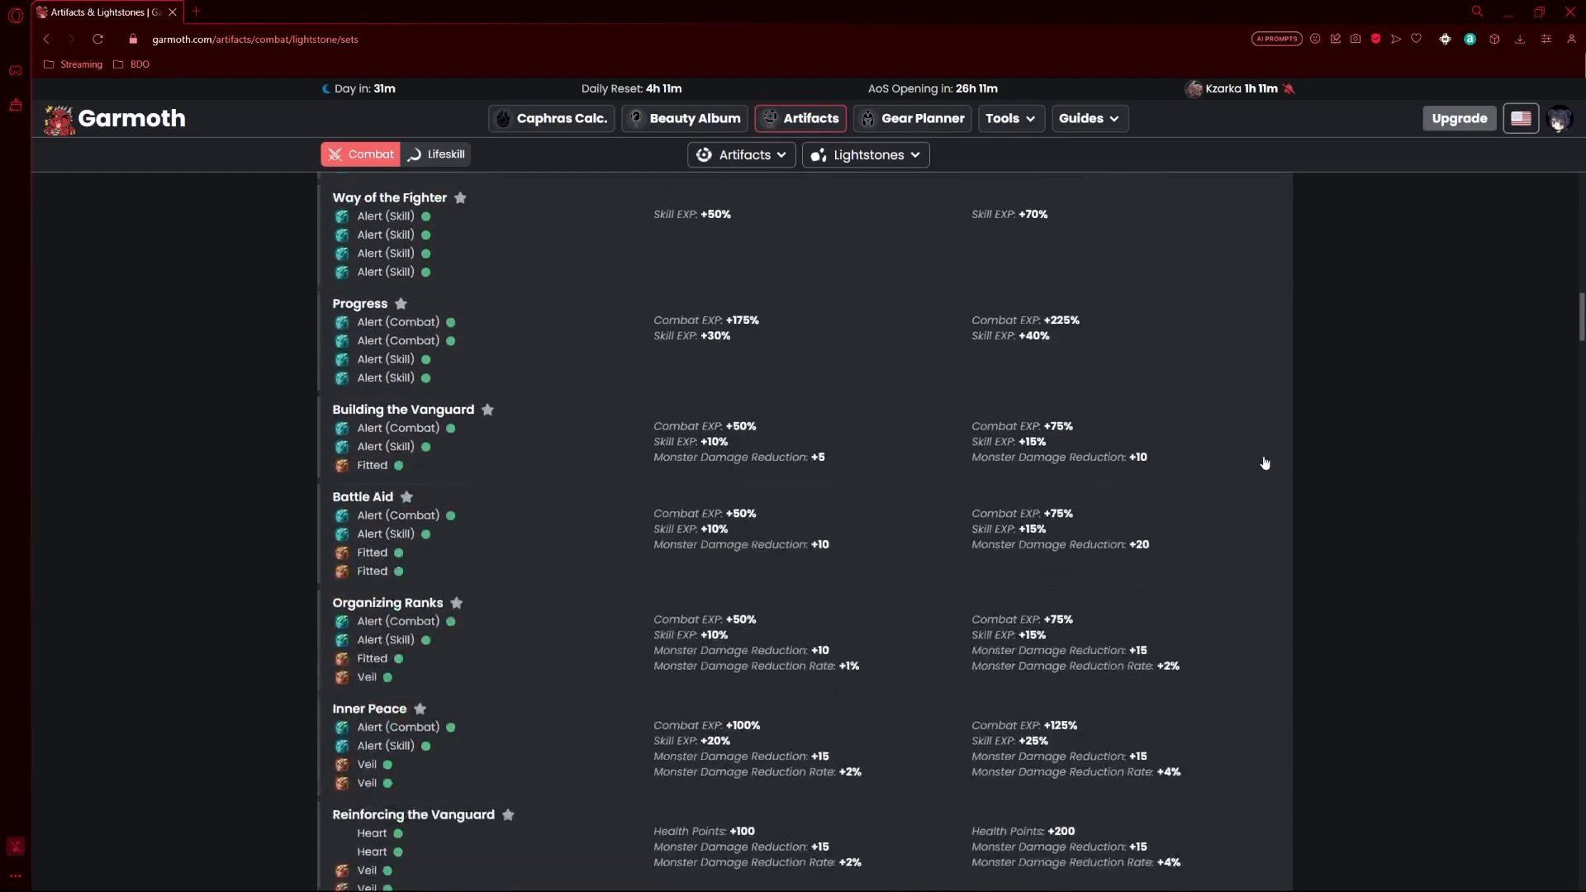
{"action": "scroll", "scroll_direction": "down", "scroll_amount": 3}
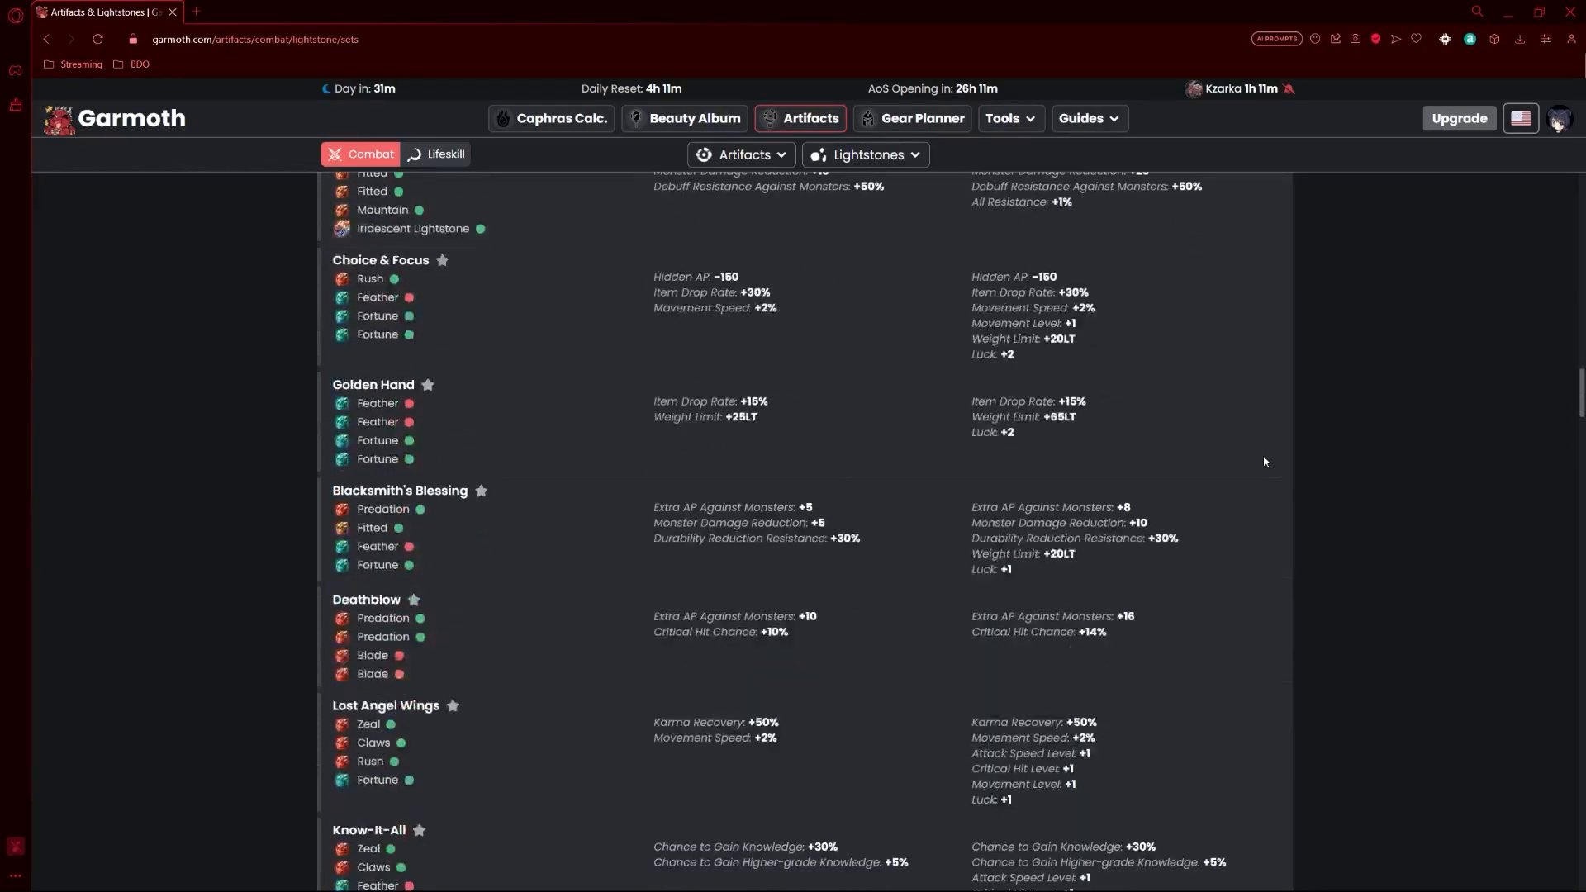
{"action": "scroll", "scroll_direction": "down", "scroll_amount": 3}
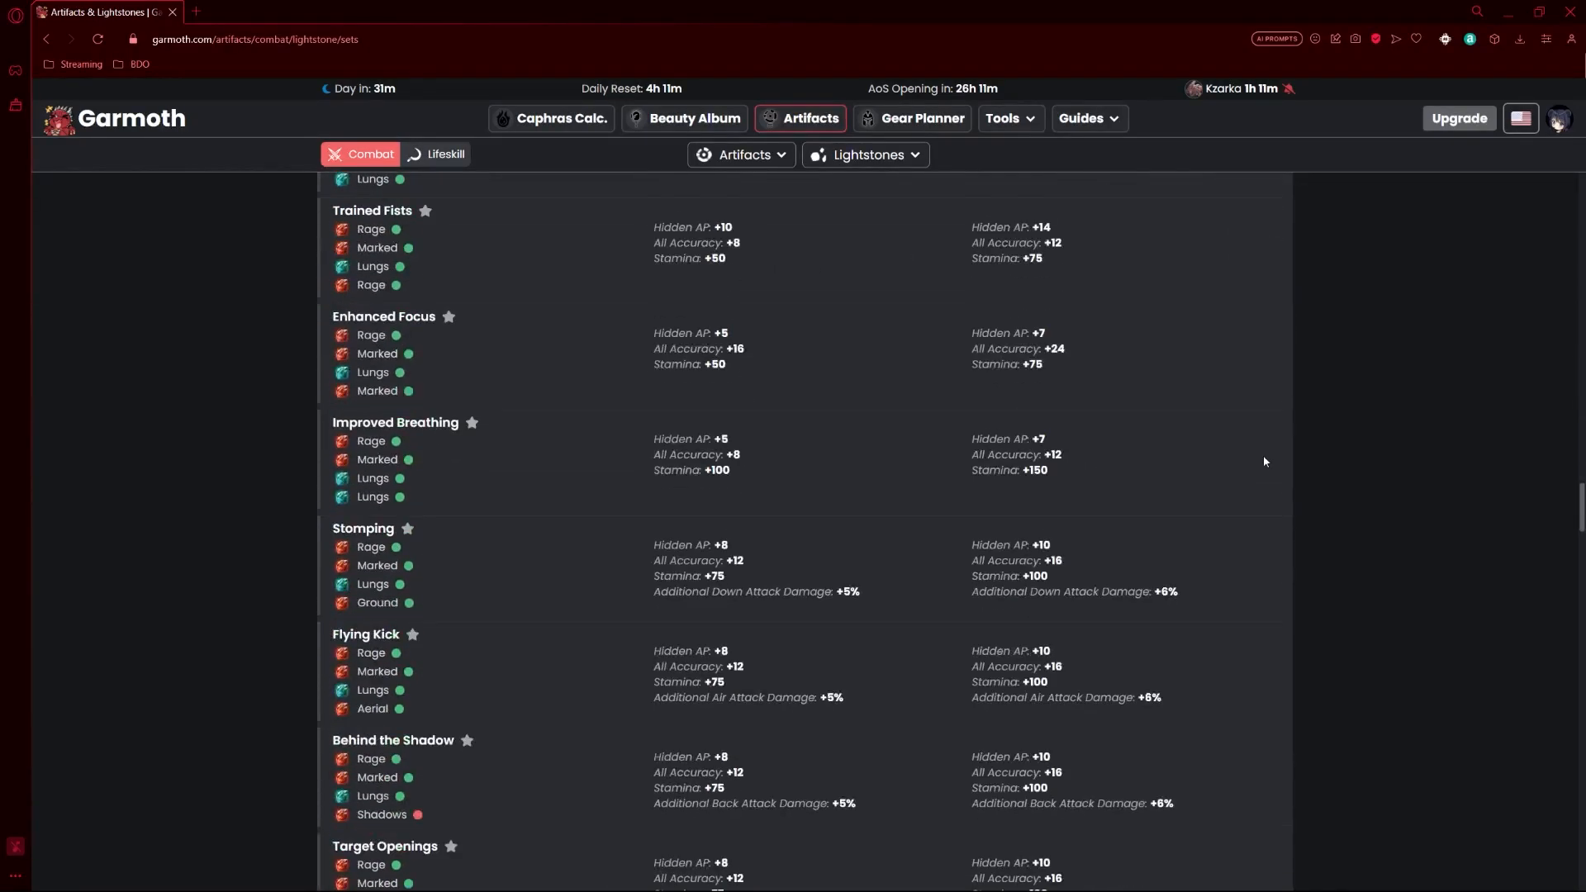
{"action": "scroll", "scroll_direction": "down", "scroll_amount": 3}
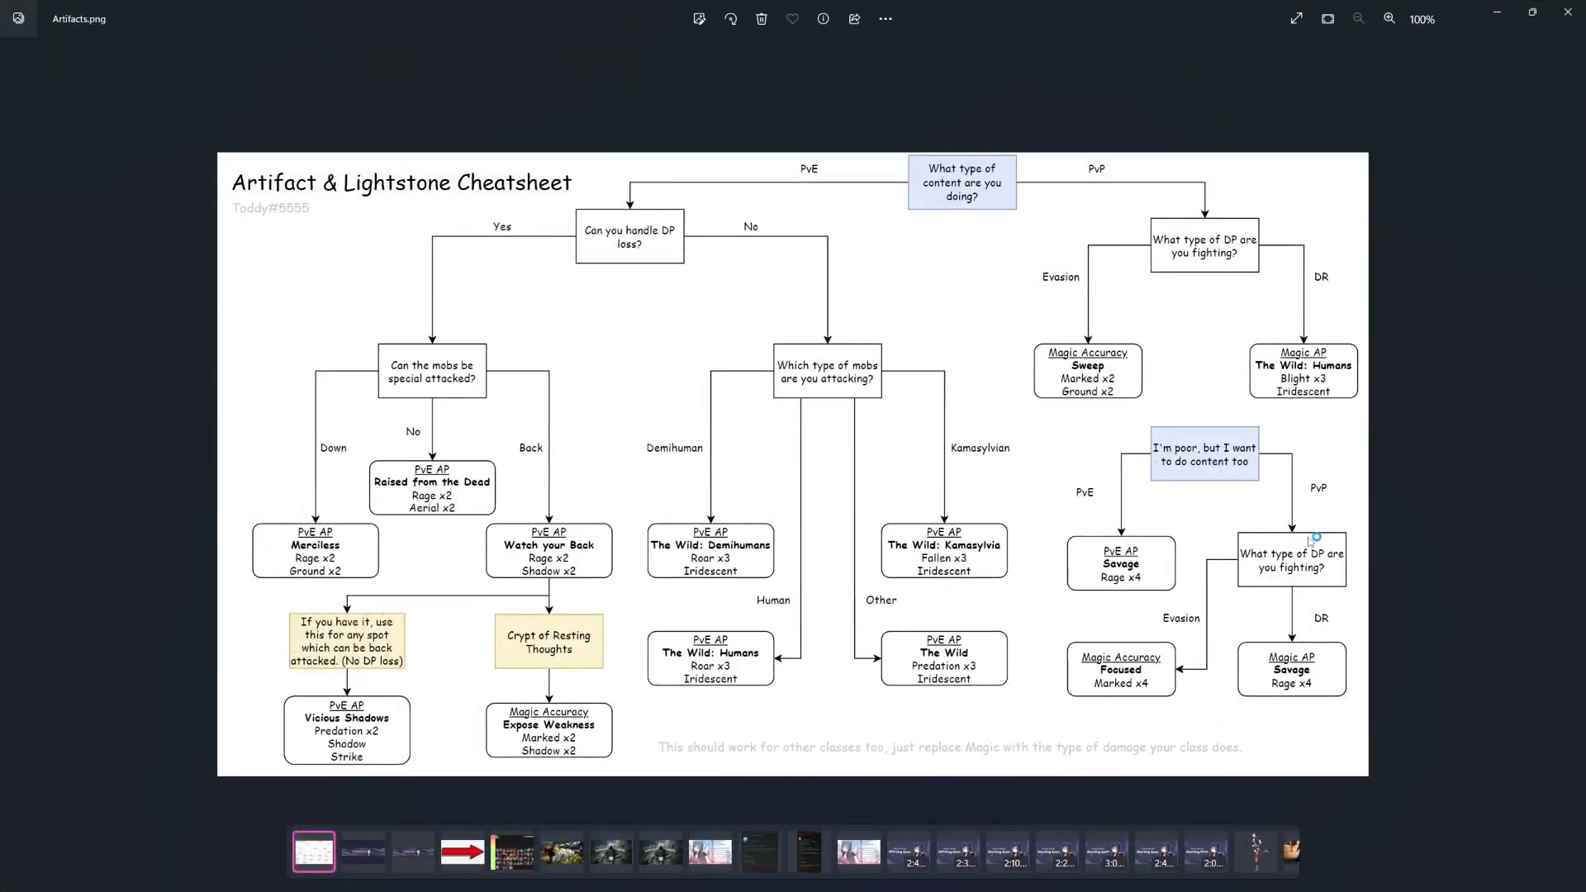
{"action": "mouse_move", "coordinate": [1355, 527]}
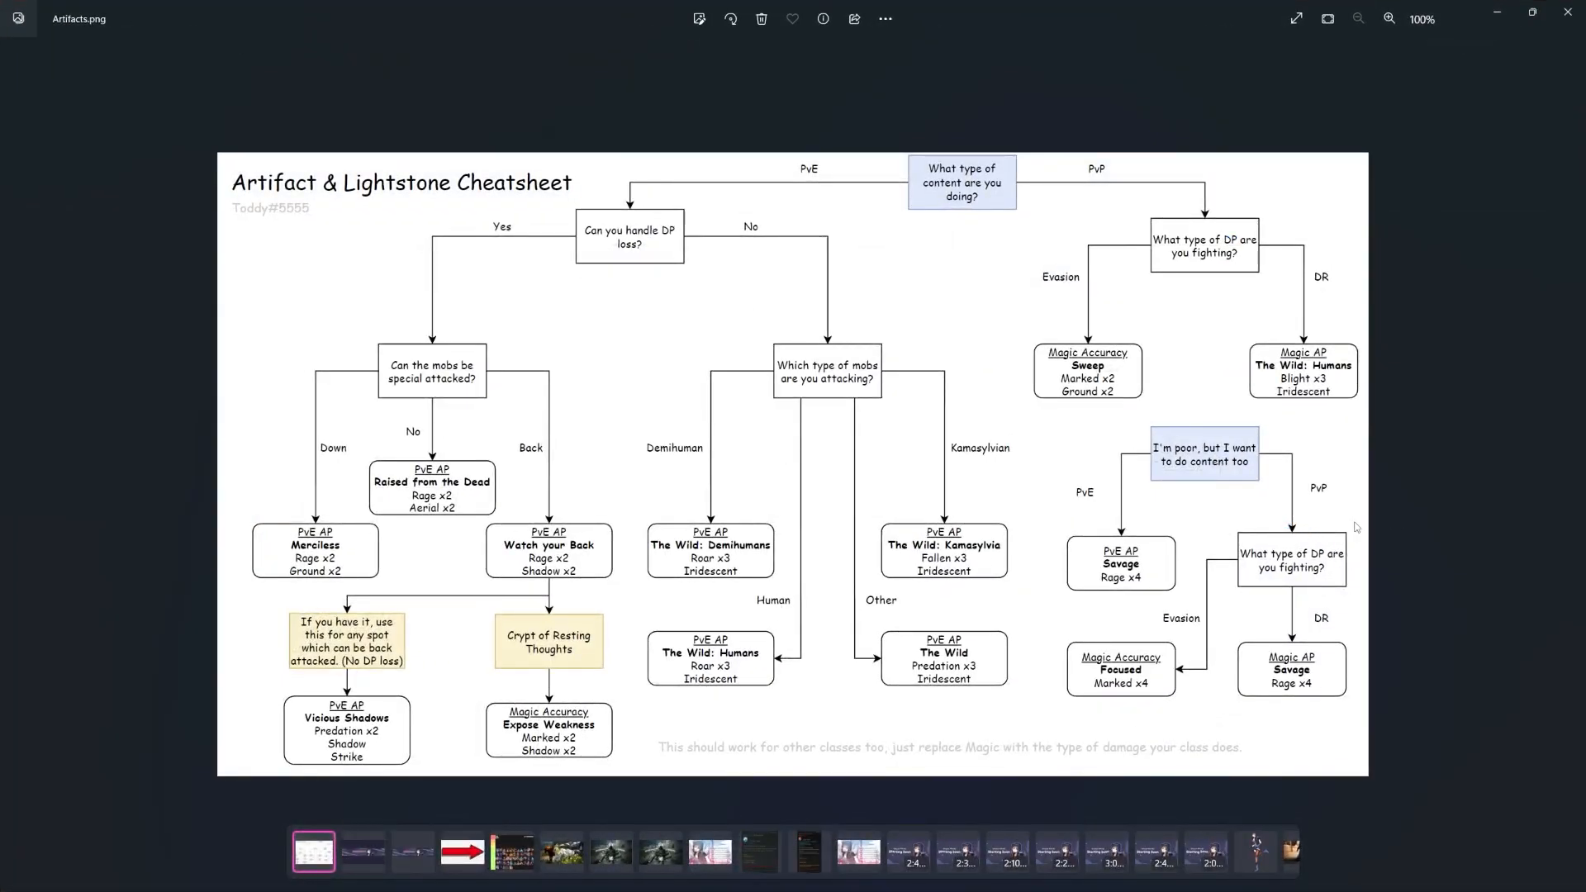
{"action": "mouse_move", "coordinate": [679, 397]}
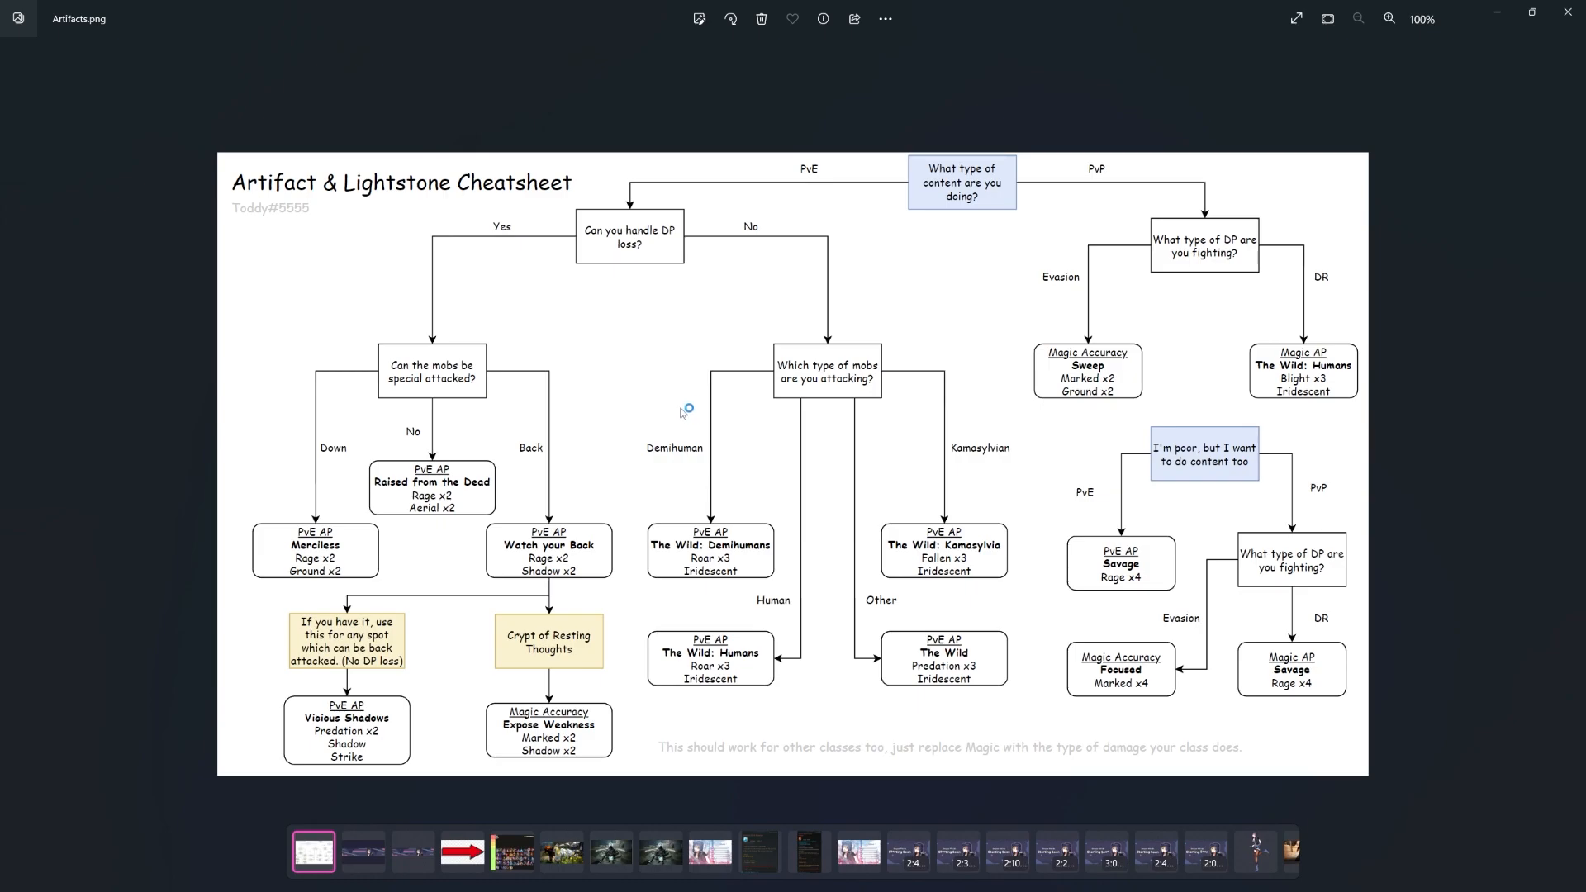
{"action": "mouse_move", "coordinate": [681, 413]}
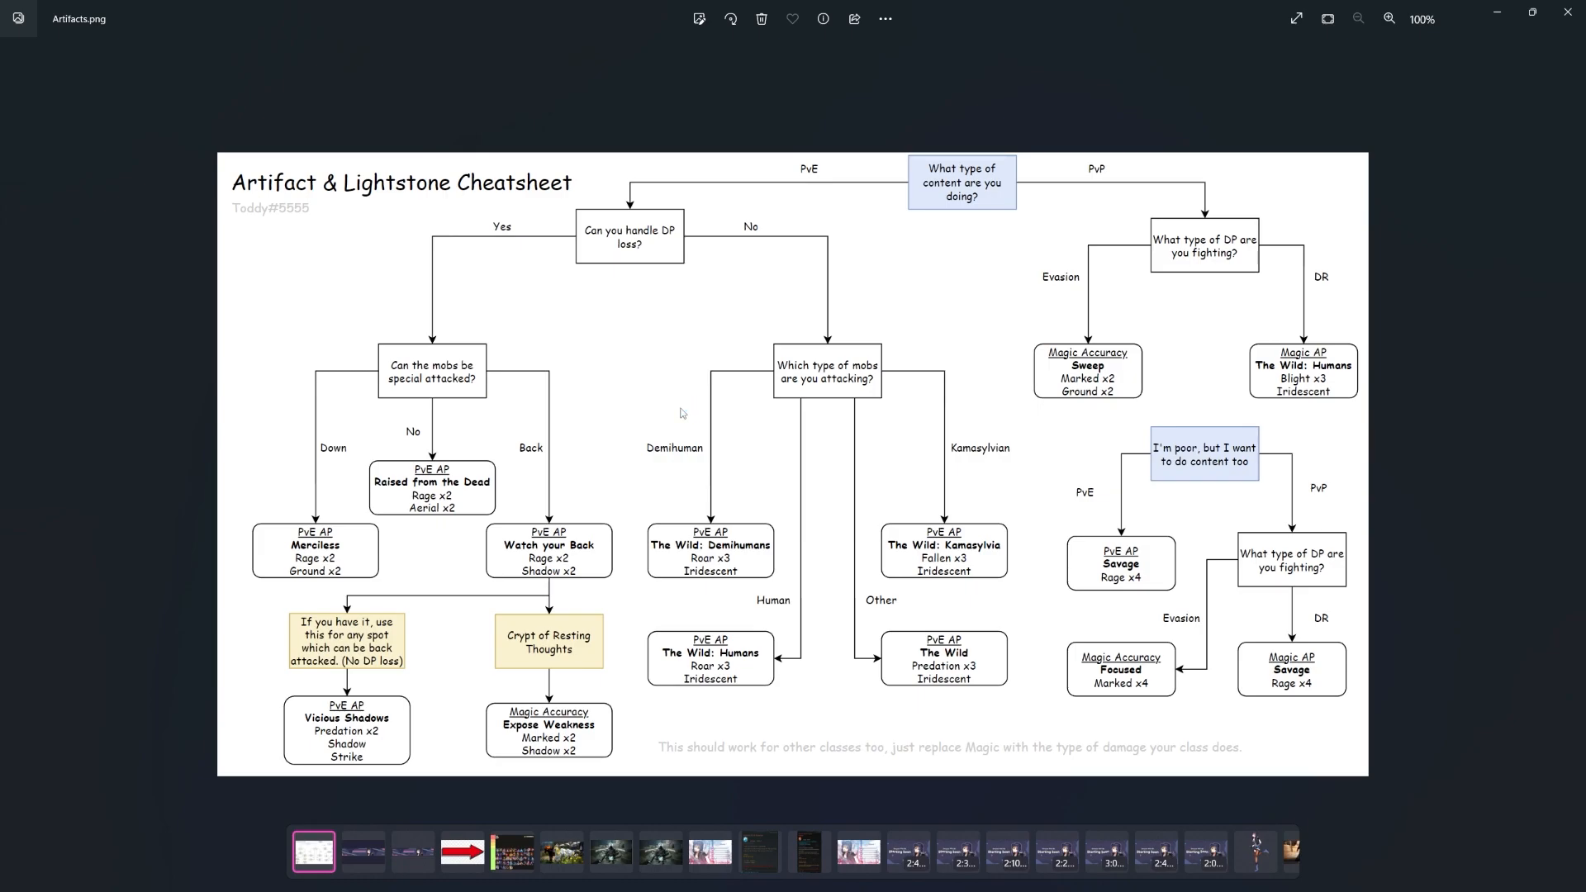
{"action": "mouse_move", "coordinate": [1087, 188]}
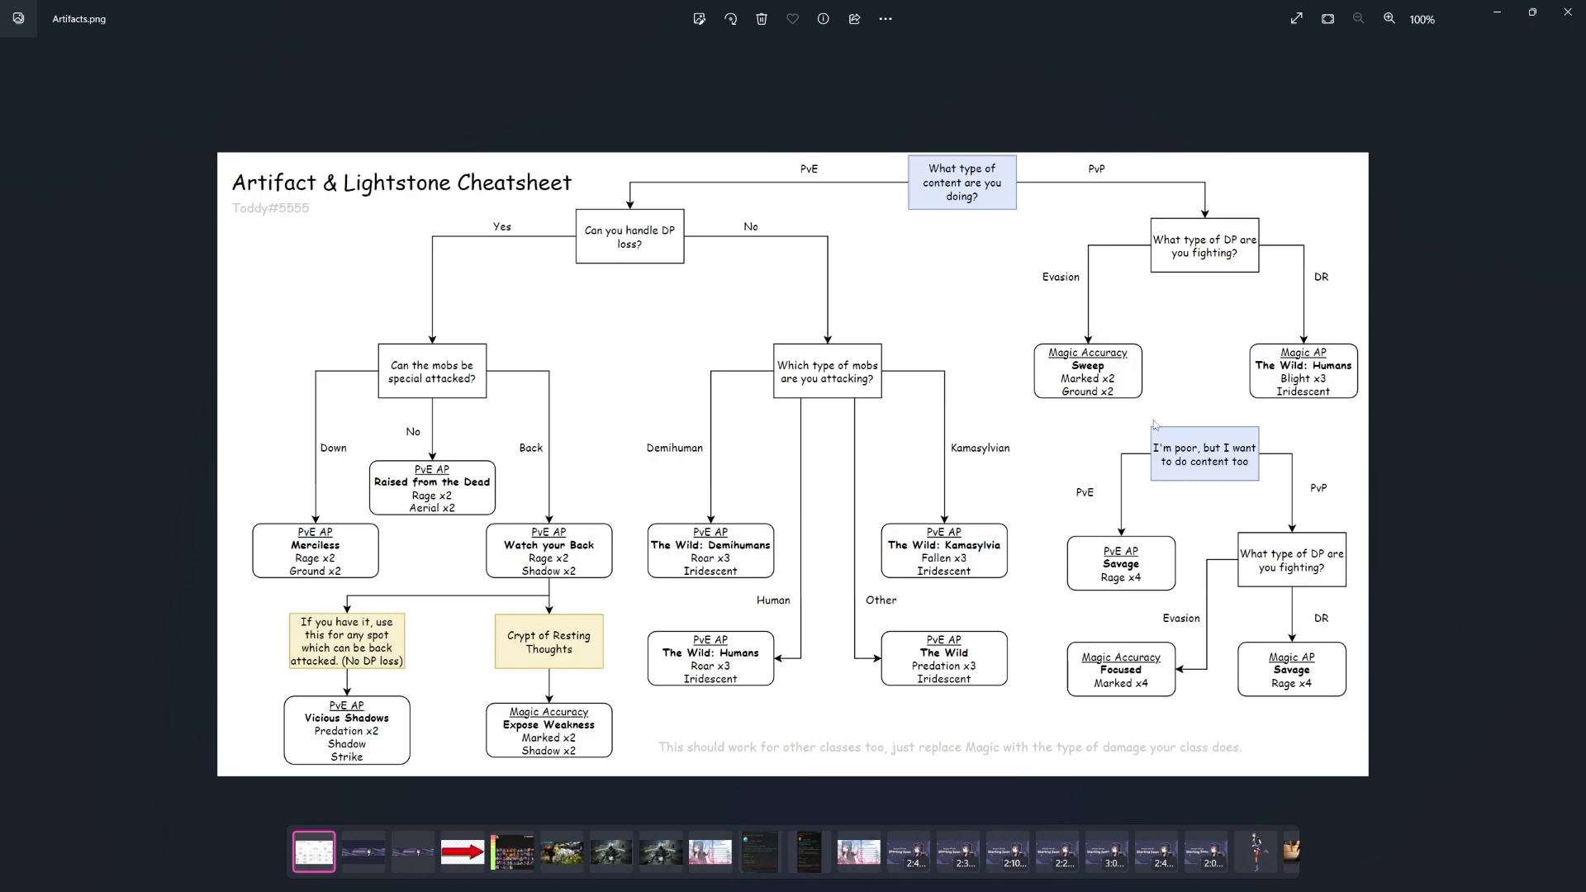
{"action": "mouse_move", "coordinate": [1000, 384]}
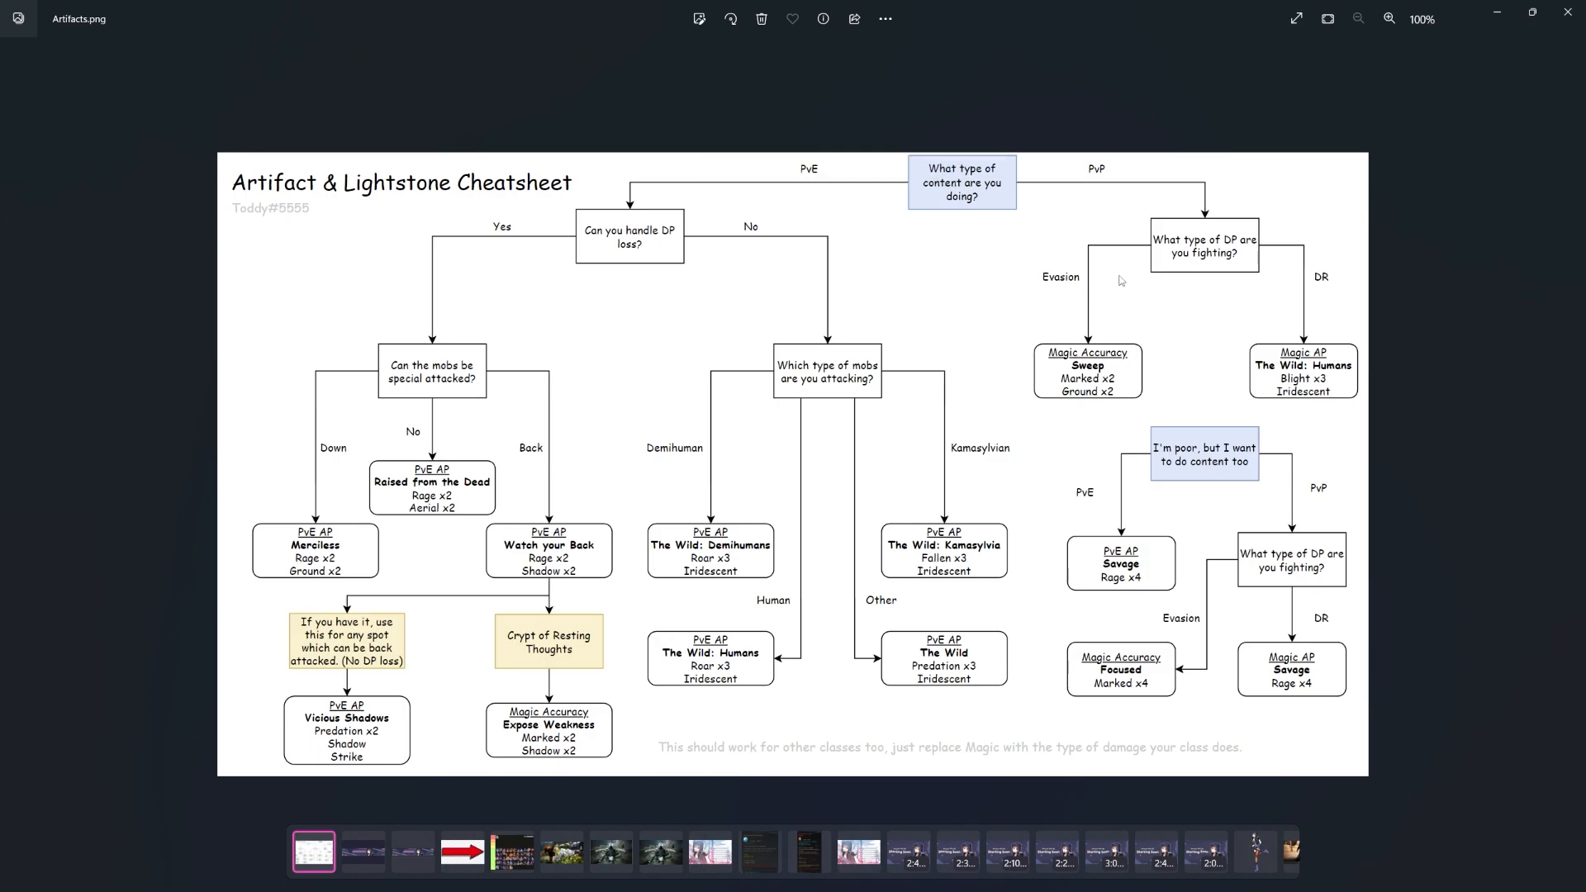
{"action": "mouse_move", "coordinate": [1258, 232]}
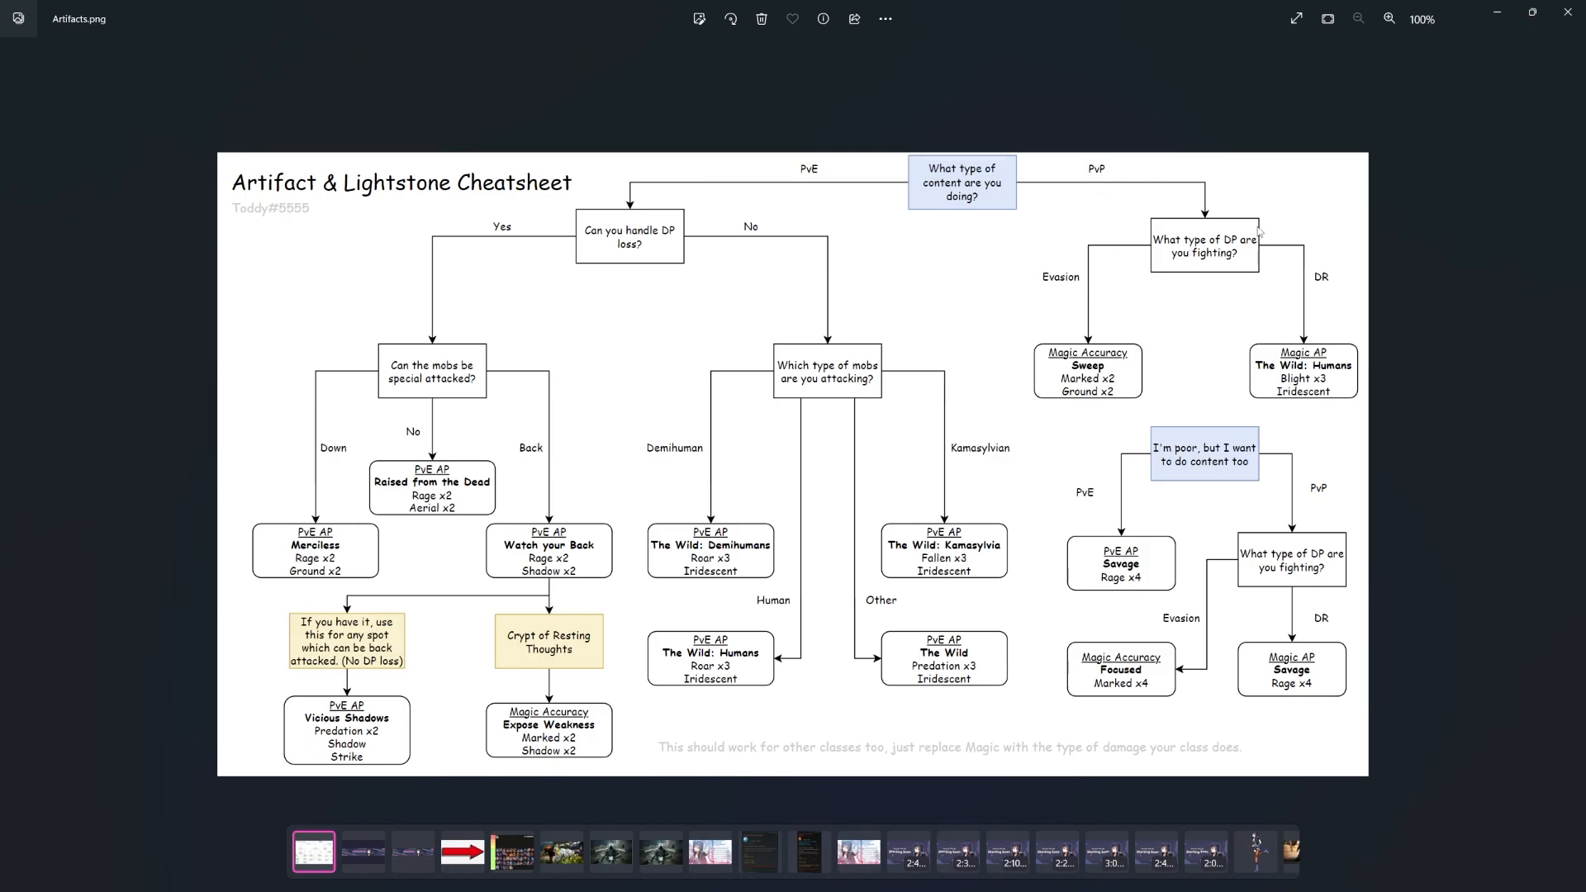
{"action": "mouse_move", "coordinate": [1234, 367]}
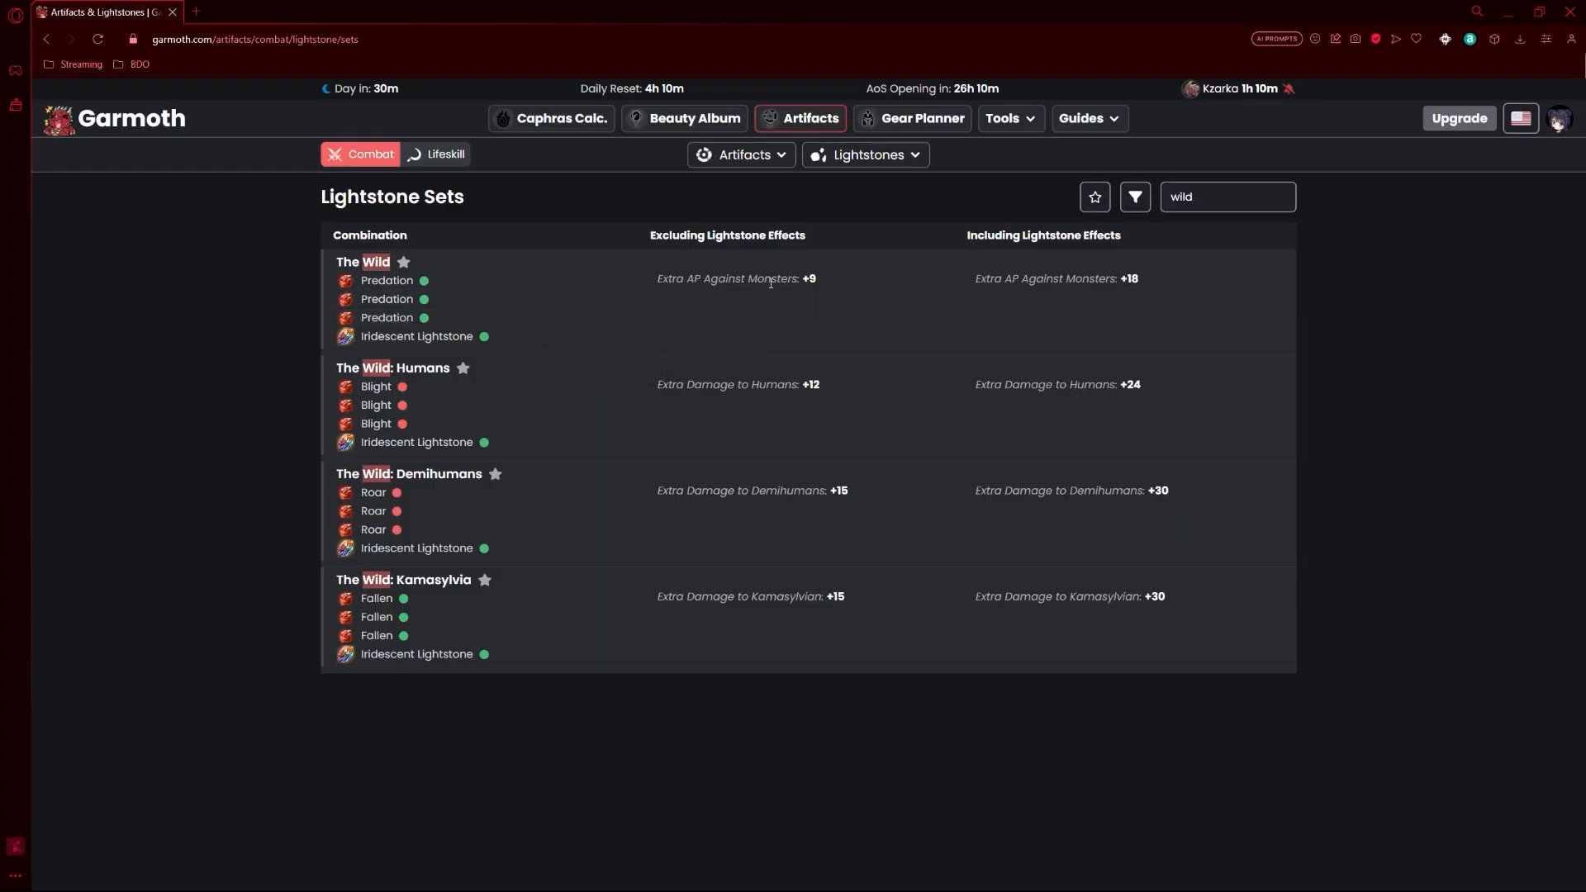
{"action": "mouse_move", "coordinate": [374, 386]}
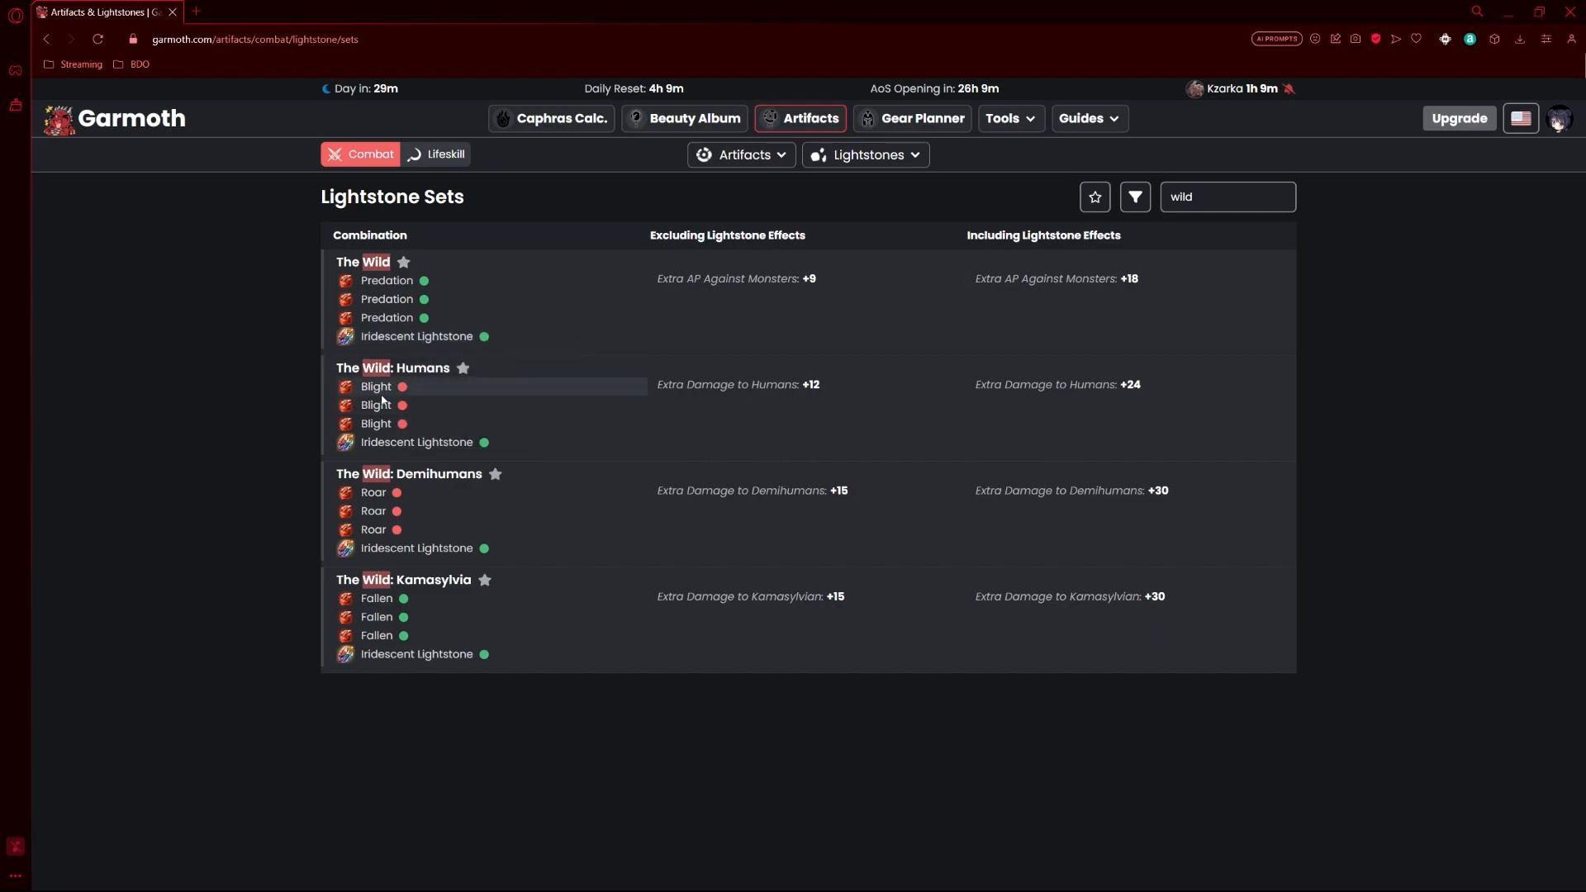
{"action": "mouse_move", "coordinate": [375, 387]}
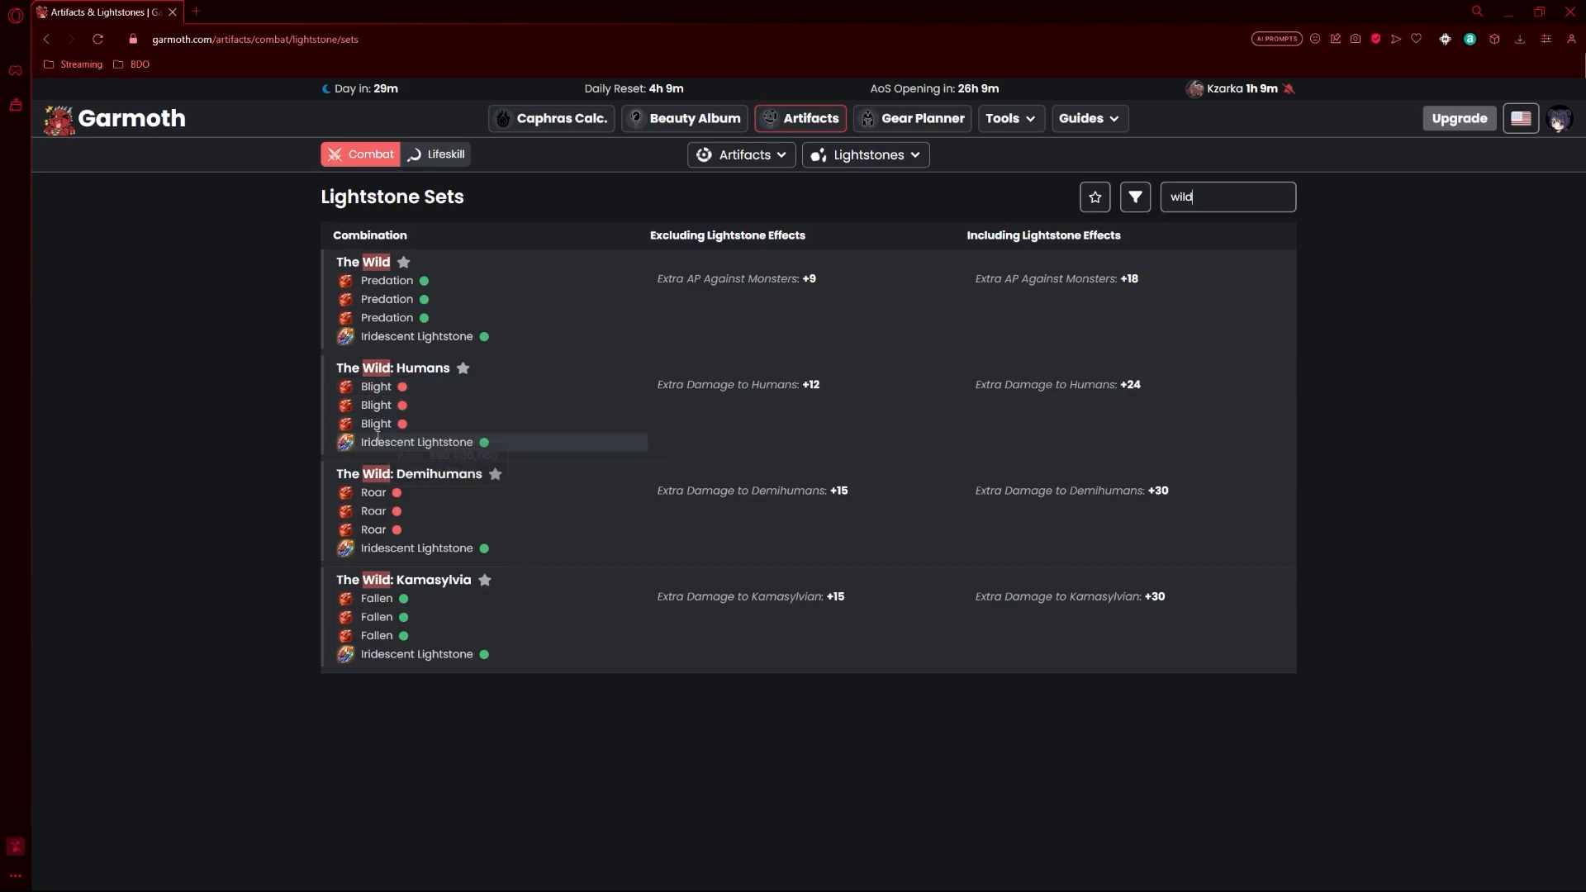
{"action": "mouse_move", "coordinate": [416, 442]}
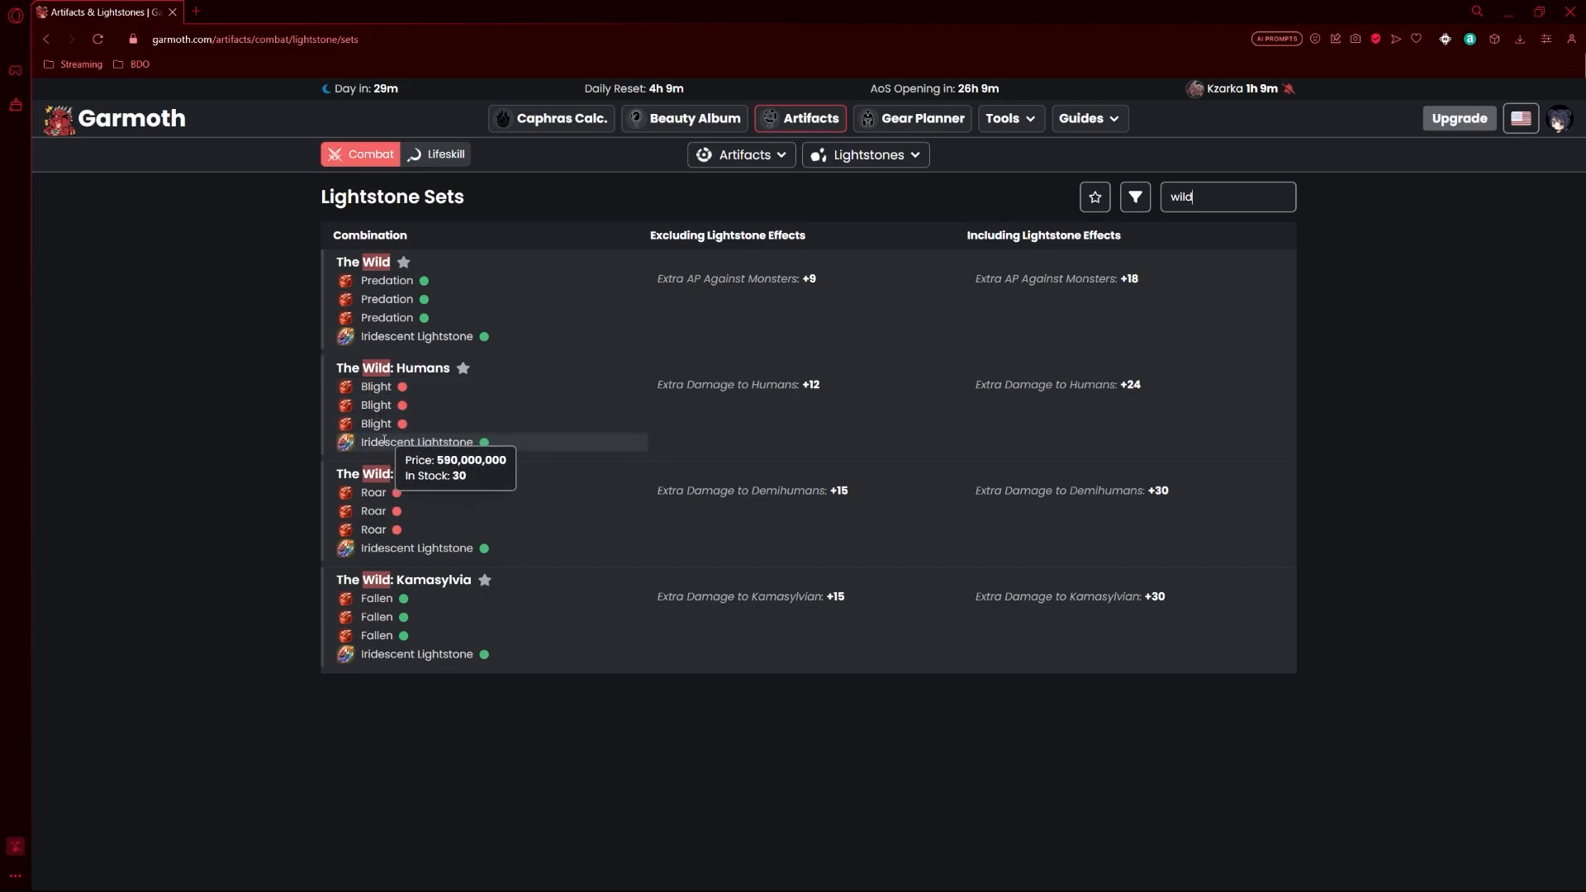
{"action": "mouse_move", "coordinate": [372, 492]}
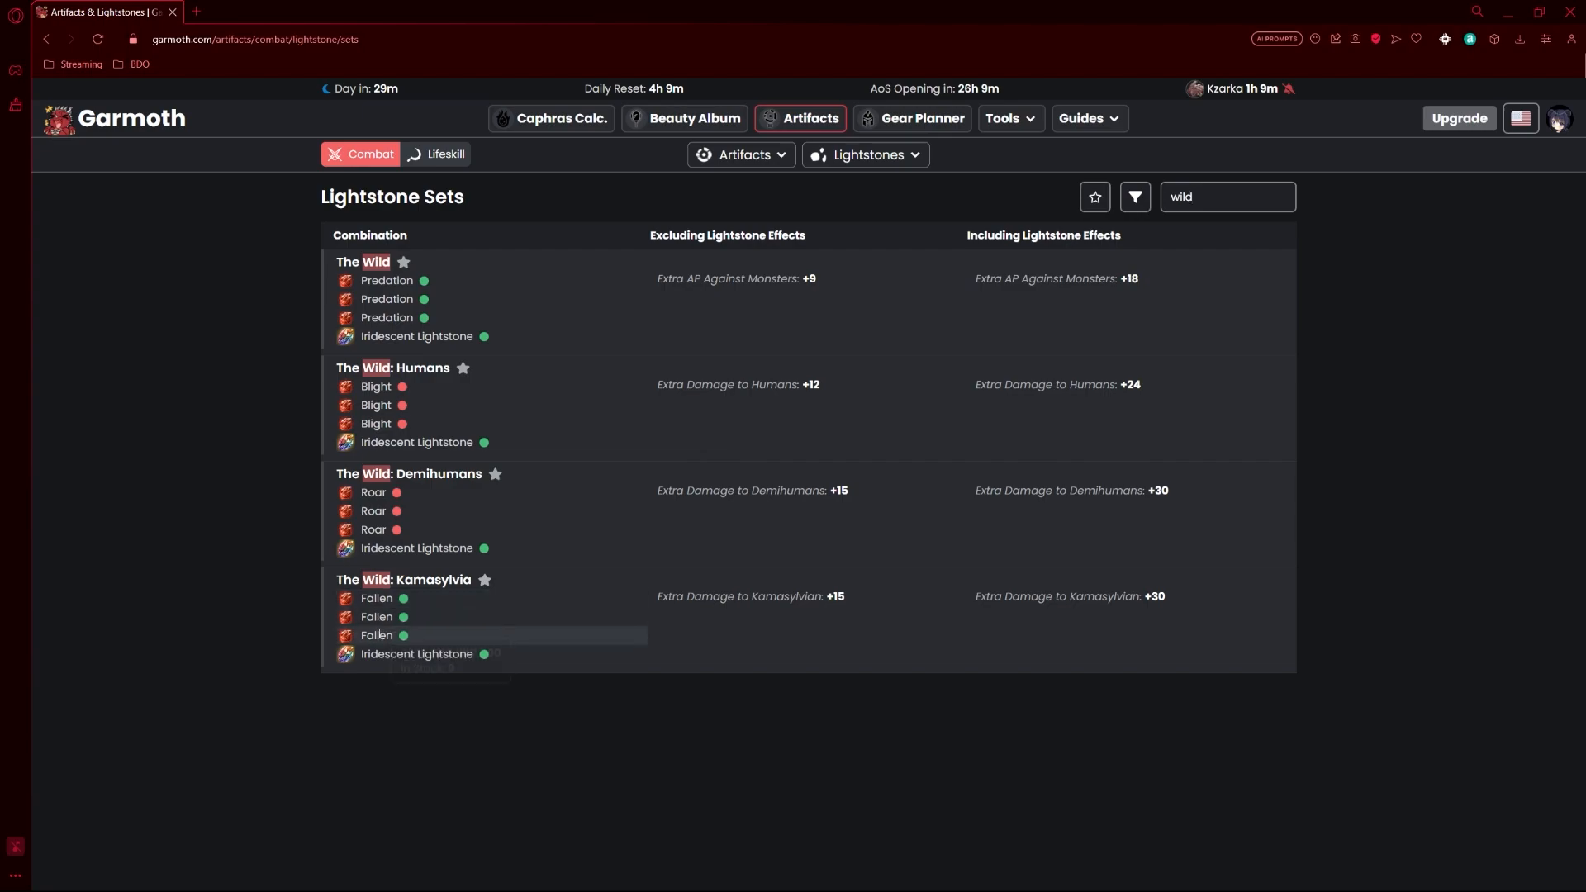
{"action": "mouse_move", "coordinate": [373, 510]}
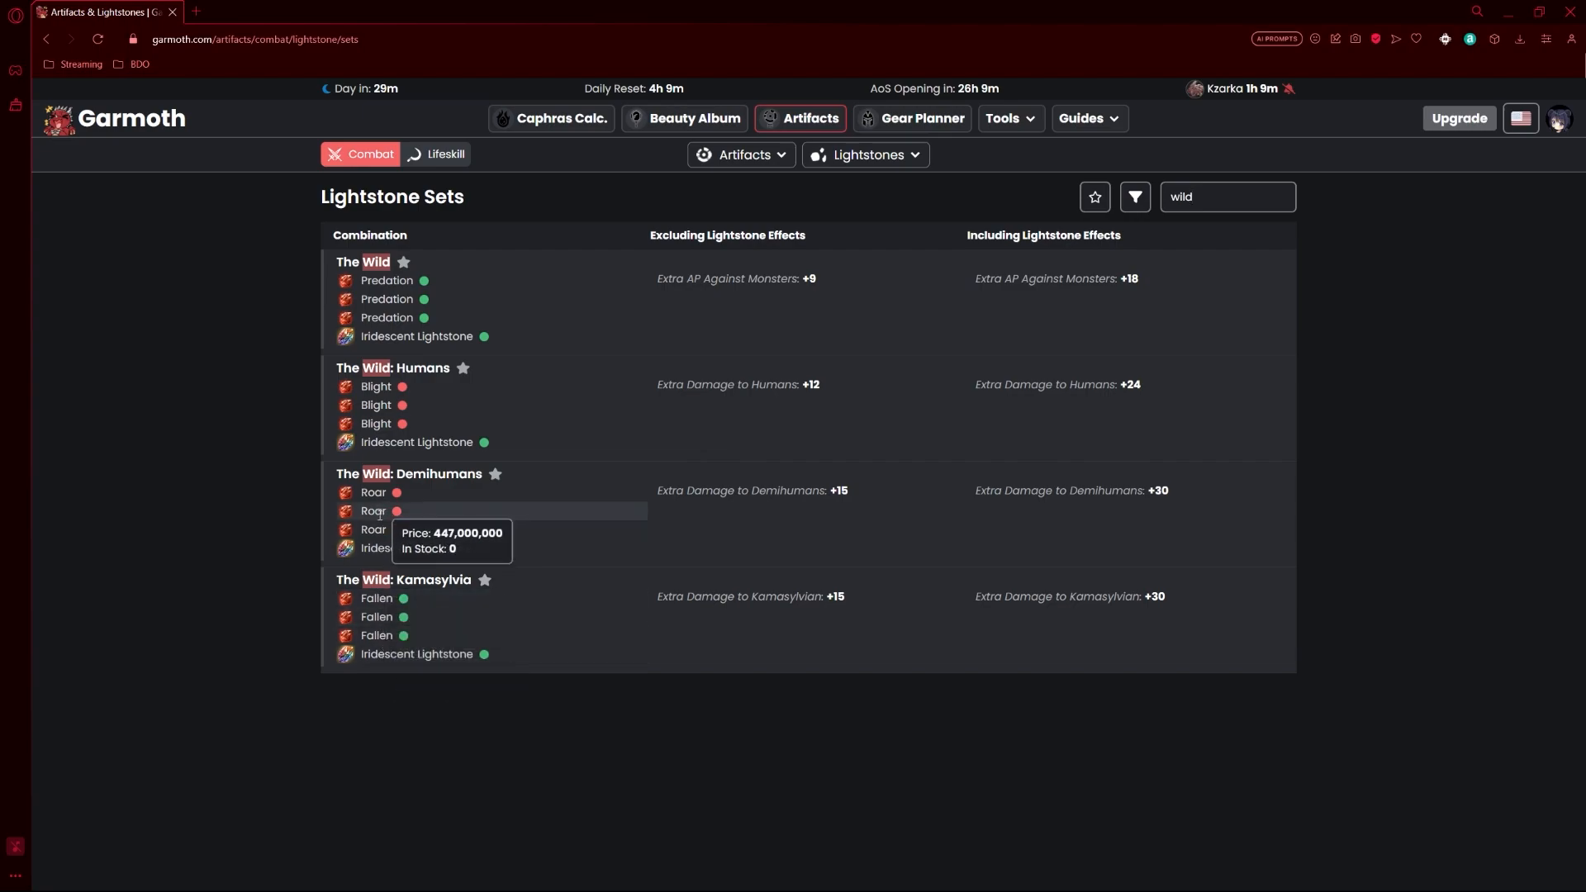
{"action": "mouse_move", "coordinate": [688, 377]}
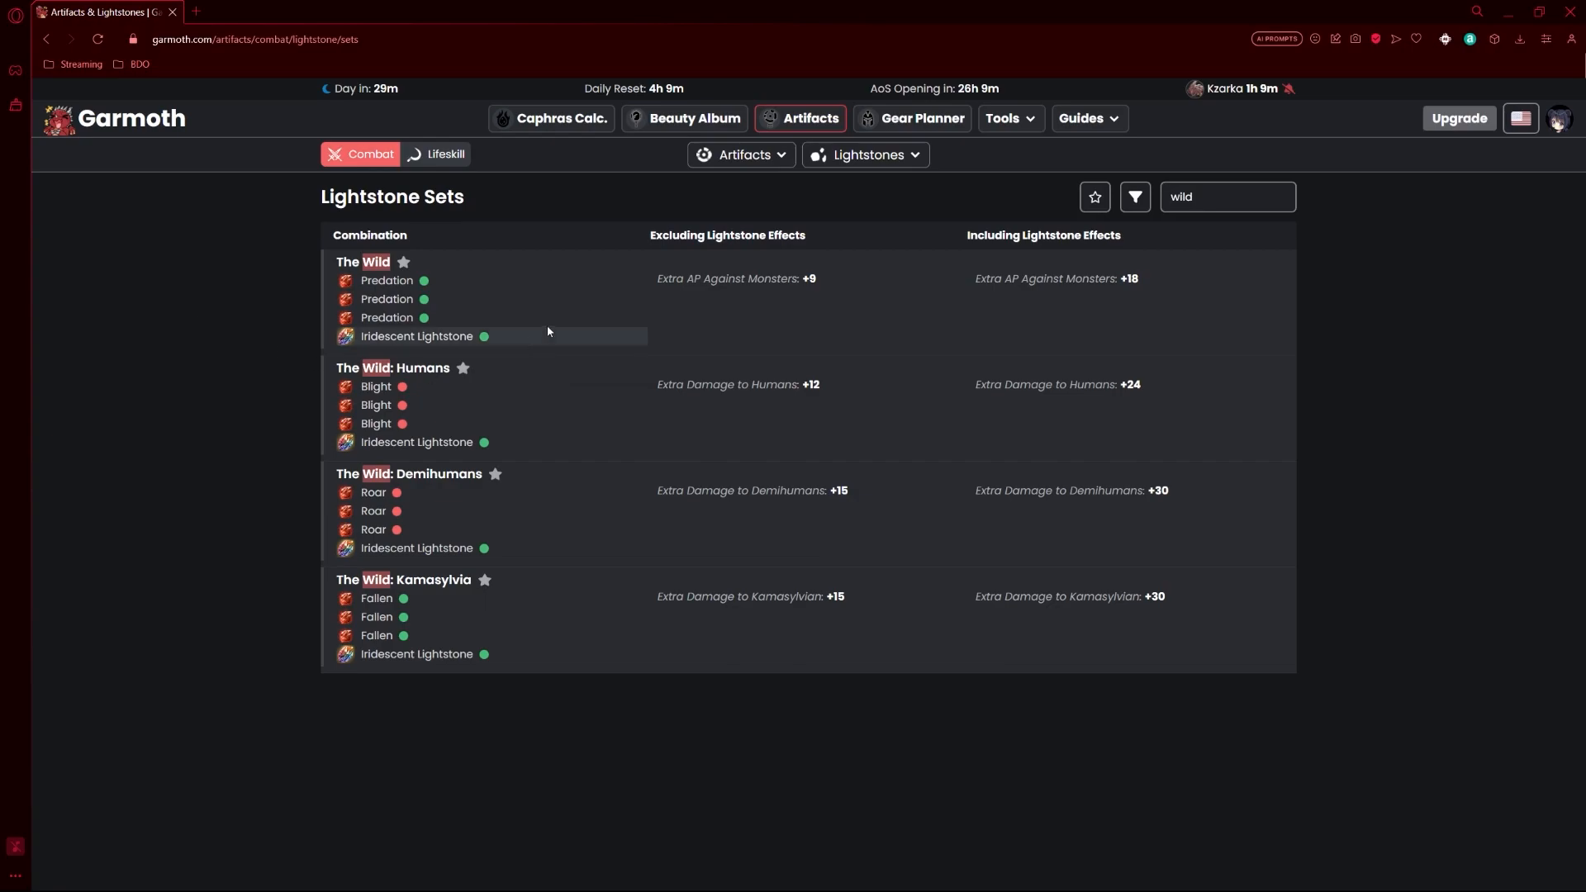
{"action": "mouse_move", "coordinate": [581, 370]}
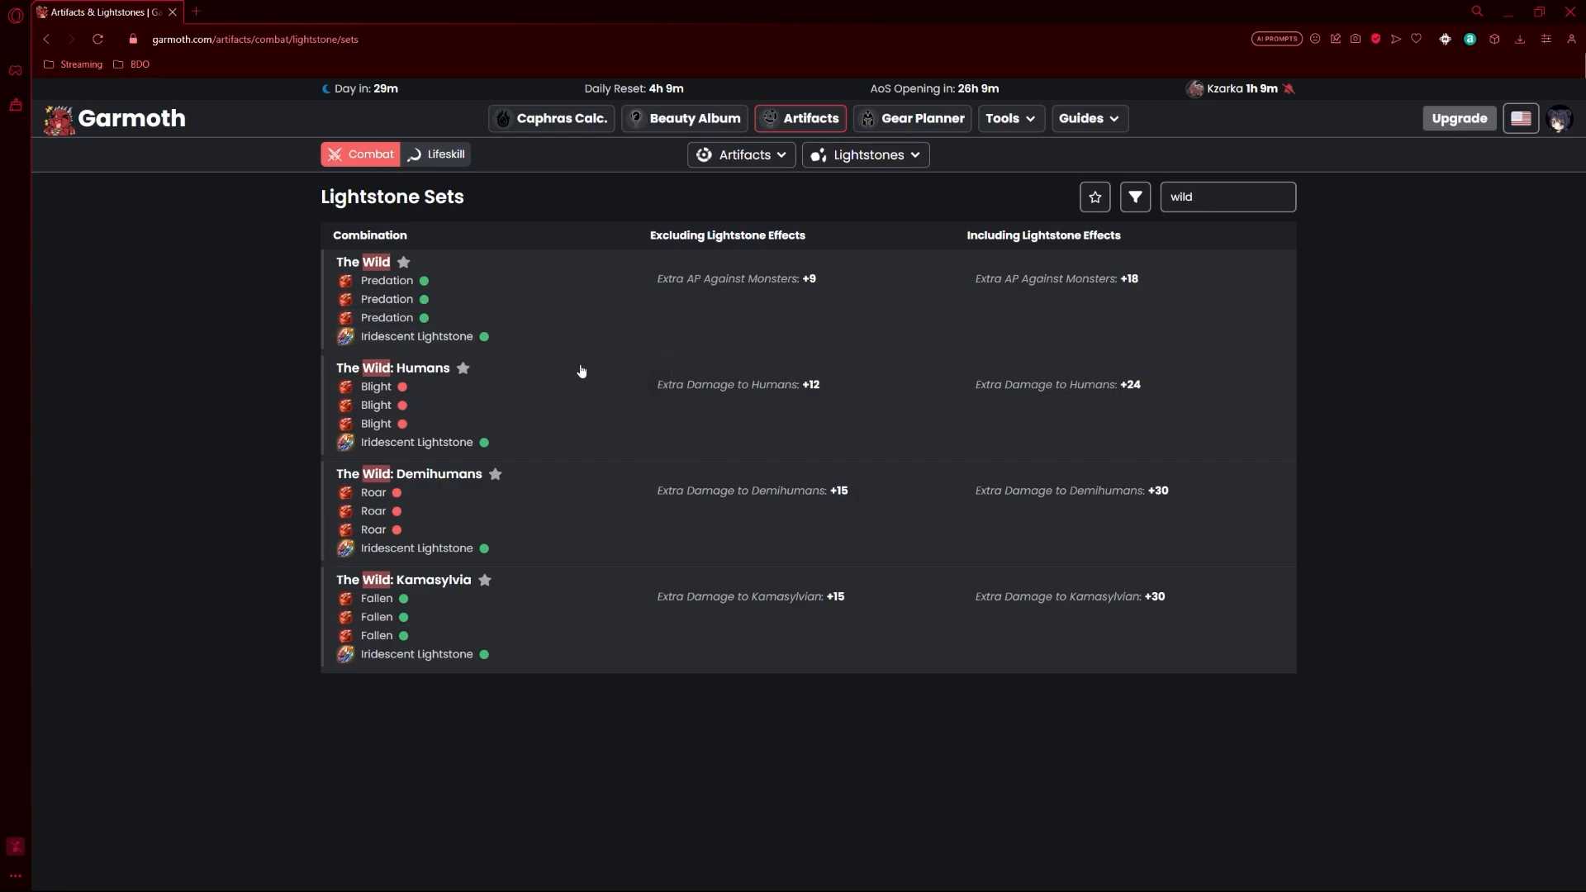
Step: Clear the 'wild' search to show the full combat Lightstone Sets list again
{"action": "left_click", "coordinate": [1226, 196]}
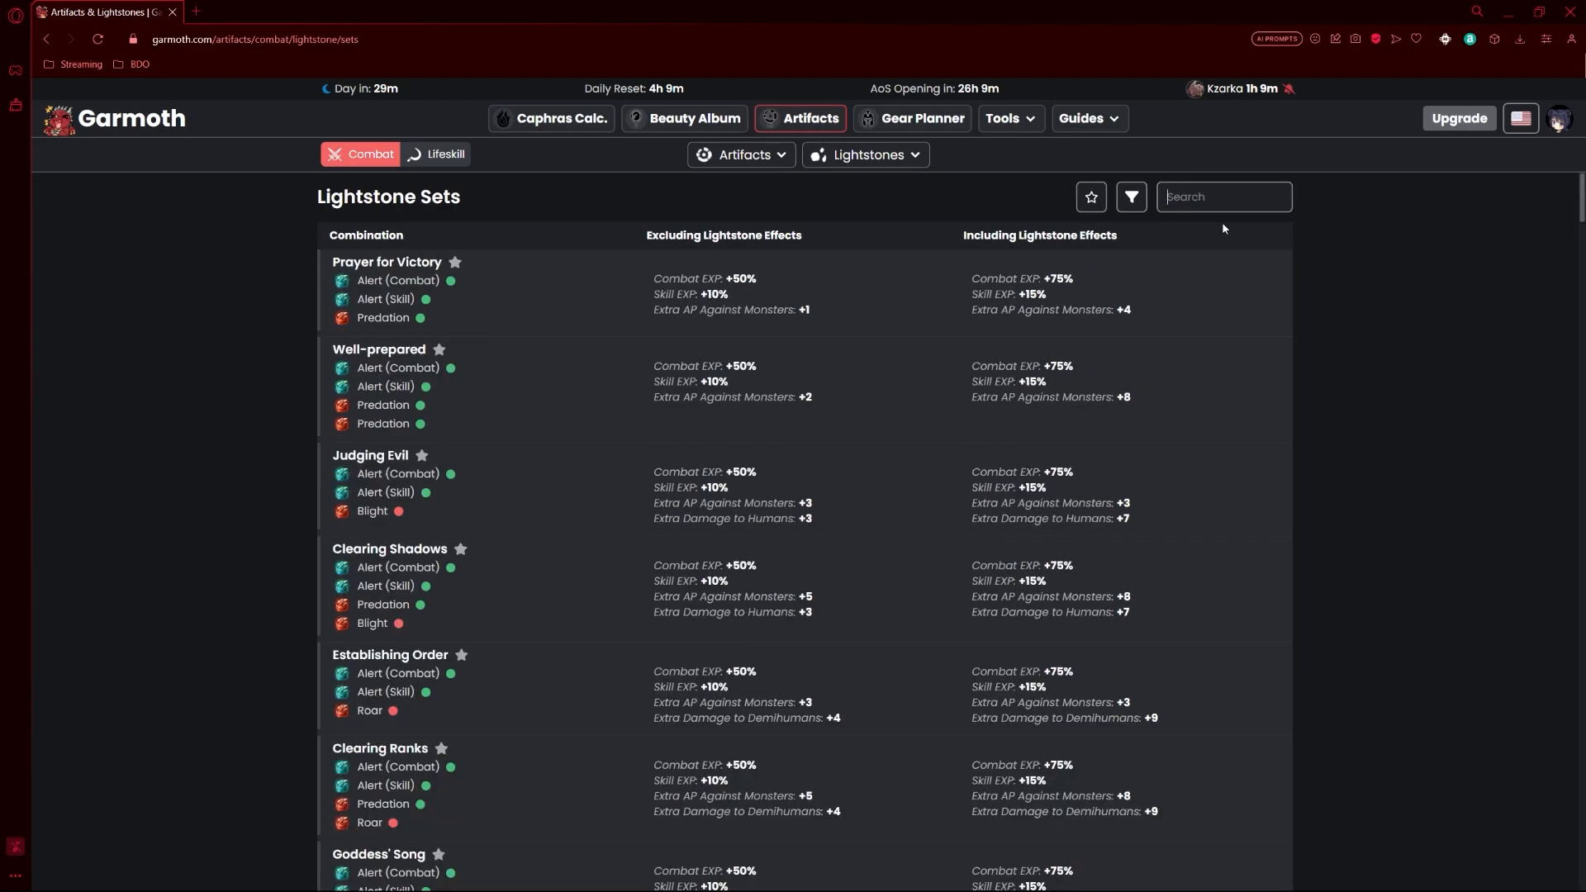
{"action": "type", "text": "skill master"}
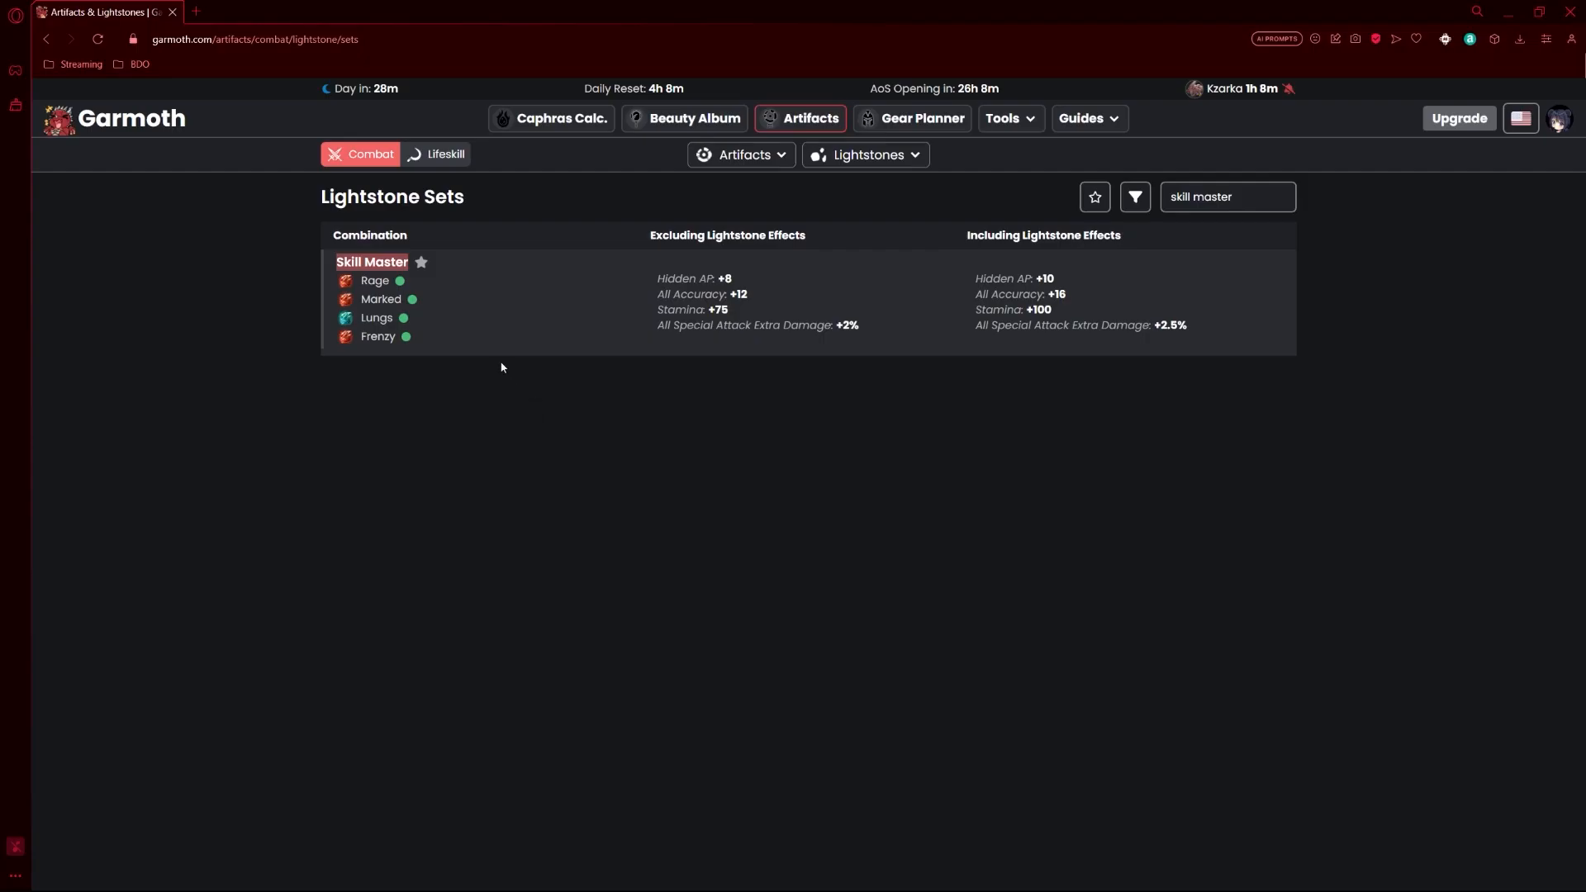
{"action": "mouse_move", "coordinate": [376, 317]}
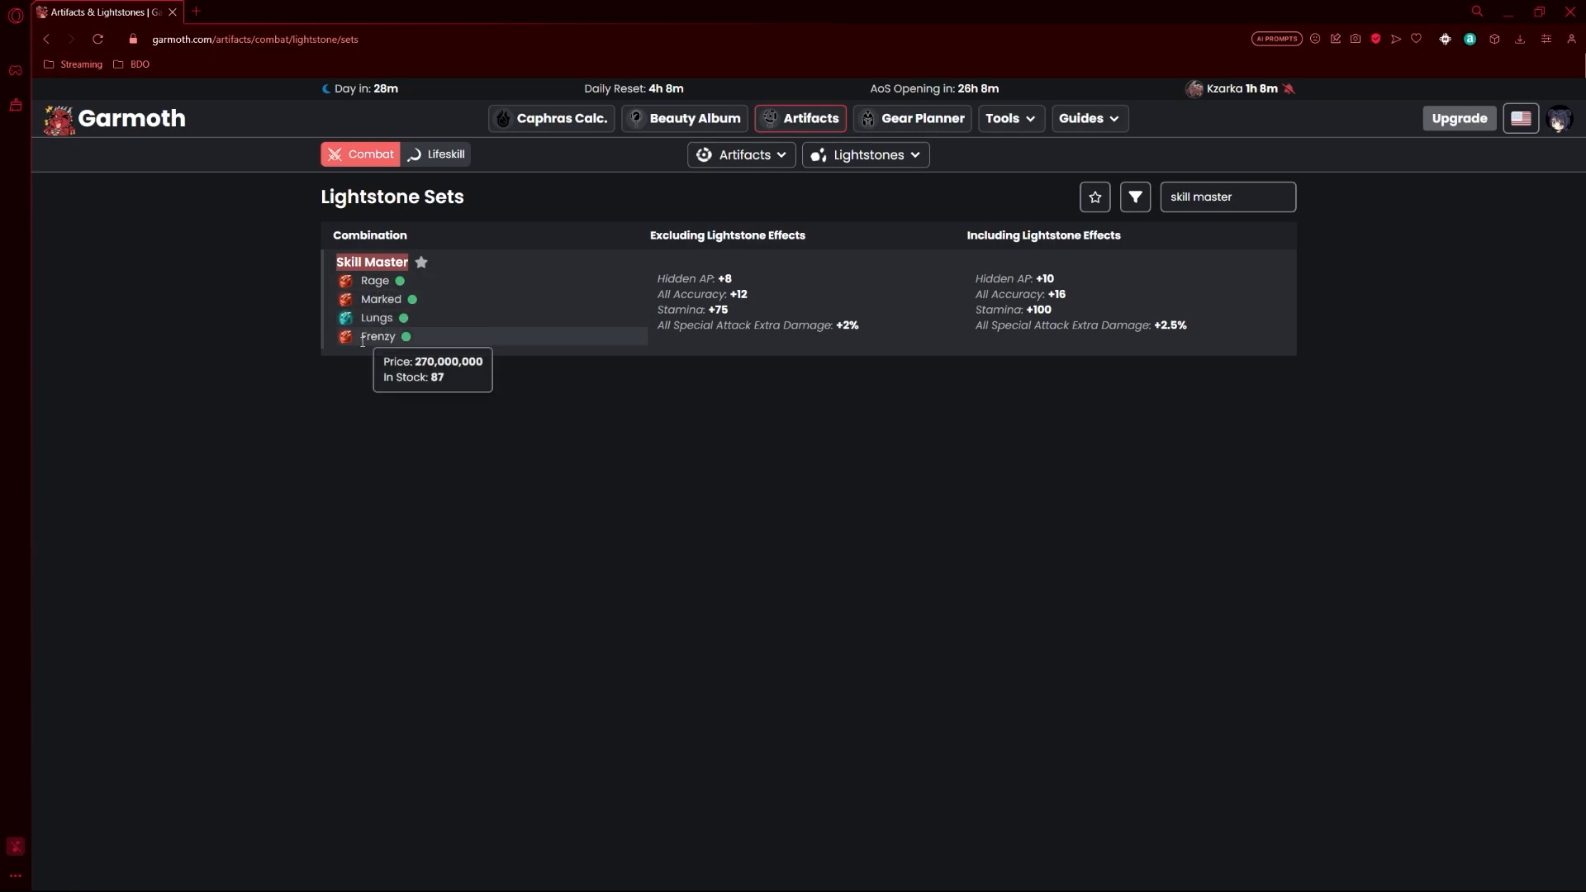
{"action": "mouse_move", "coordinate": [380, 298]}
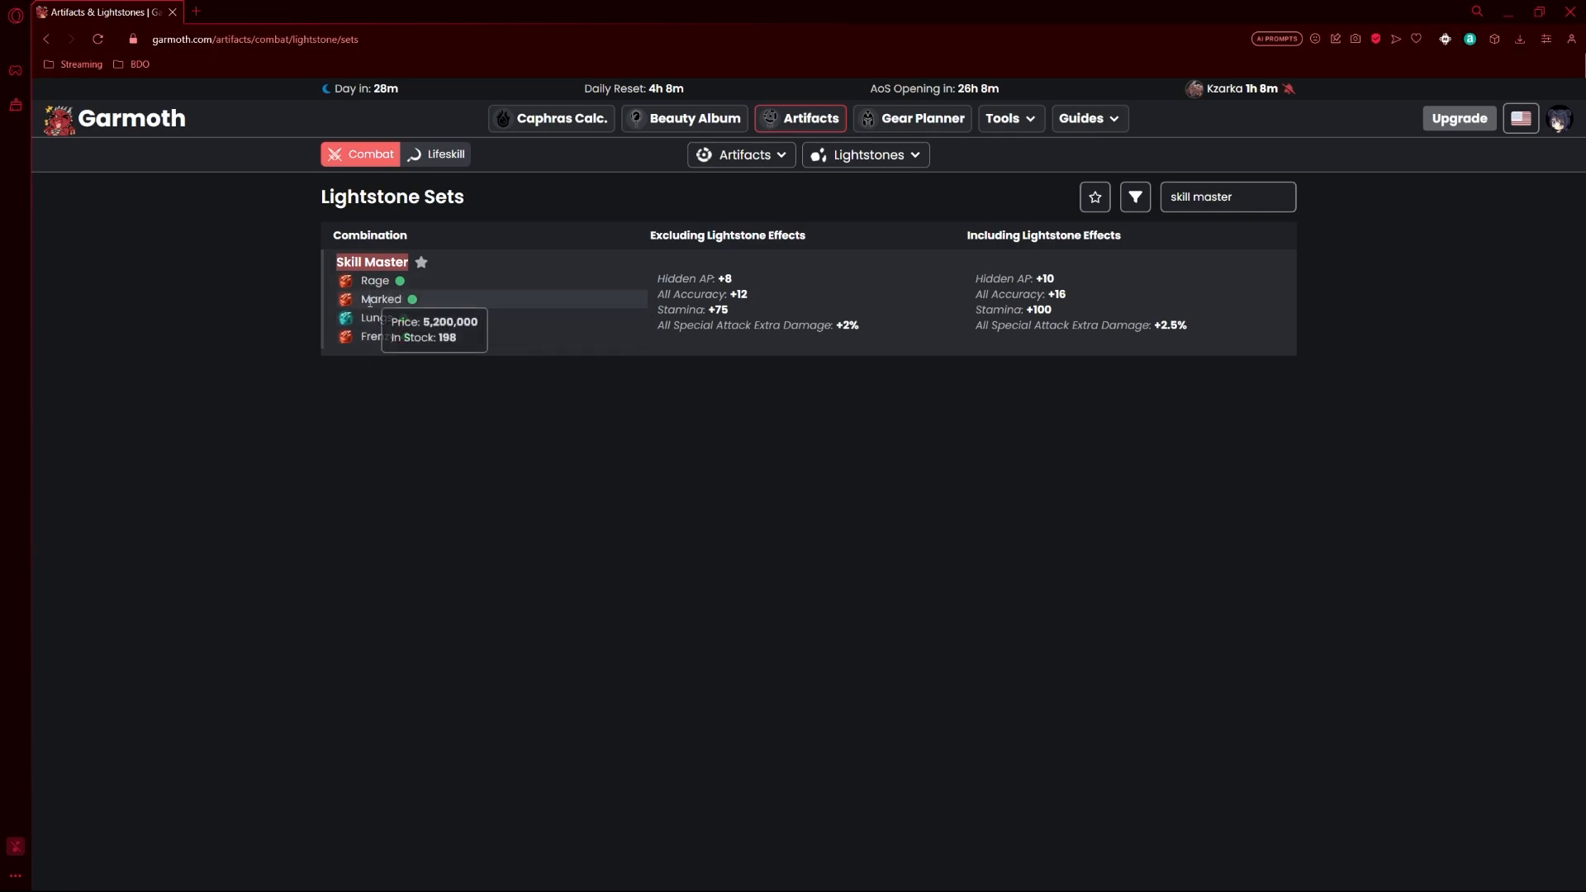
{"action": "mouse_move", "coordinate": [376, 318]}
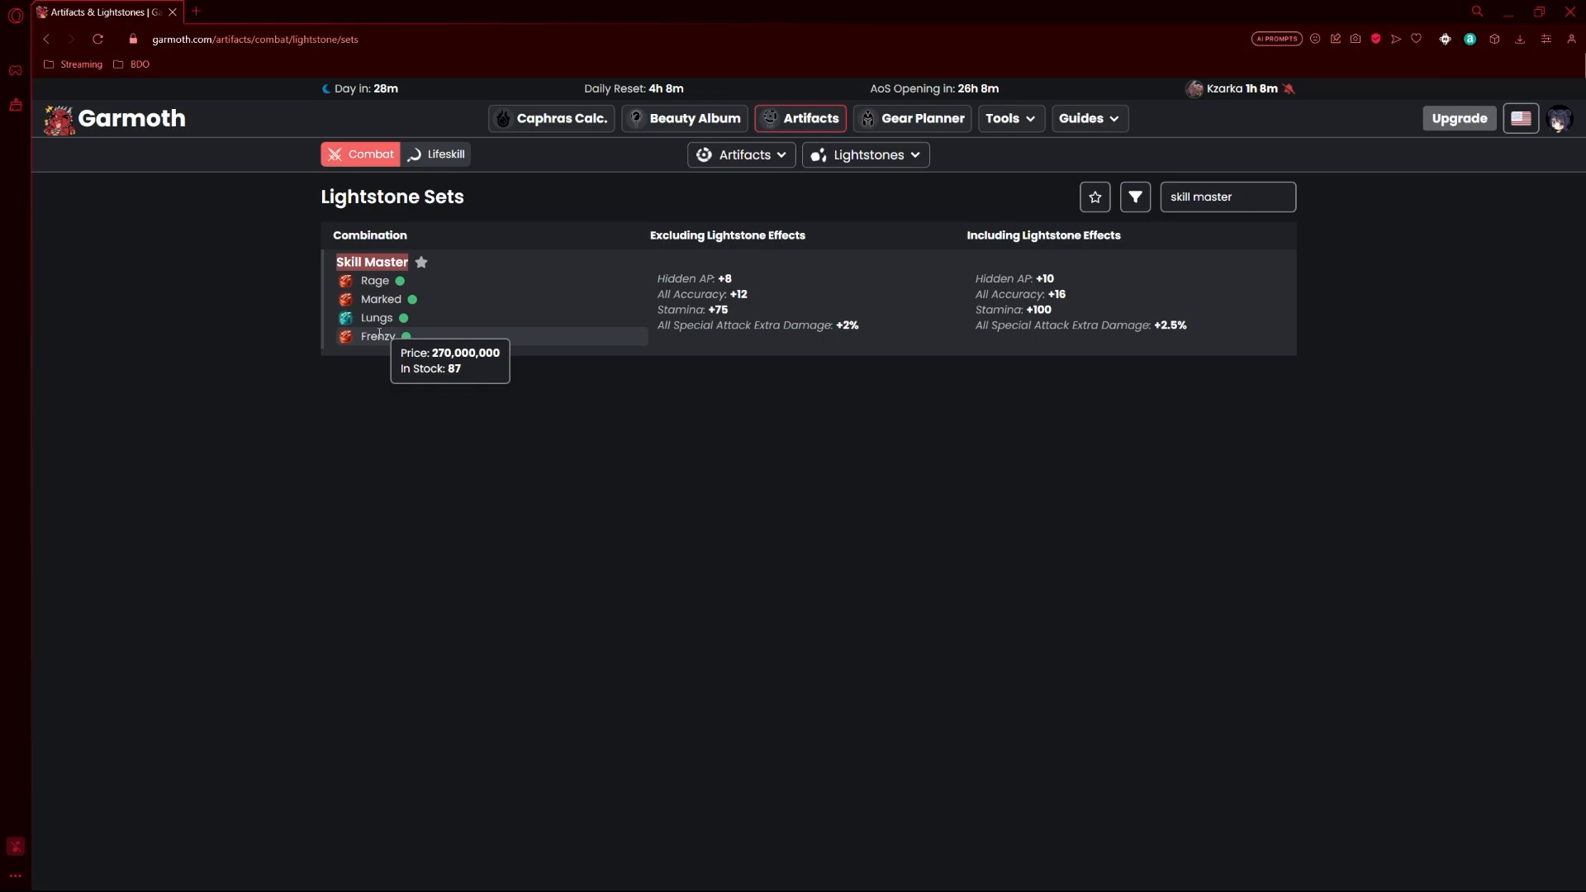
{"action": "mouse_move", "coordinate": [319, 273]}
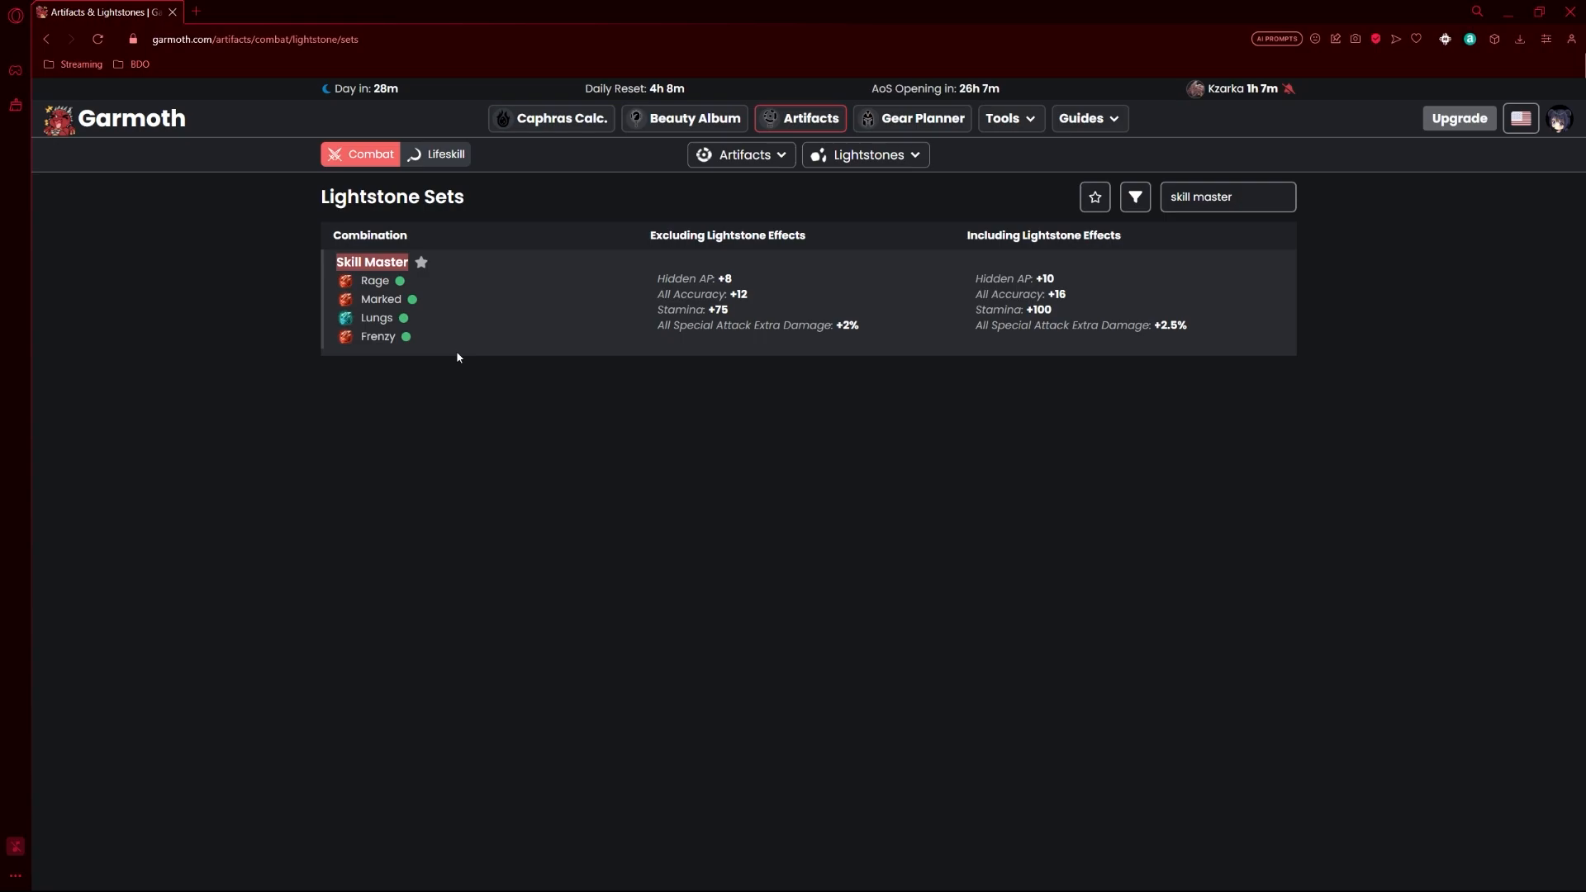
{"action": "mouse_move", "coordinate": [951, 380]}
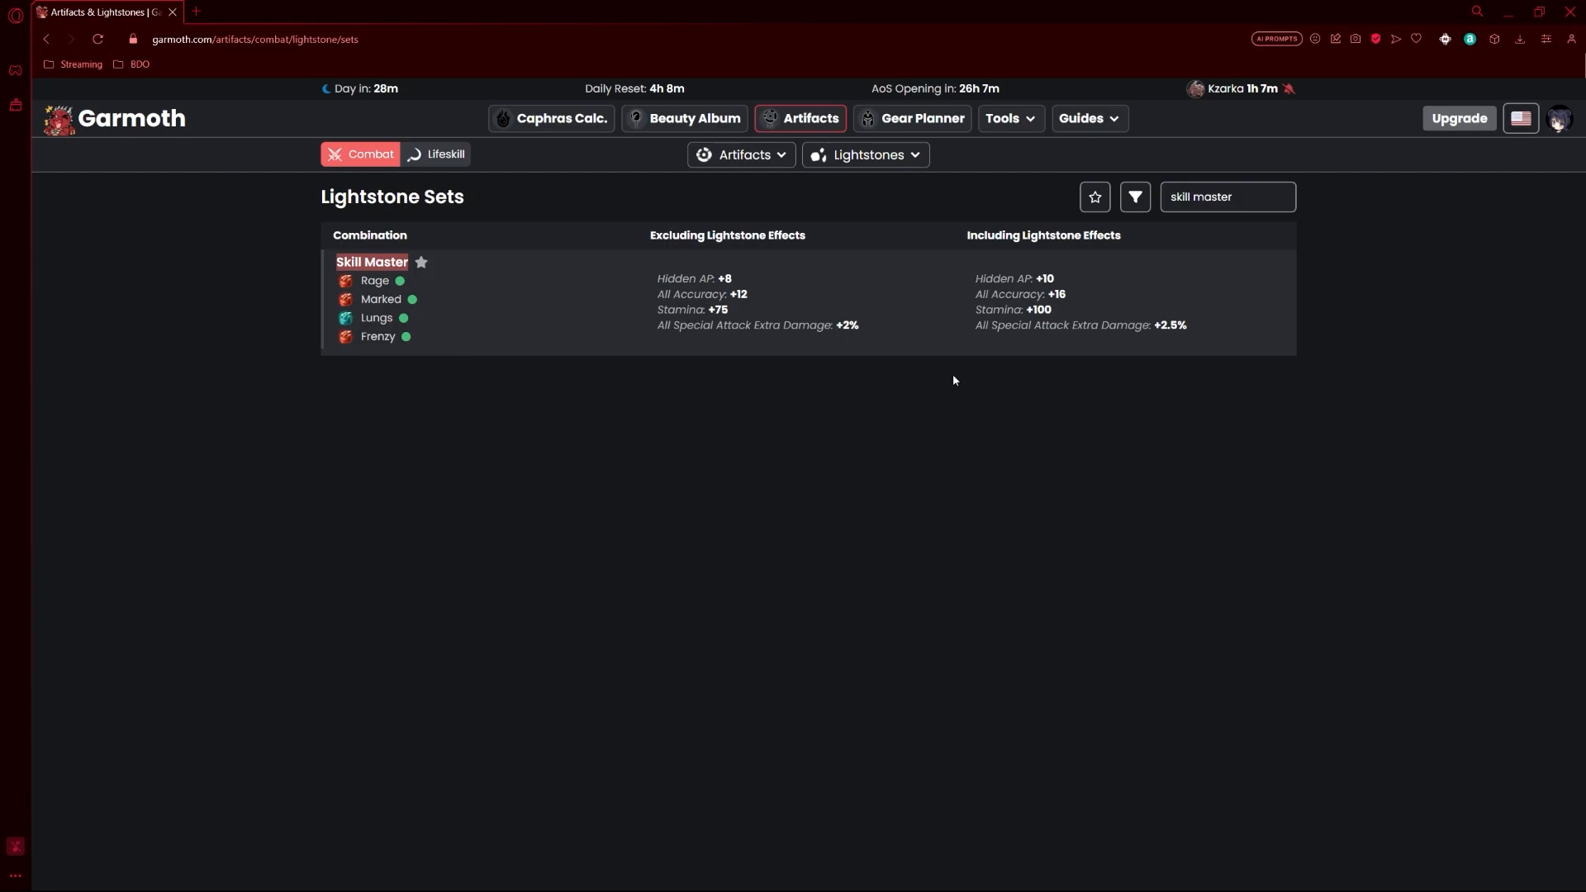
{"action": "mouse_move", "coordinate": [1244, 352]}
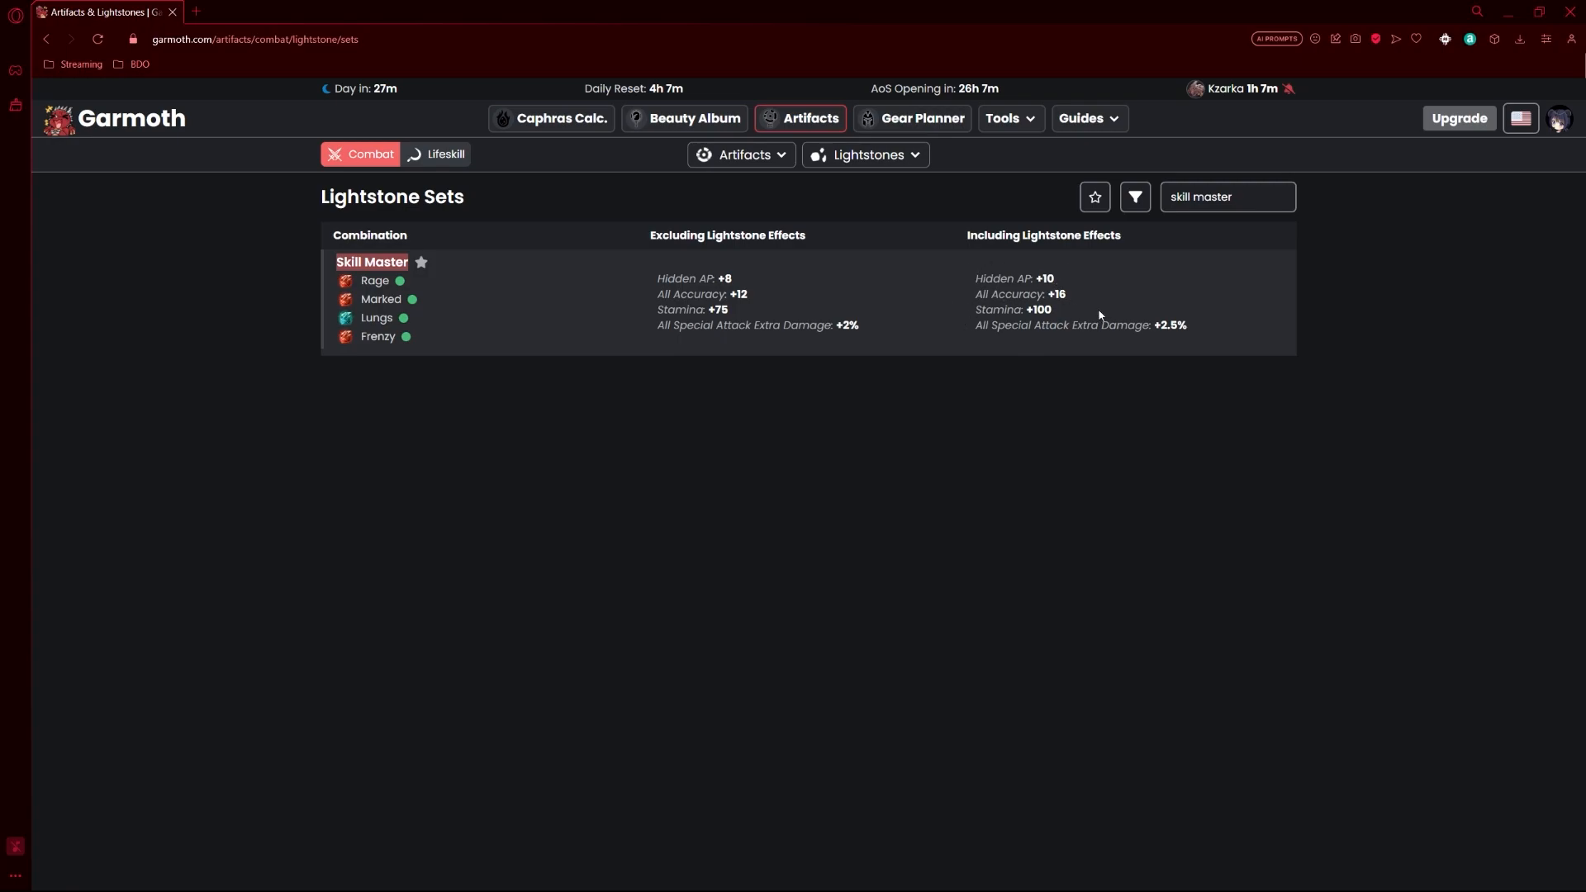
{"action": "mouse_move", "coordinate": [1093, 349]}
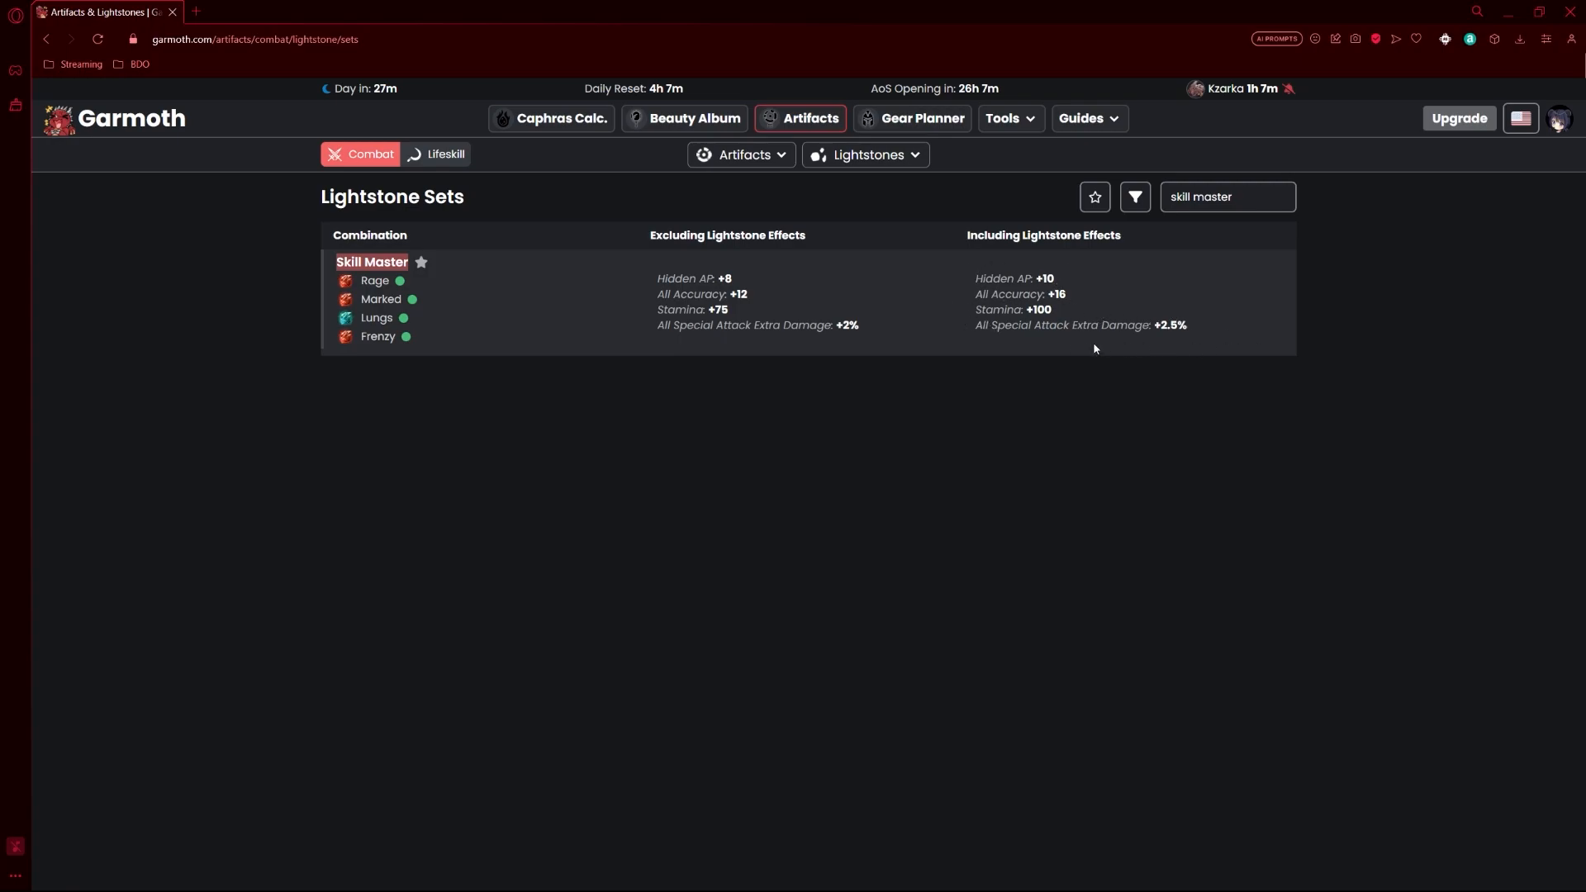
{"action": "mouse_move", "coordinate": [1113, 339]}
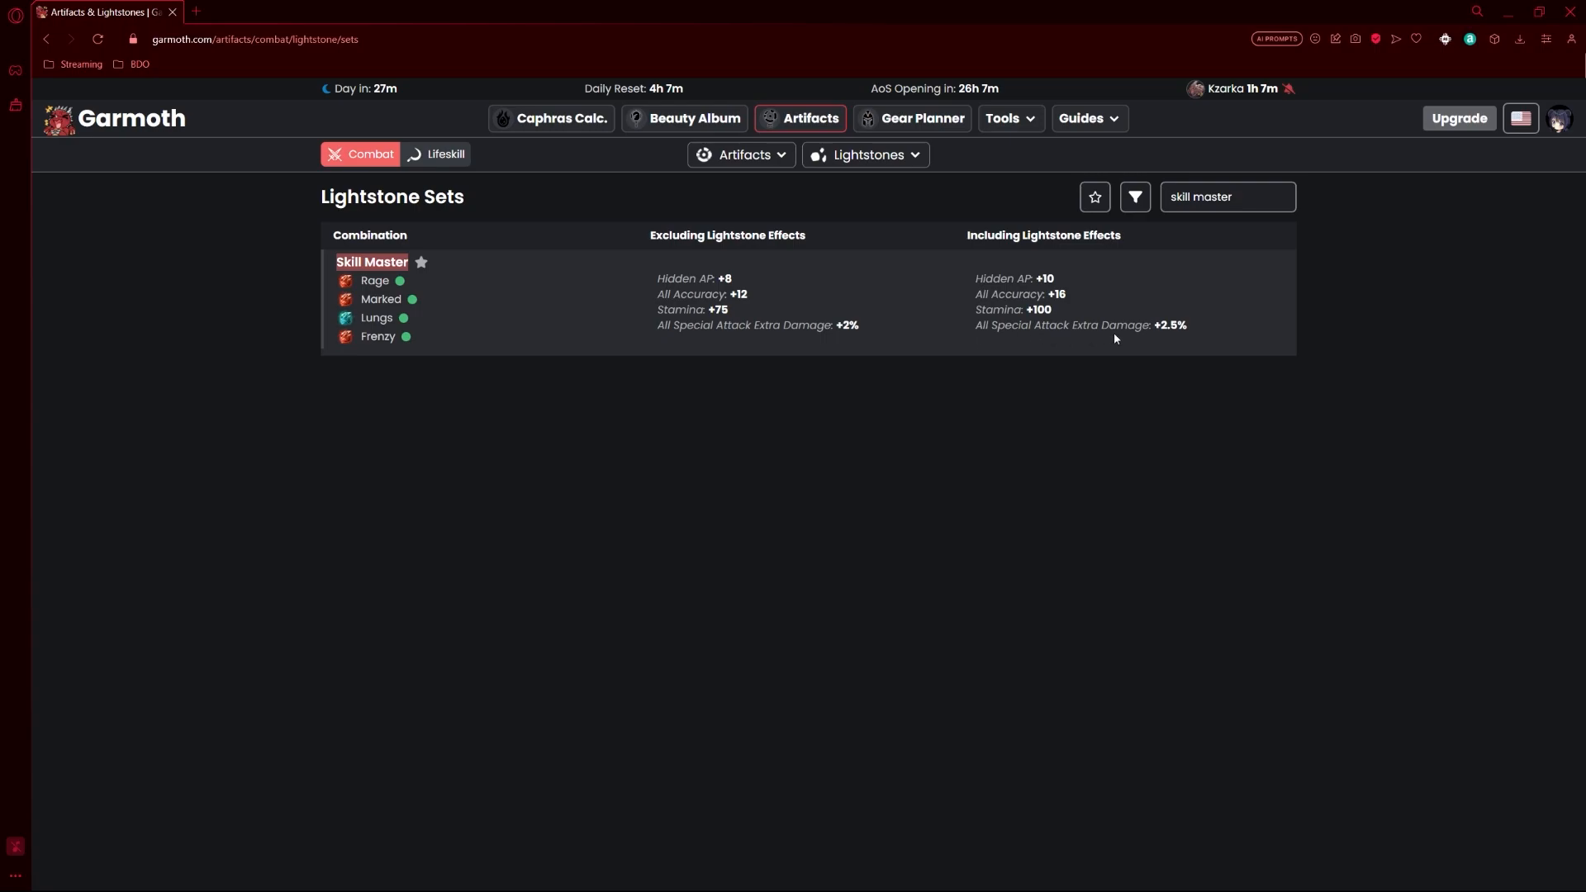
{"action": "mouse_move", "coordinate": [1113, 333]}
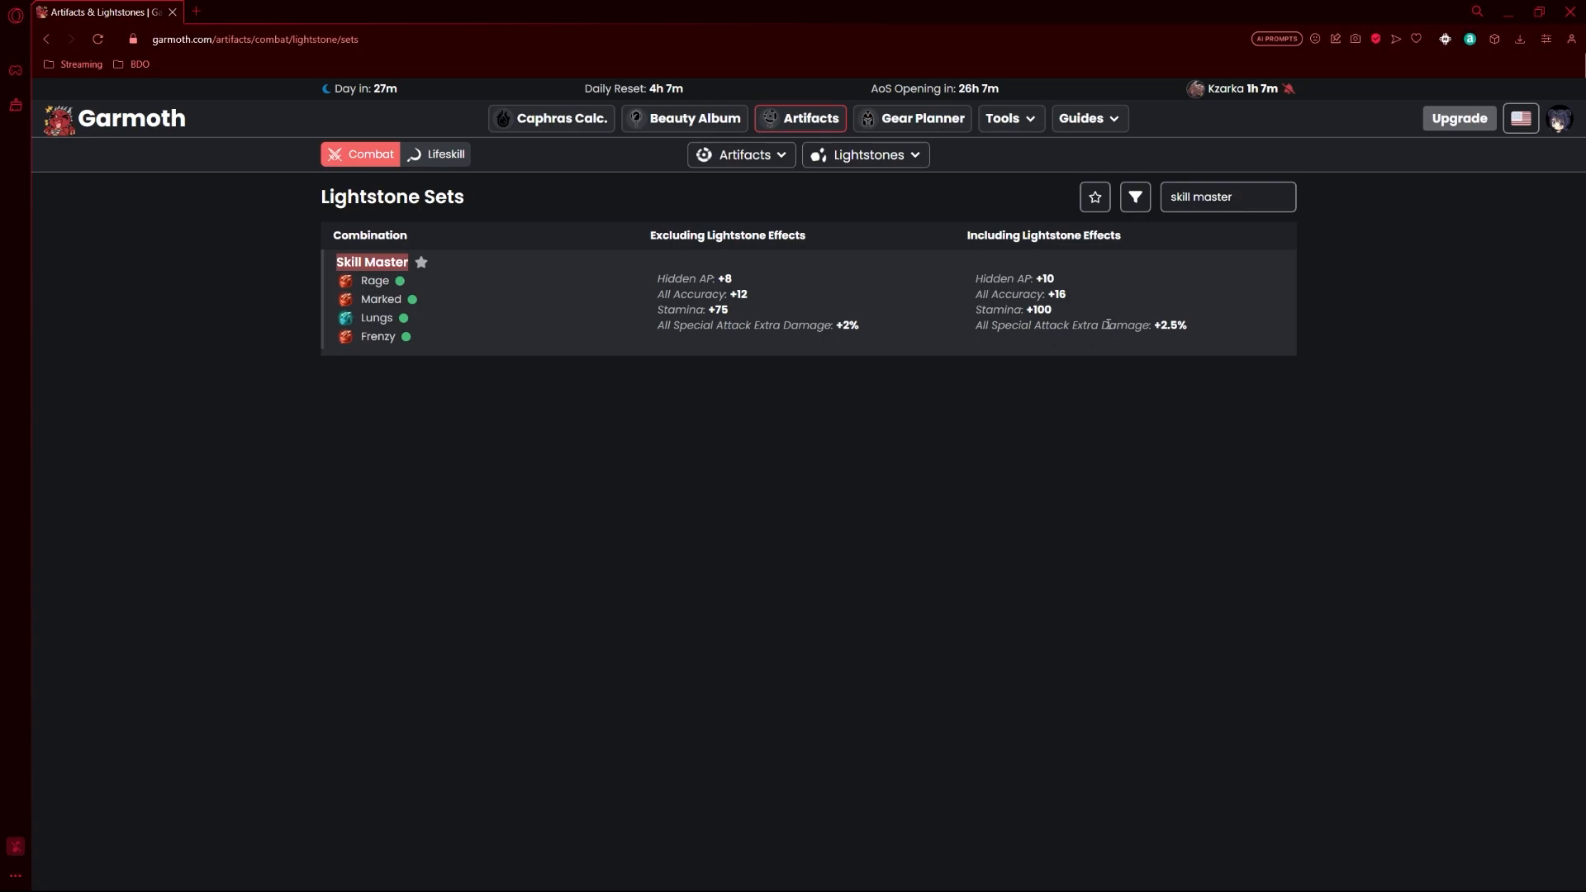
{"action": "mouse_move", "coordinate": [1084, 288]}
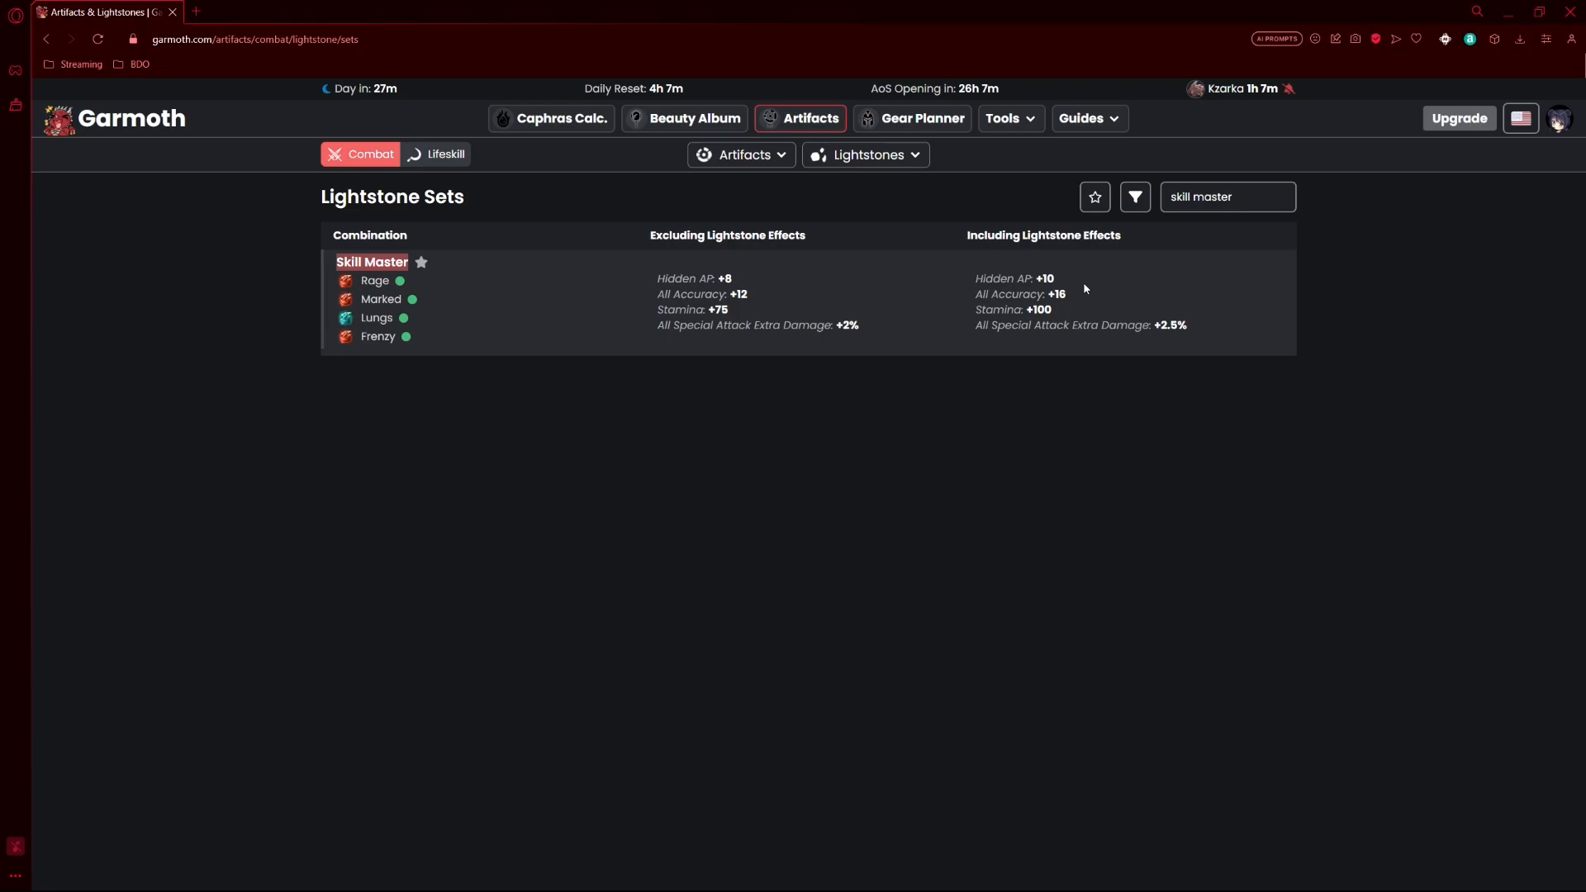
{"action": "mouse_move", "coordinate": [974, 327]}
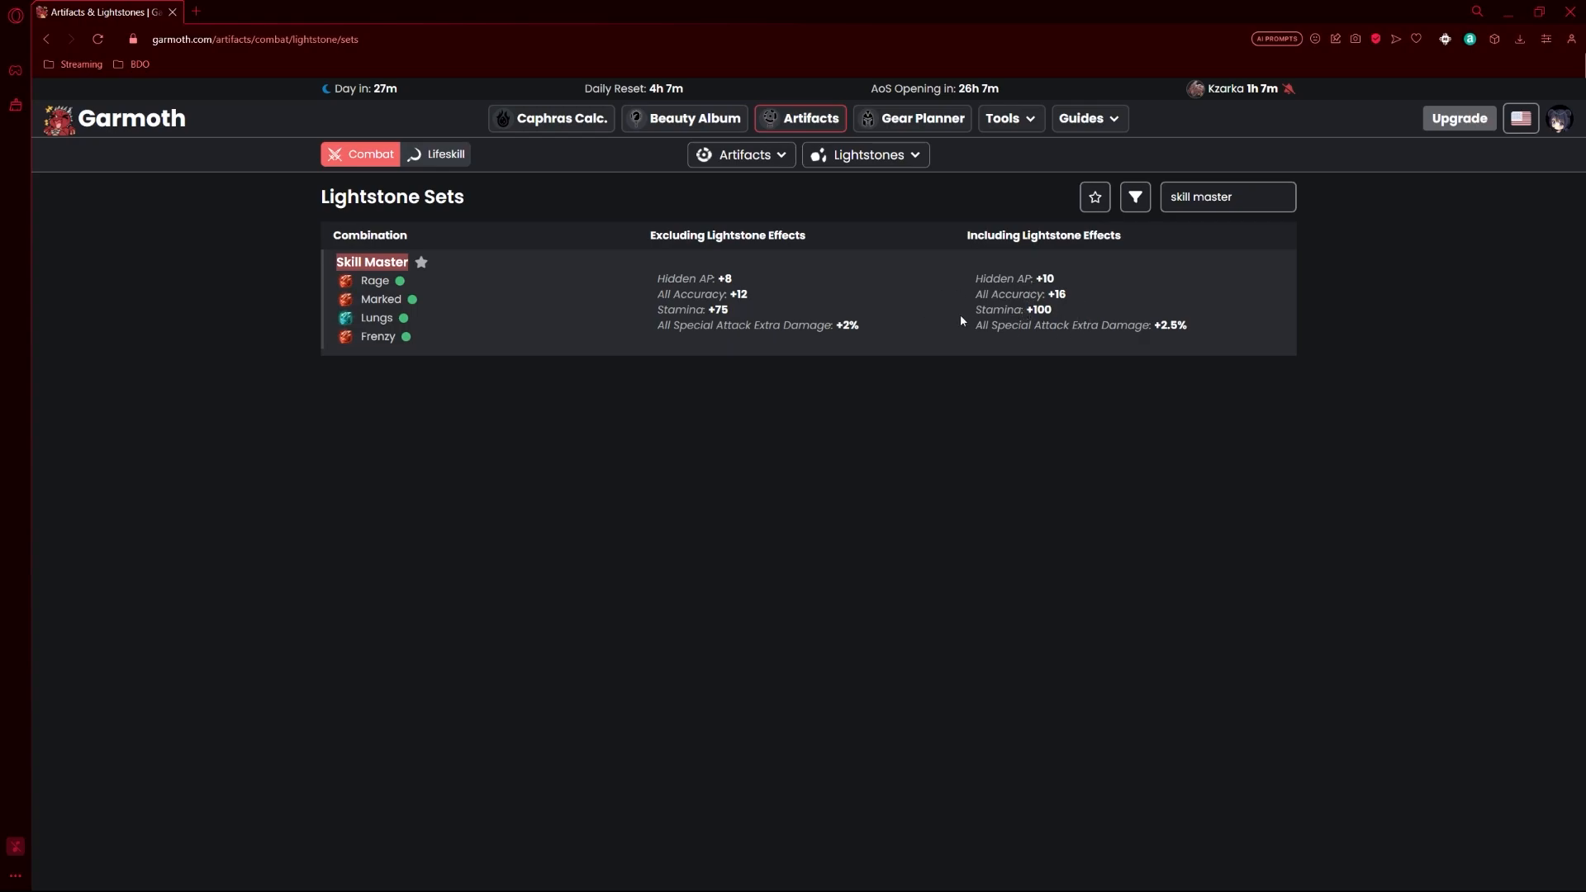
{"action": "mouse_move", "coordinate": [1234, 342]}
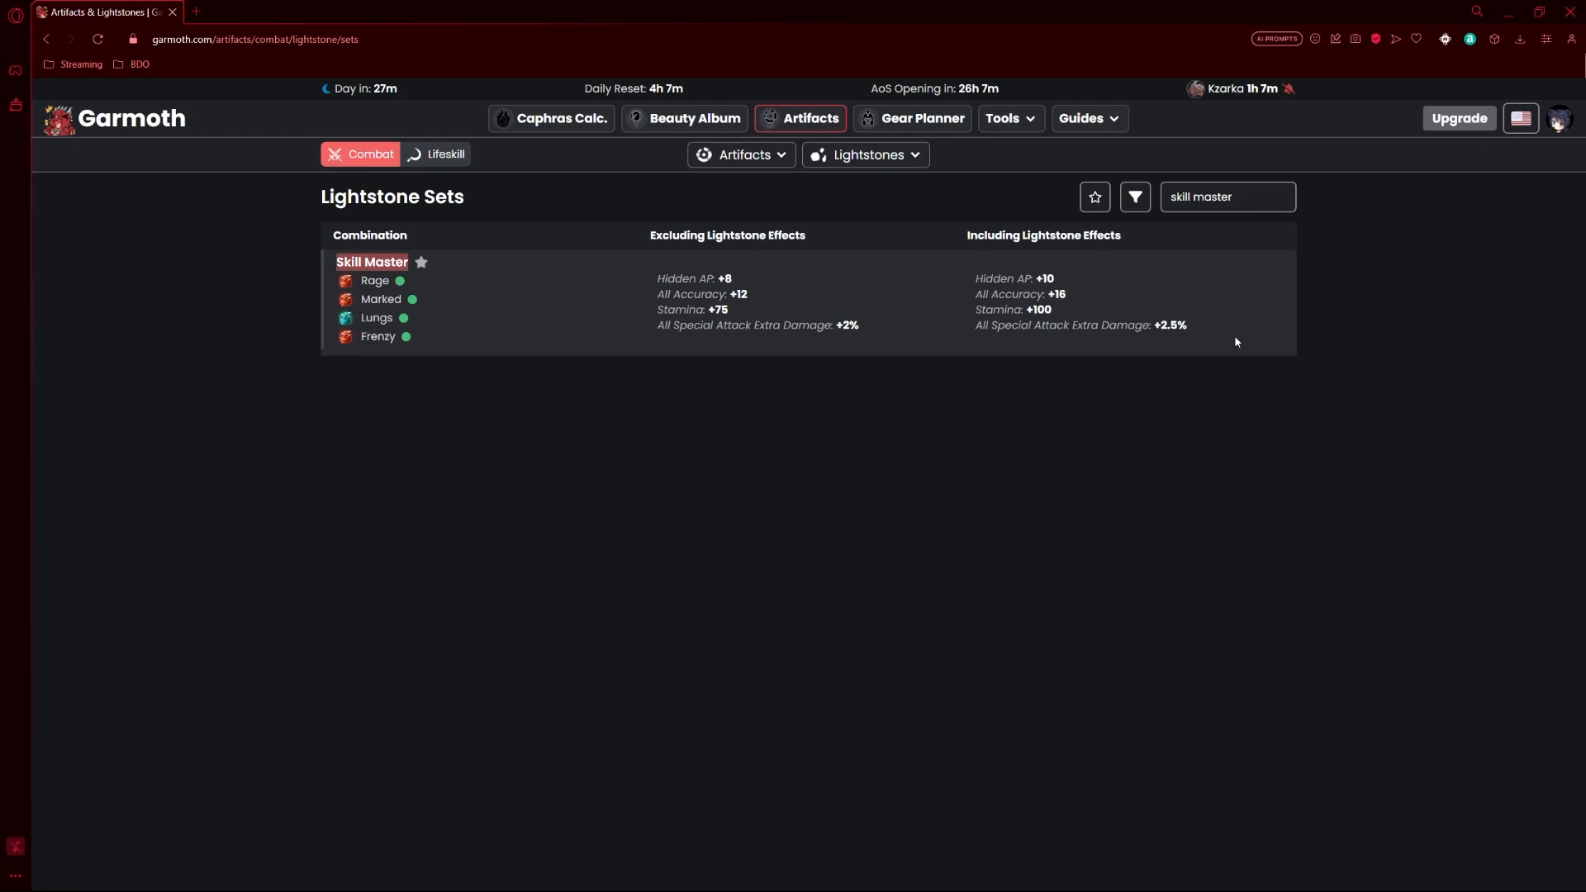
{"action": "mouse_move", "coordinate": [1019, 703]}
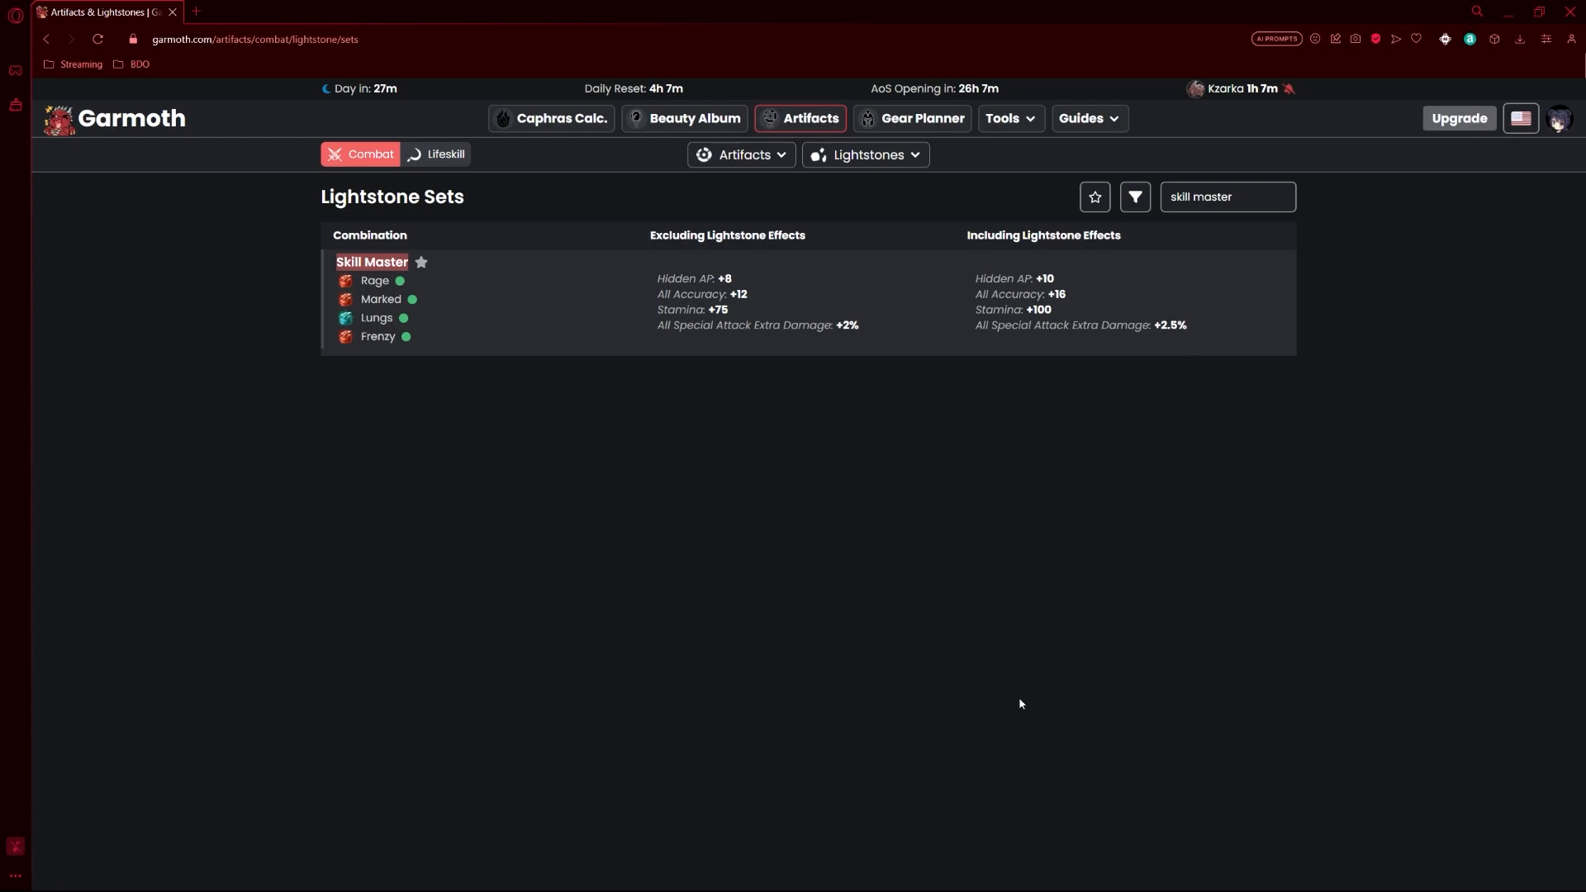
{"action": "mouse_move", "coordinate": [1059, 785]}
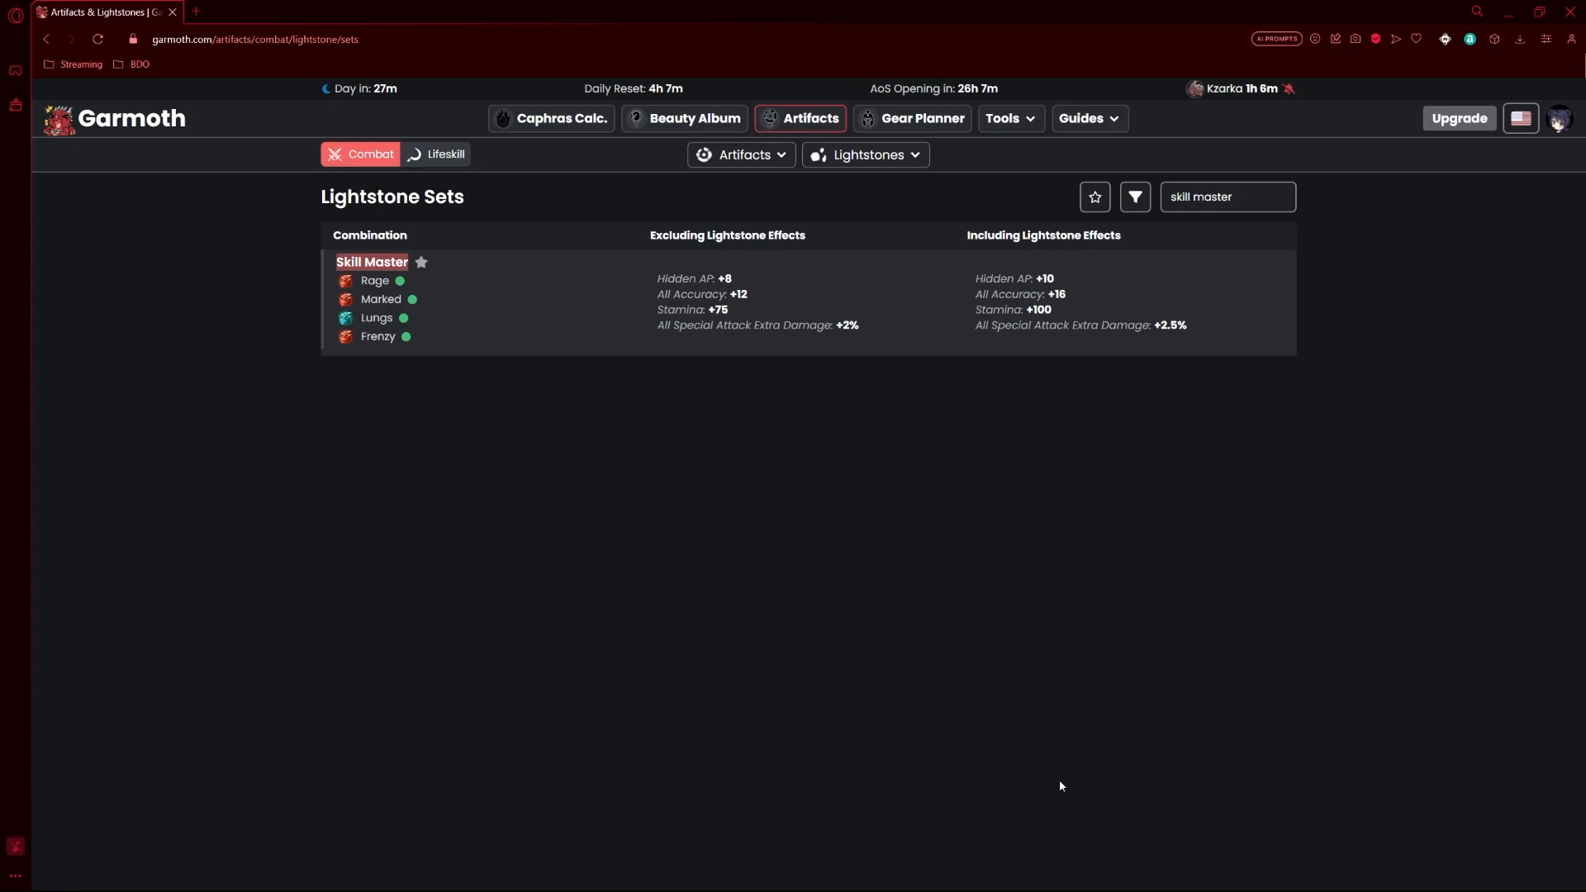
{"action": "mouse_move", "coordinate": [1104, 703]}
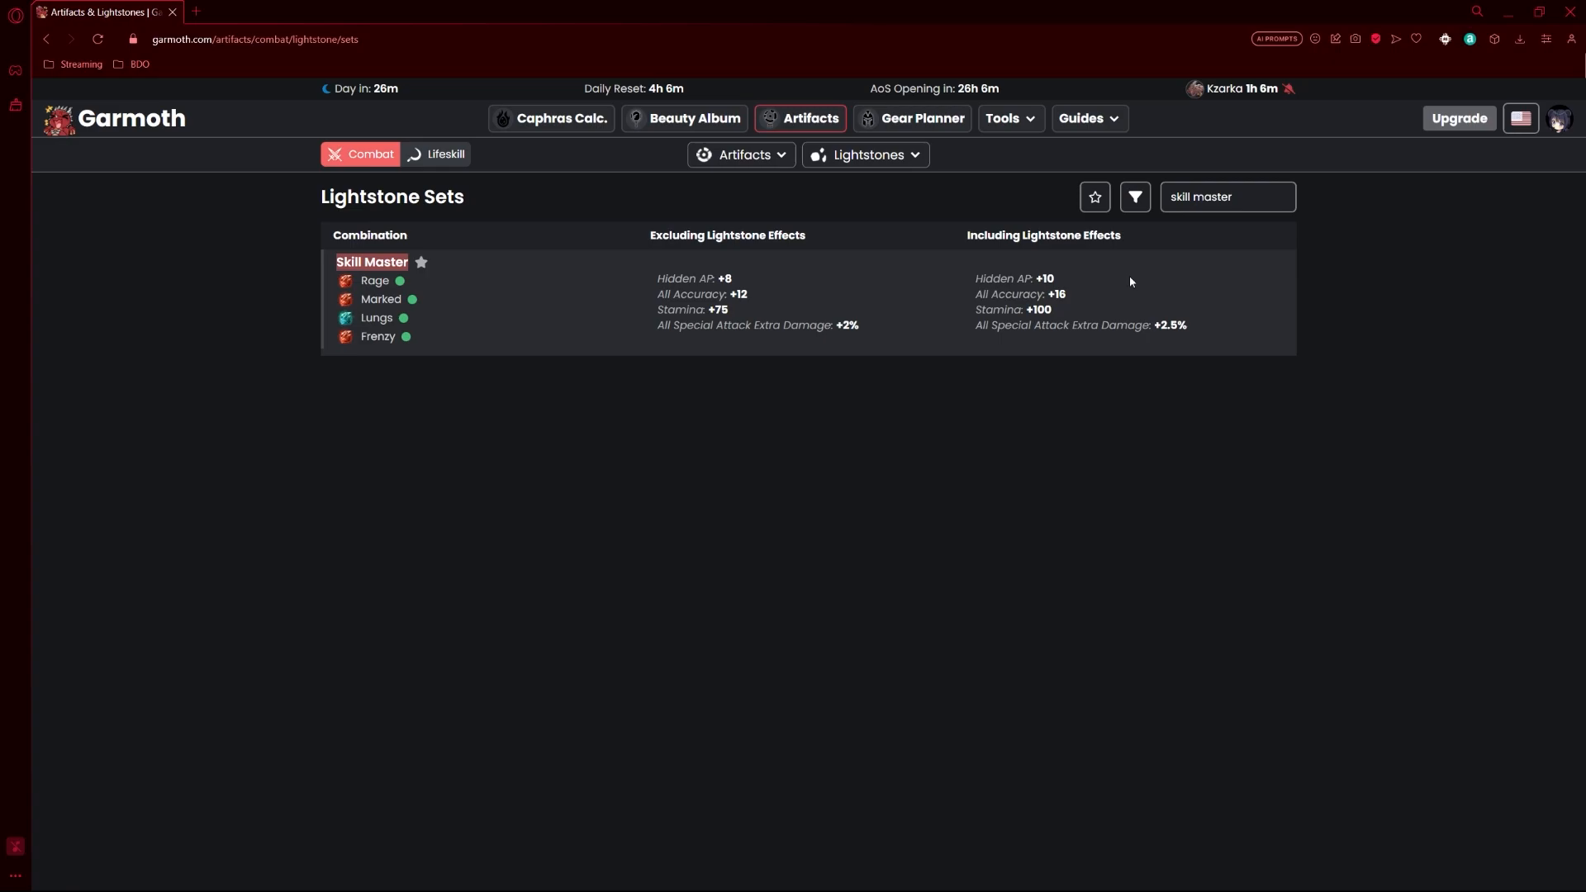
{"action": "double_click", "coordinate": [1210, 197]}
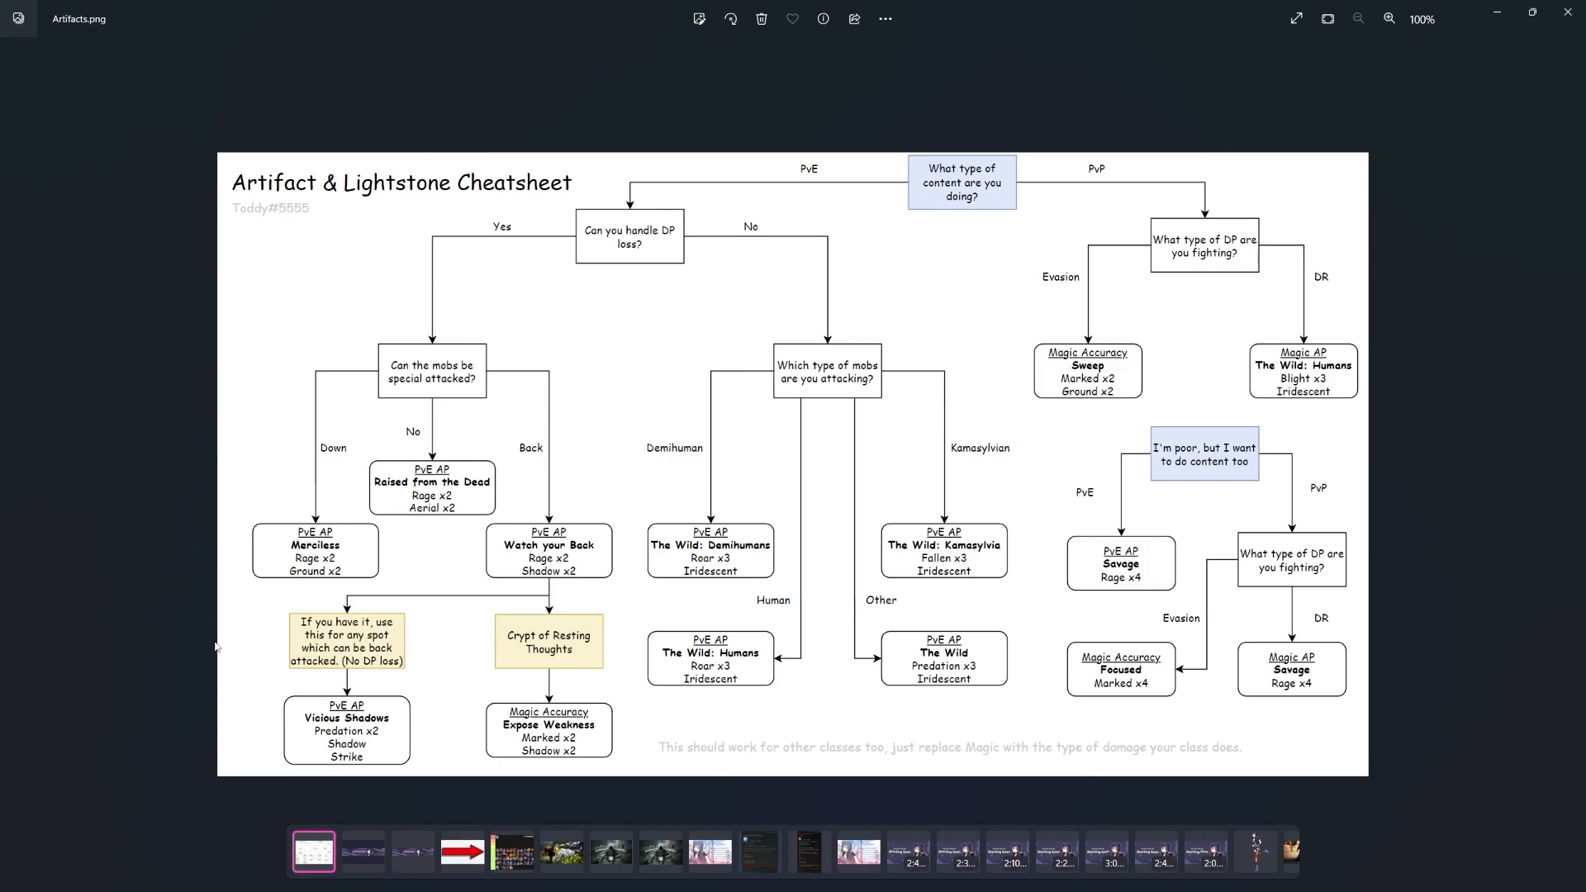
{"action": "mouse_move", "coordinate": [1287, 283]}
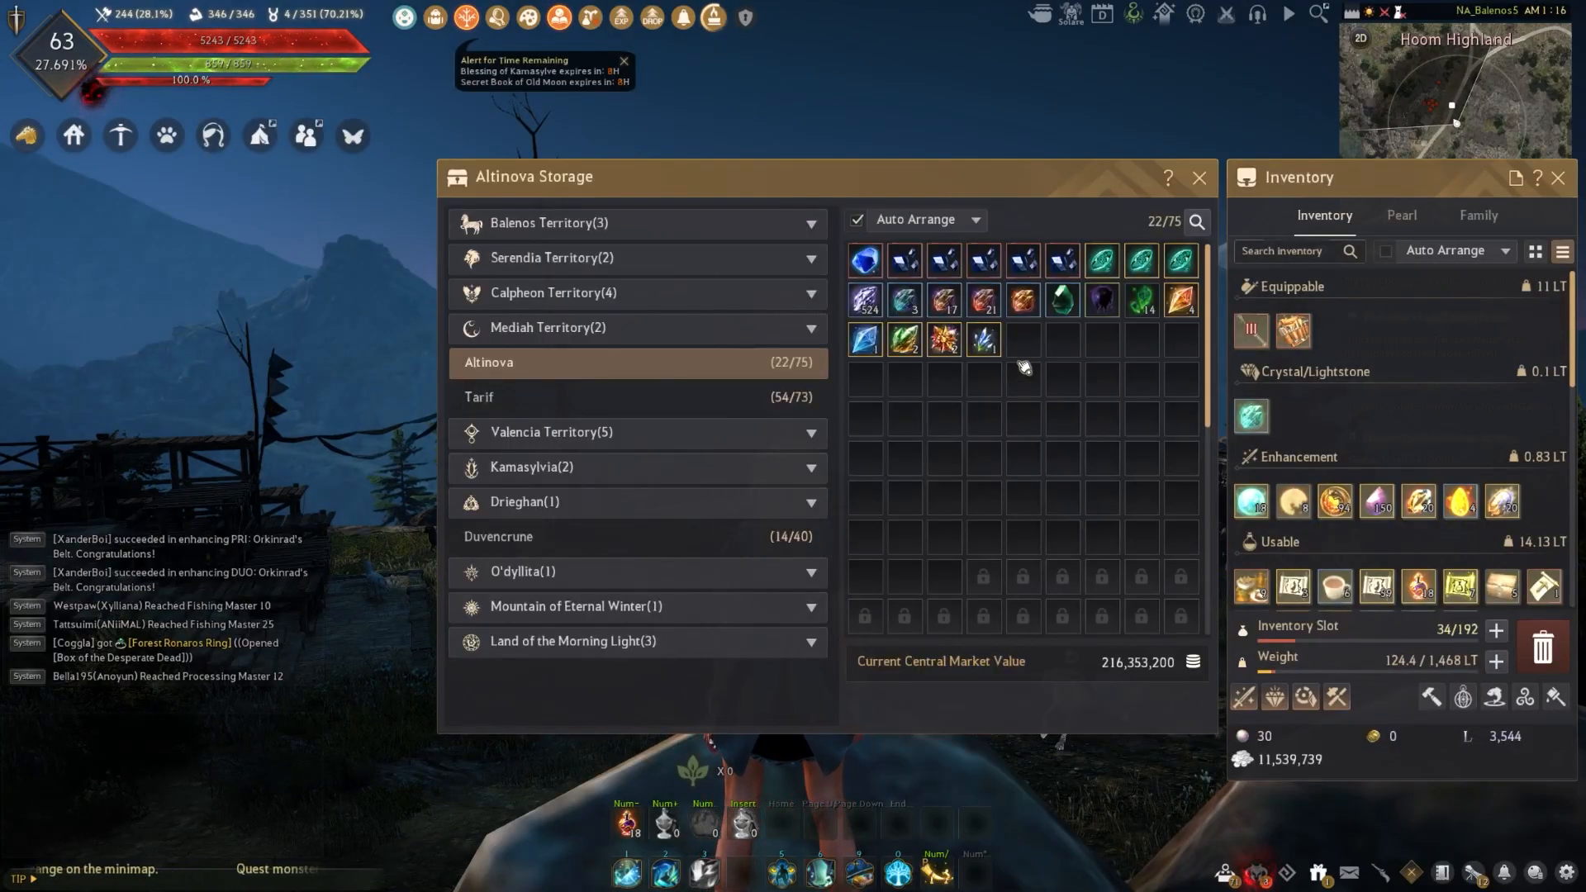
{"action": "mouse_move", "coordinate": [981, 299]}
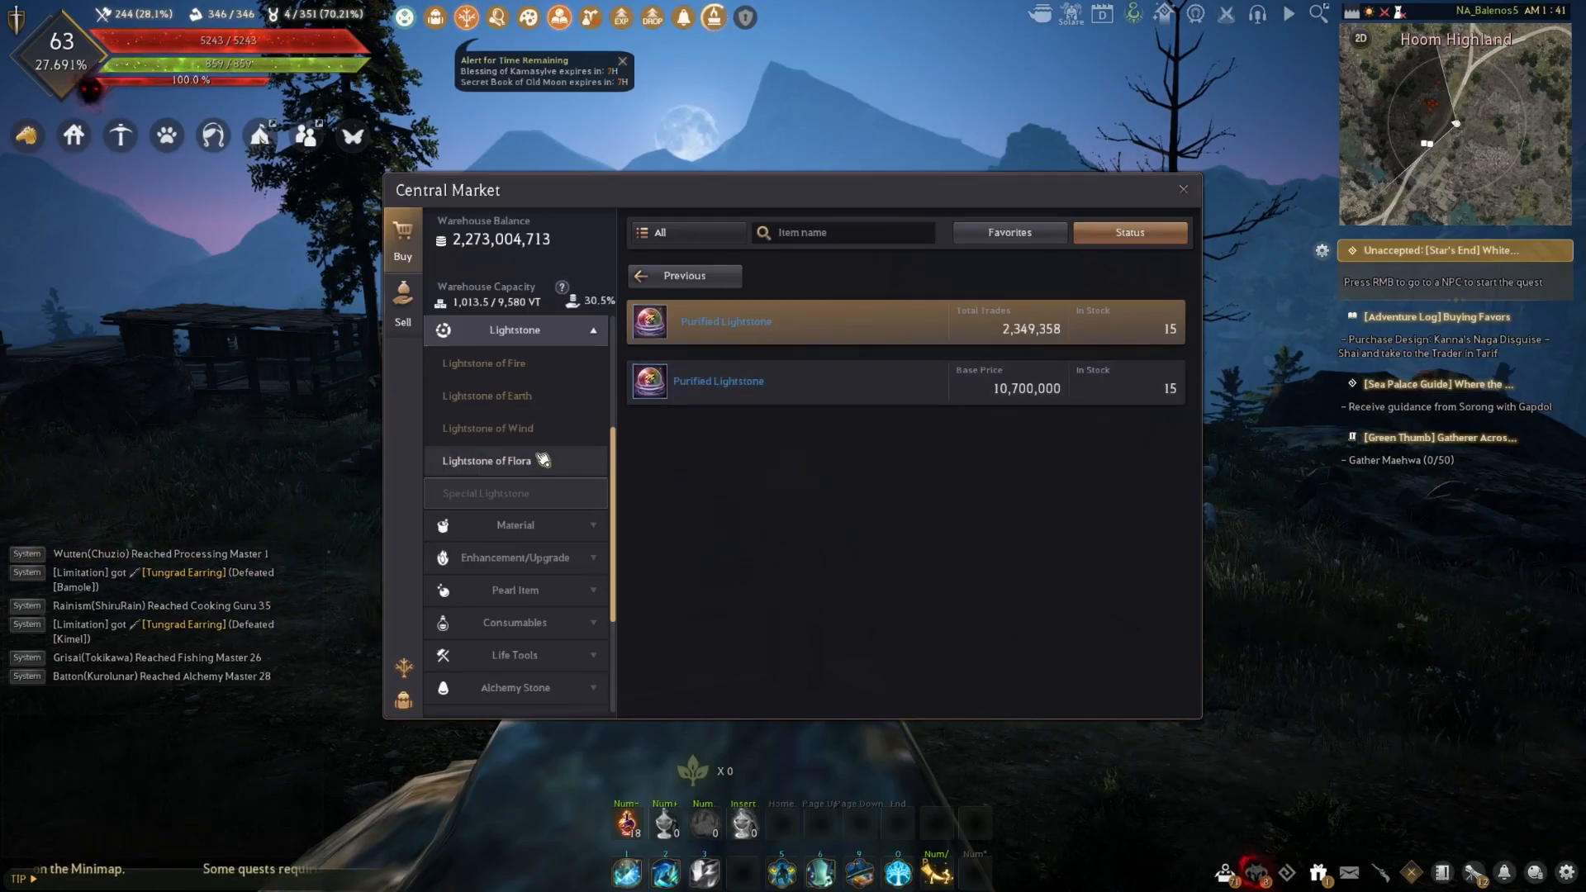
Step: Review Lightstone of Fire listings down to Marked, Rage and Frenzy, then close the Central Market
{"action": "left_click", "coordinate": [487, 363]}
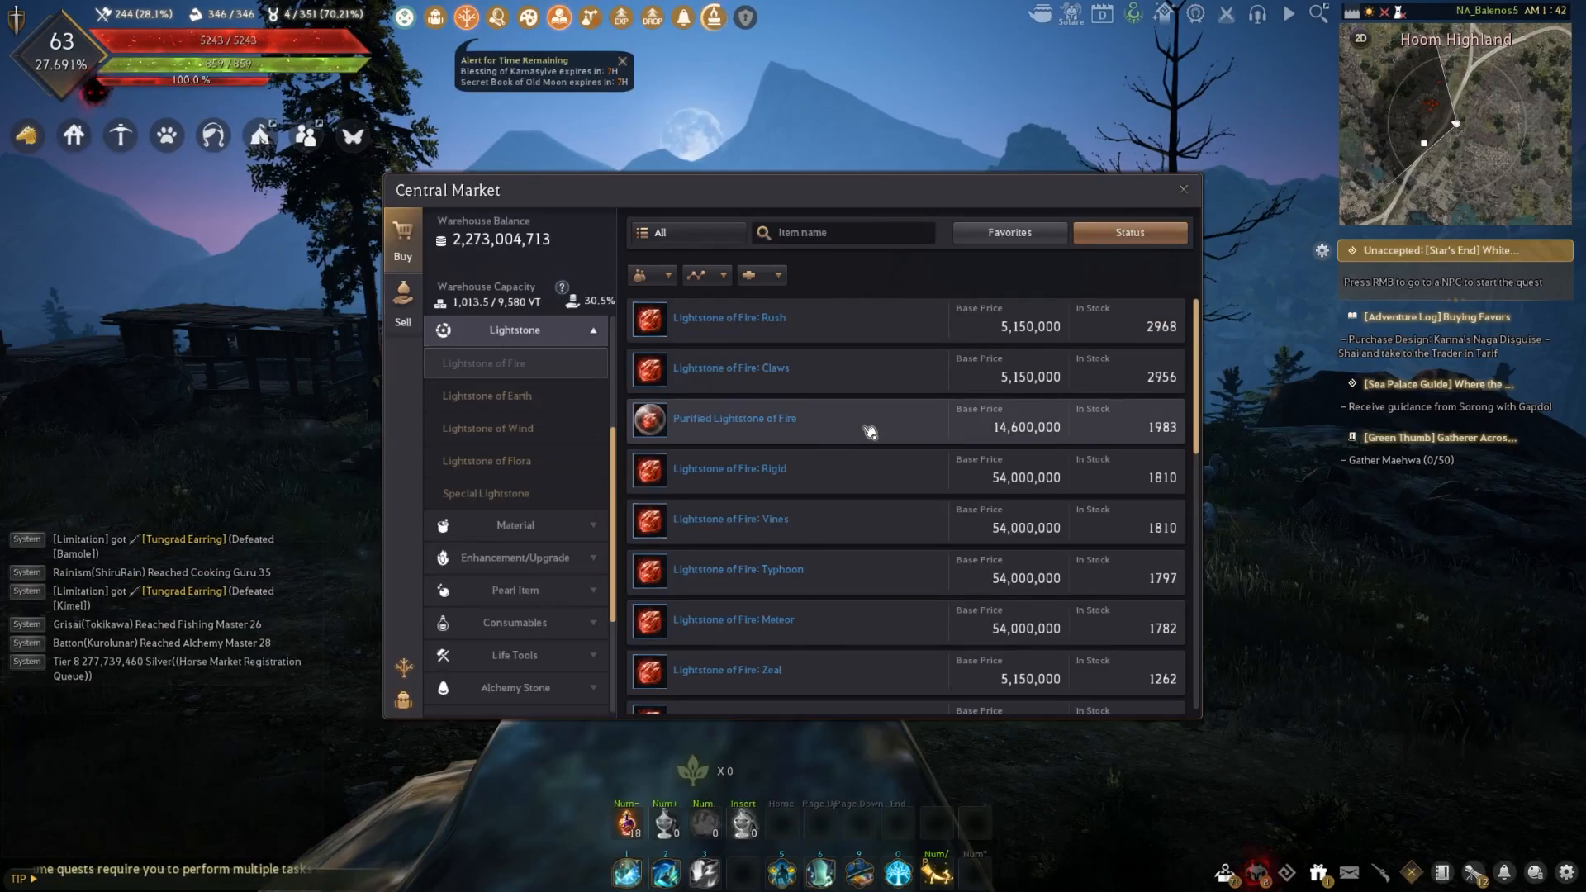
{"action": "scroll", "scroll_direction": "down", "scroll_amount": 3}
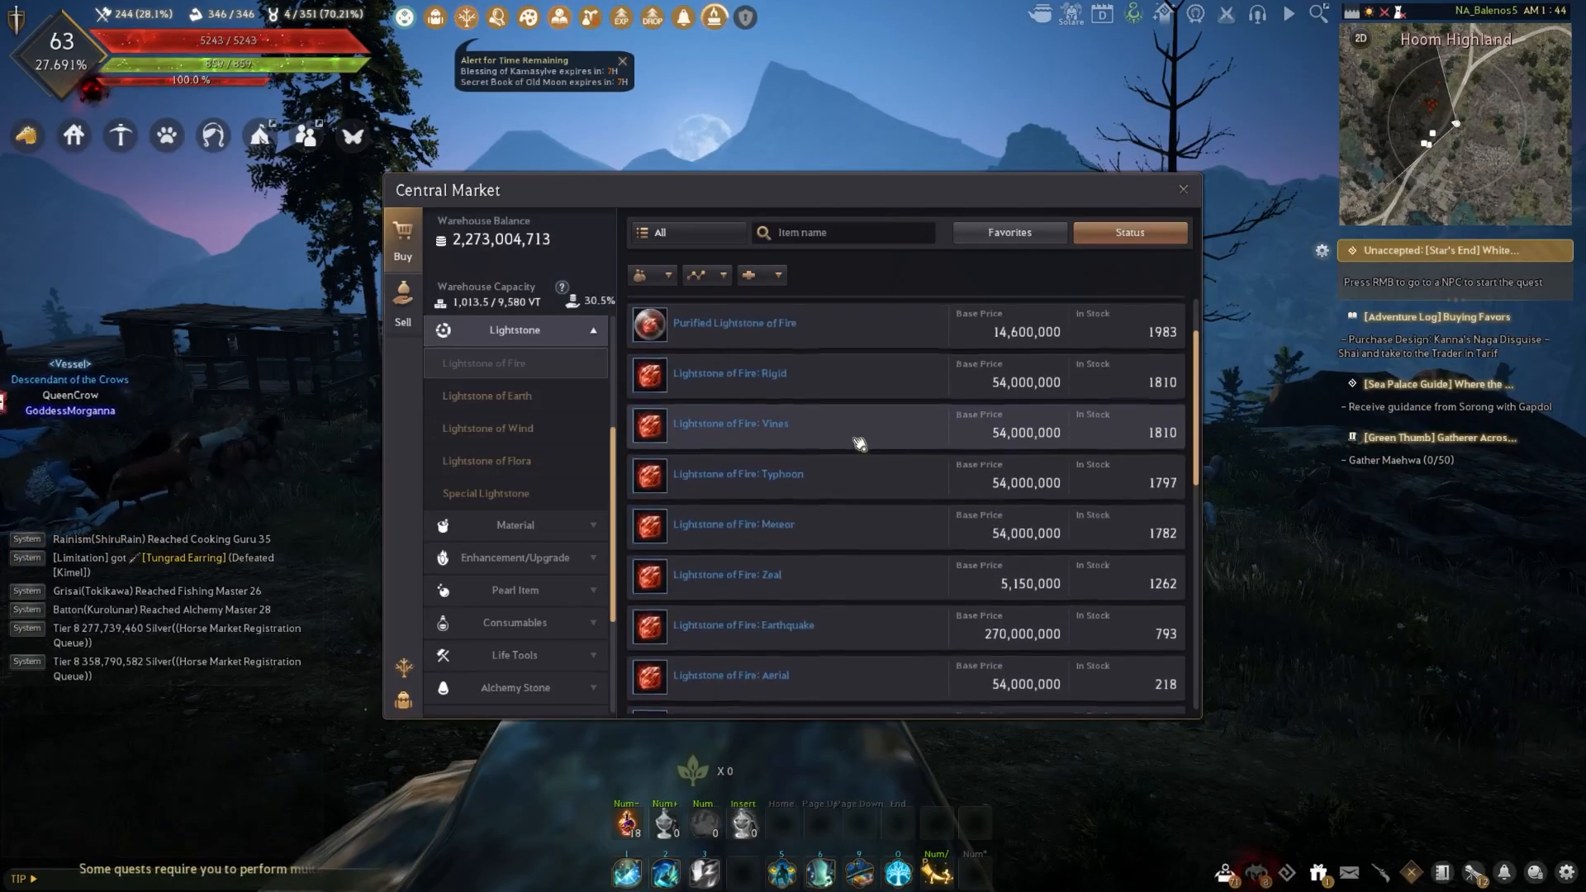
{"action": "scroll", "scroll_direction": "down", "scroll_amount": 3}
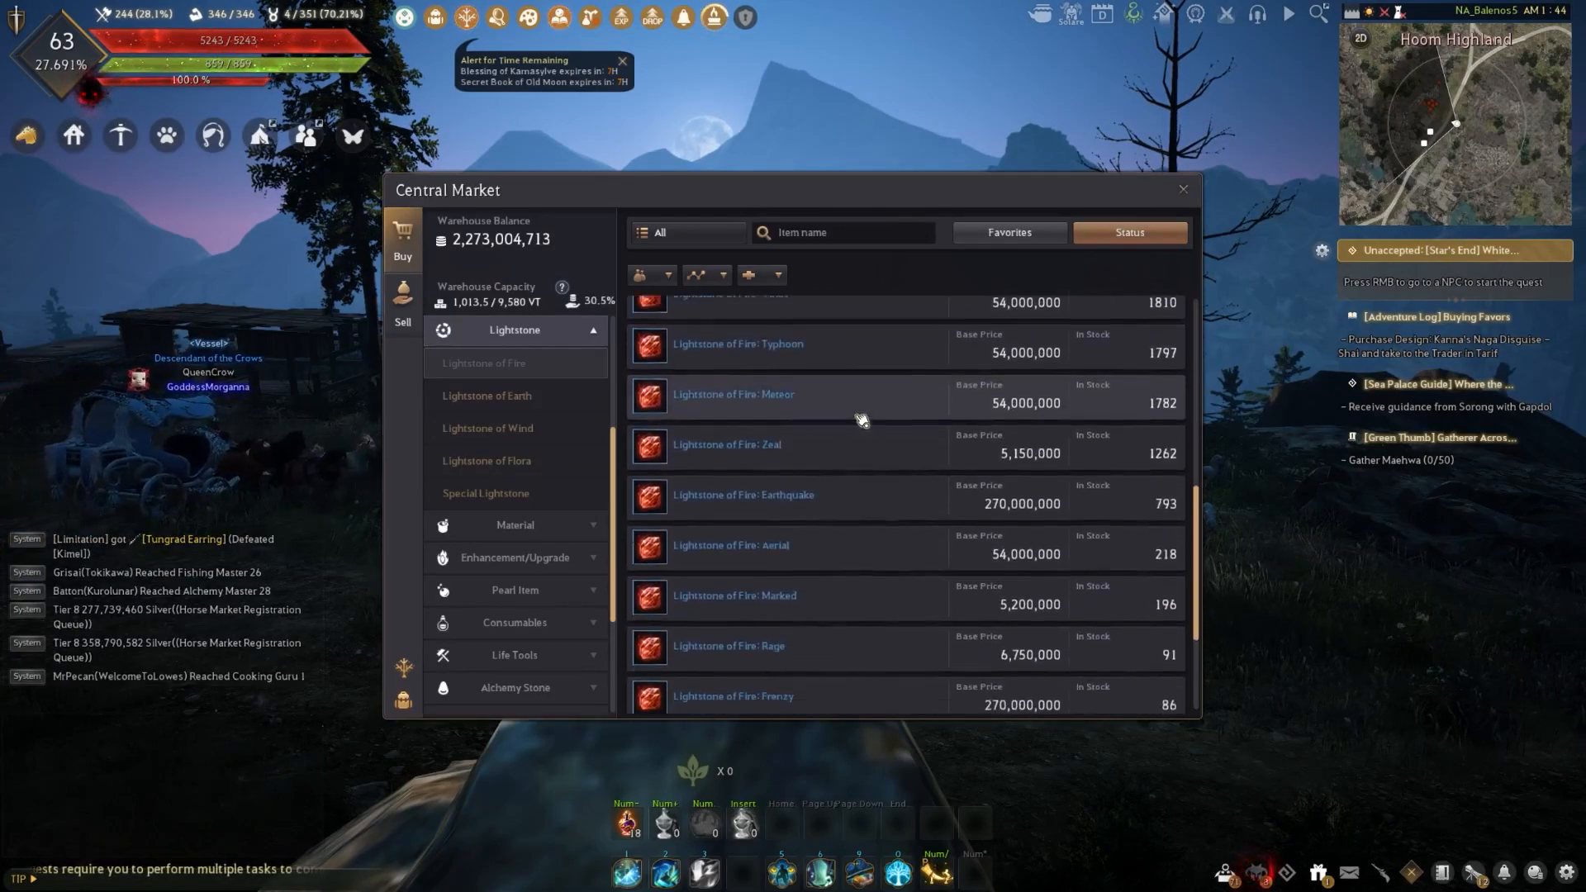
{"action": "left_click", "coordinate": [1181, 189]}
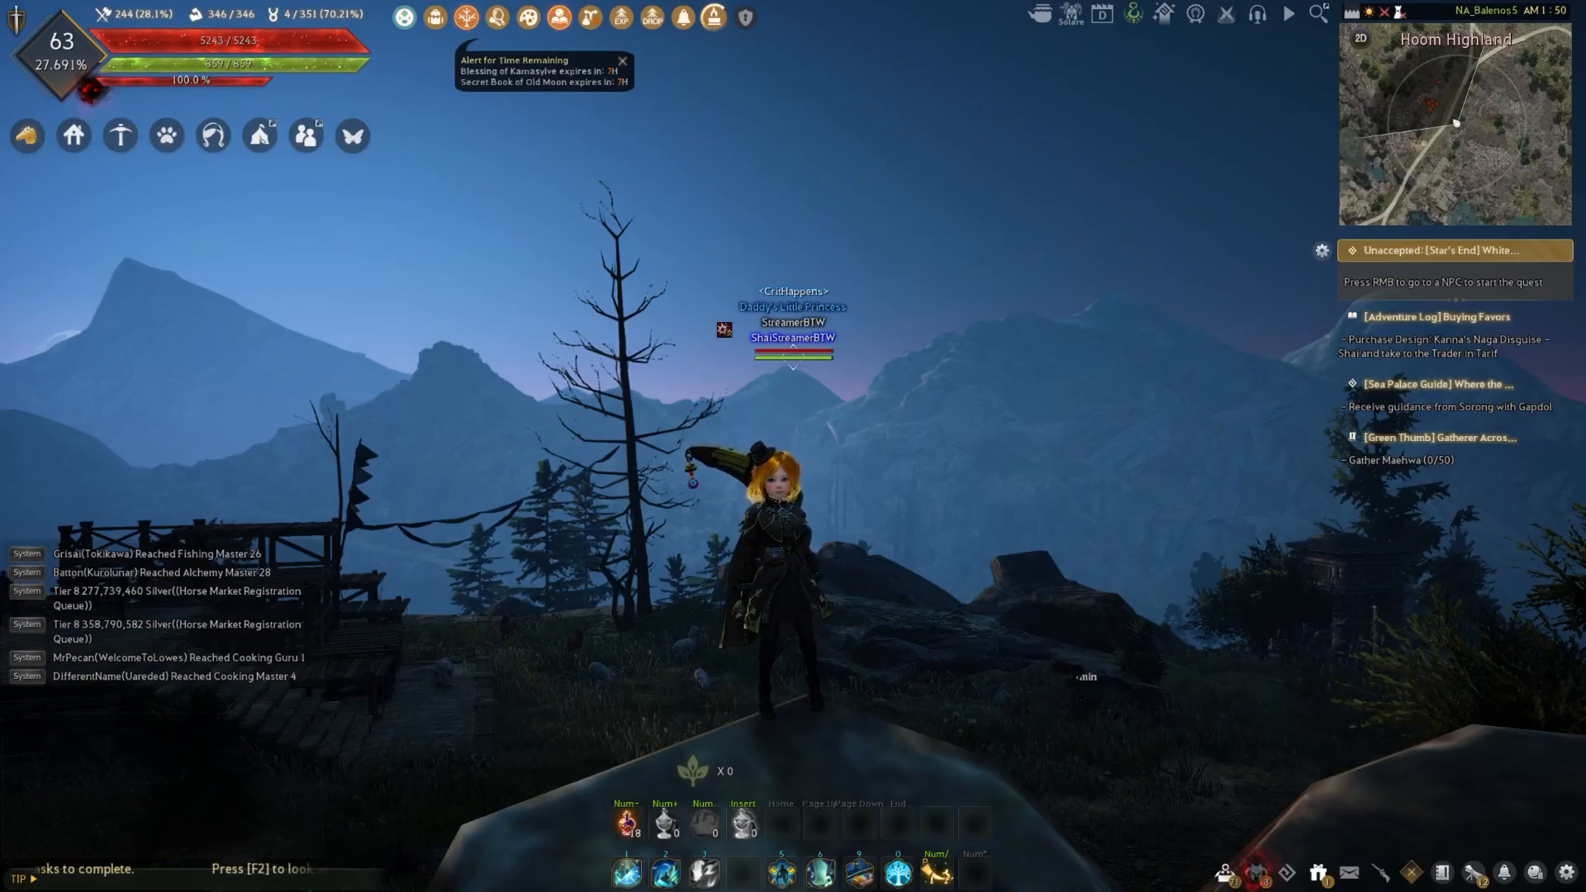
Step: Bring up the Quests window on the Suggested tab with the D.A.S. Welcoming Gift quest
{"action": "key", "text": "i"}
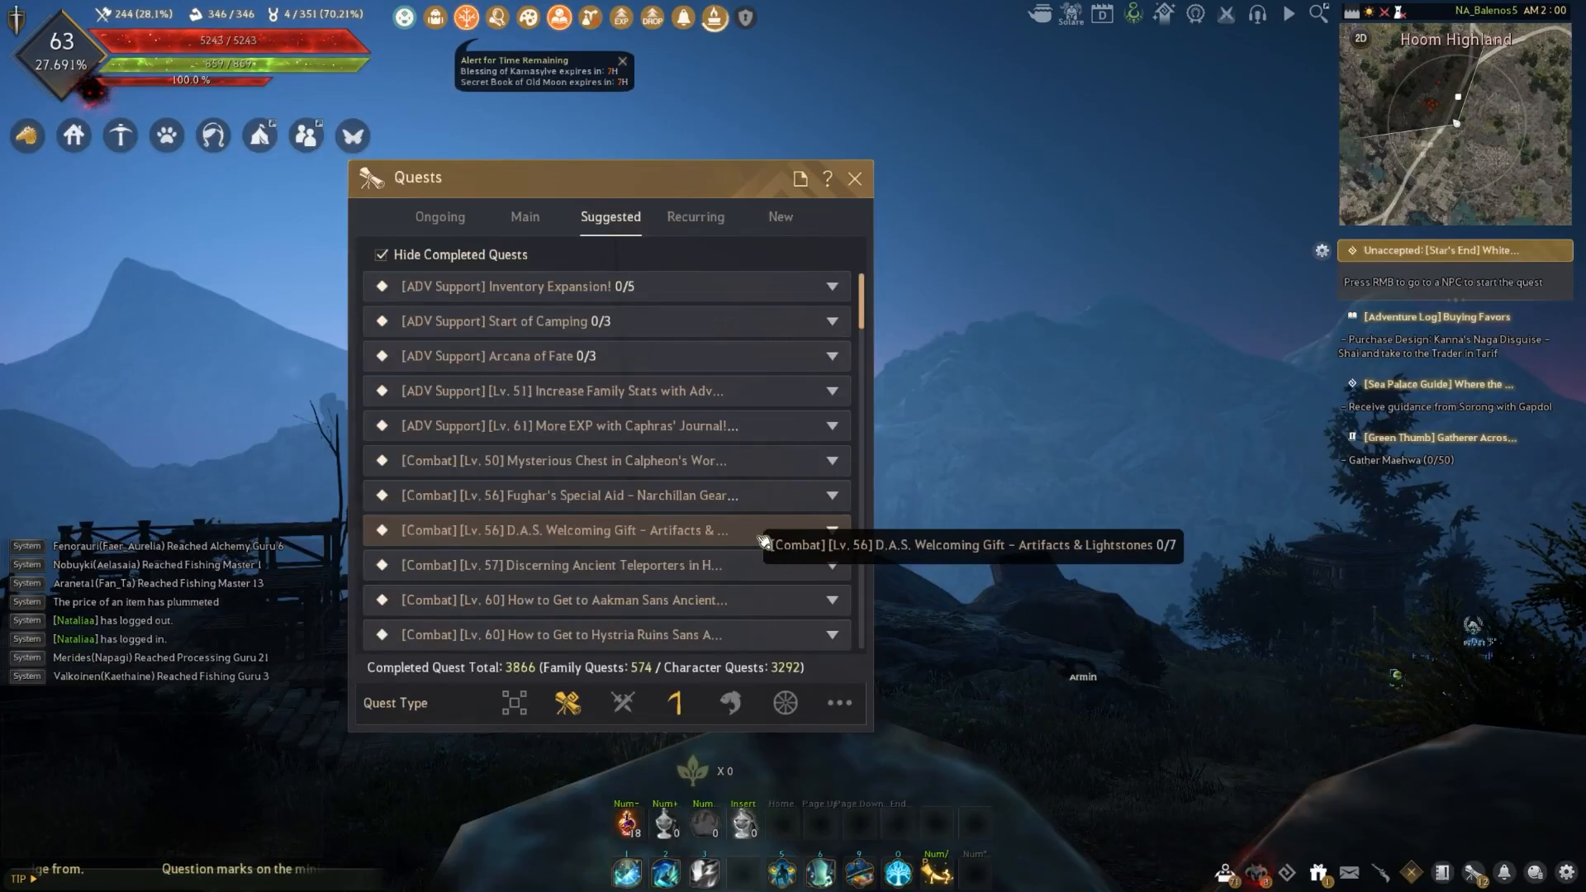
Step: Expand the D.A.S. Welcoming Gift - Artifacts & Lightstones quest into its seven steps
{"action": "left_click", "coordinate": [602, 528]}
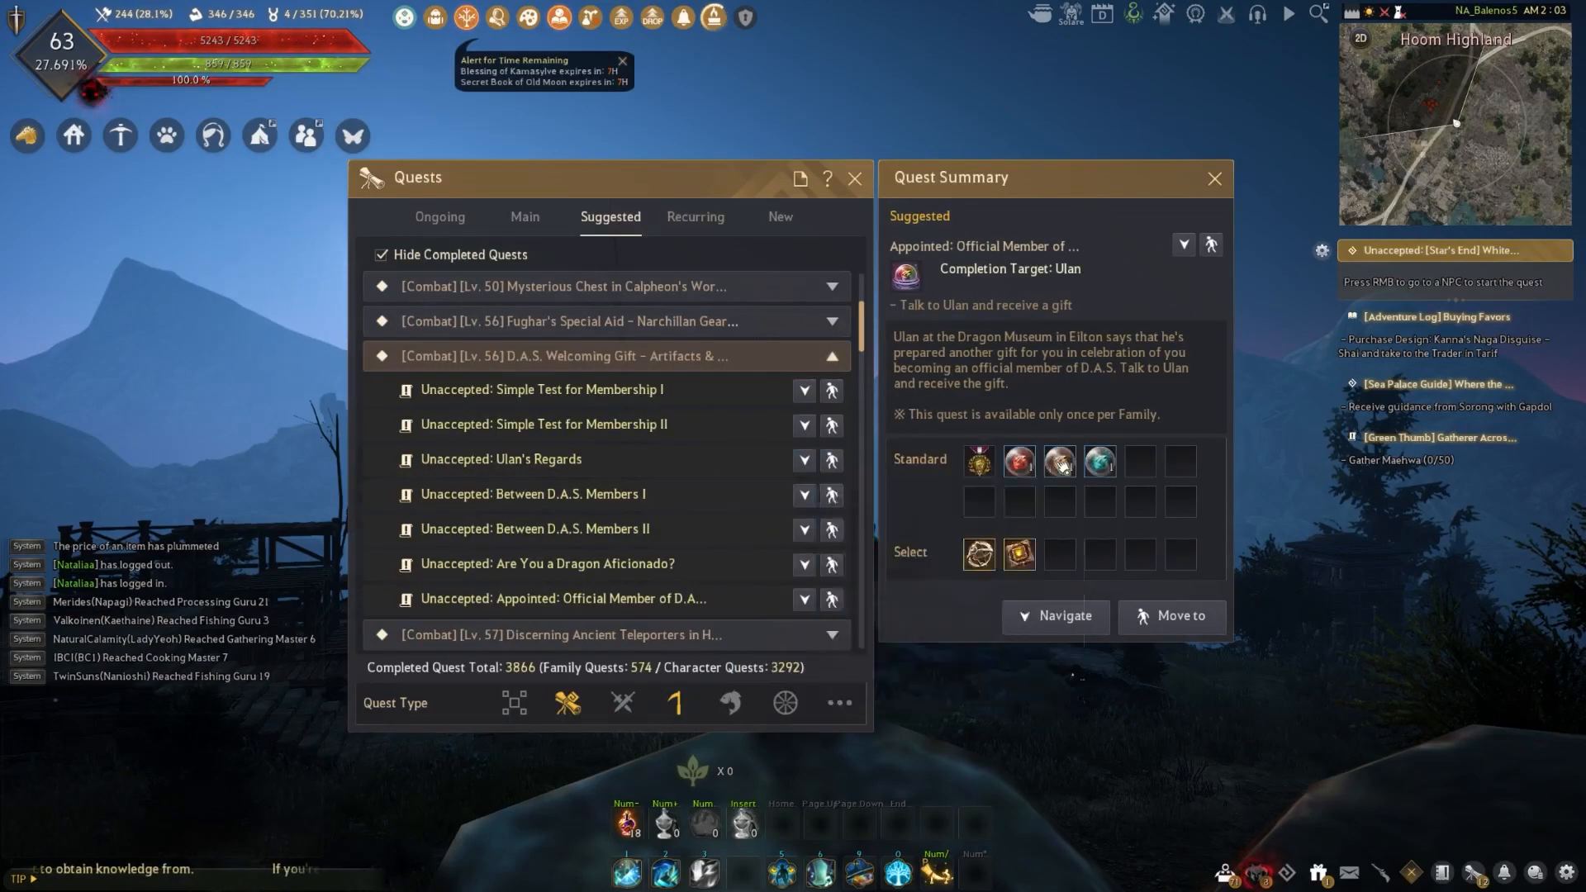
{"action": "mouse_move", "coordinate": [977, 461]}
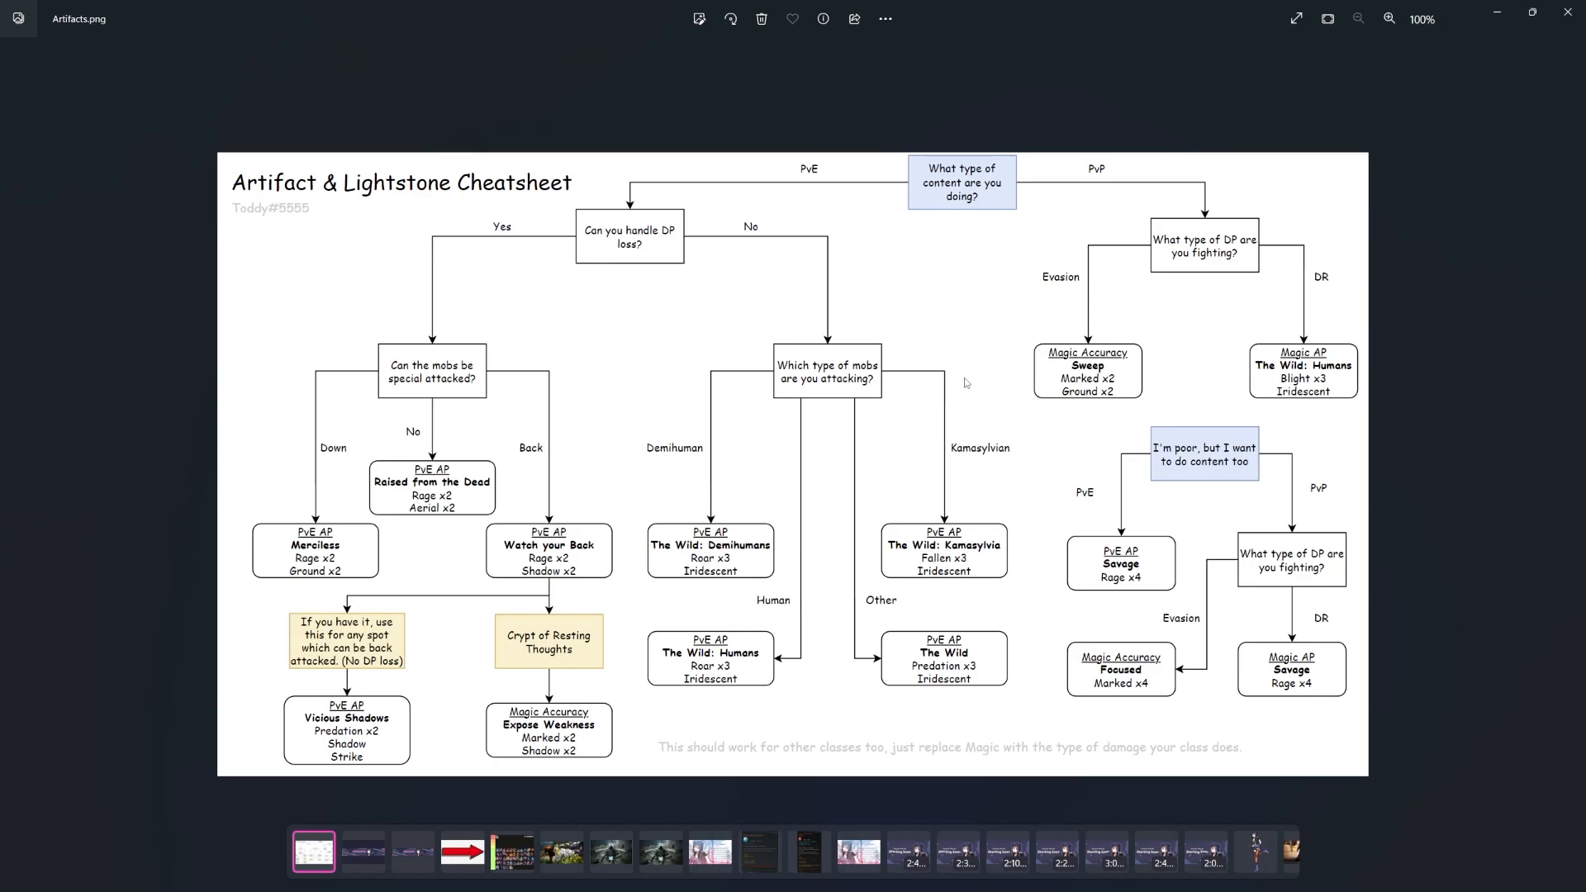
{"action": "mouse_move", "coordinate": [978, 387]}
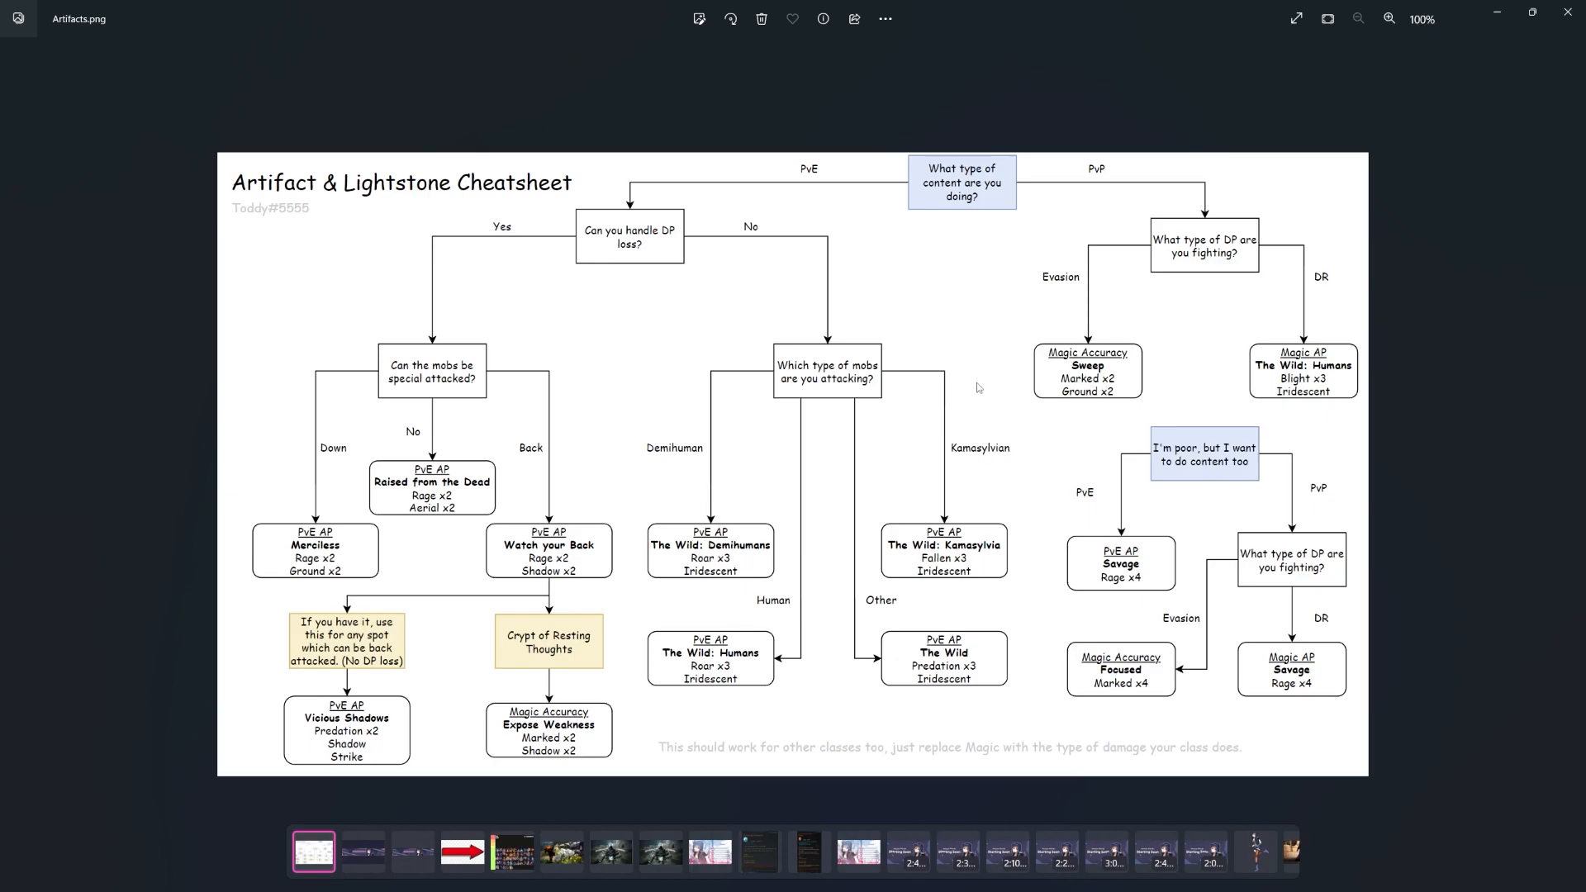